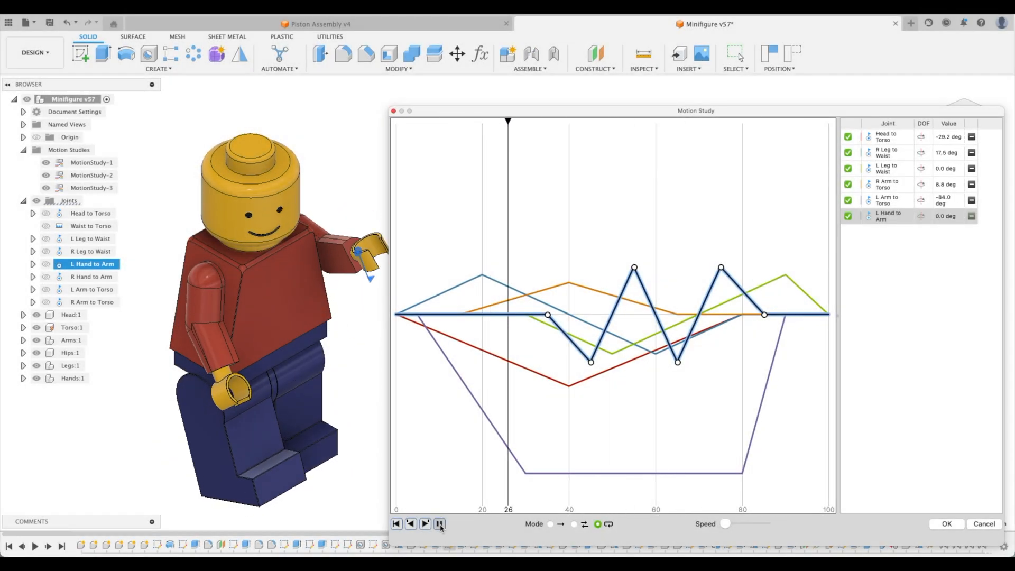
Step: Play the finished minifigure and piston assembly motion studies, then return to the Minifigure design
left_click(396, 525)
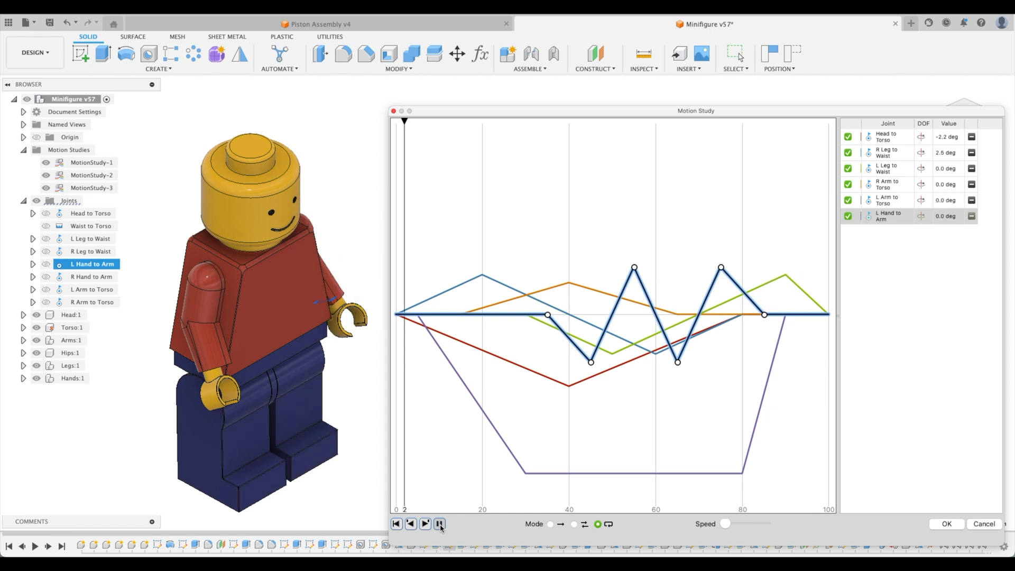
left_click(425, 523)
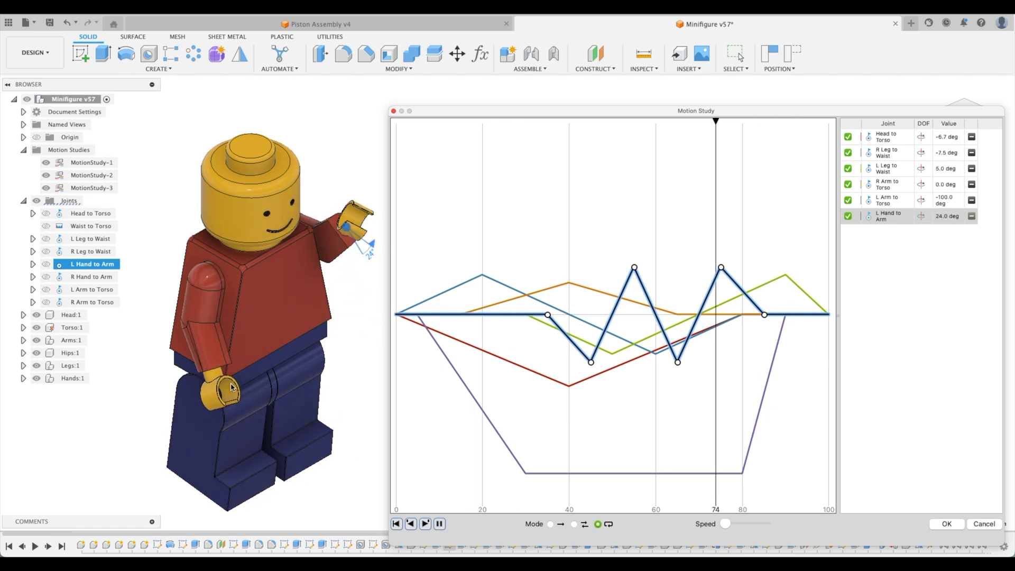
left_click(317, 24)
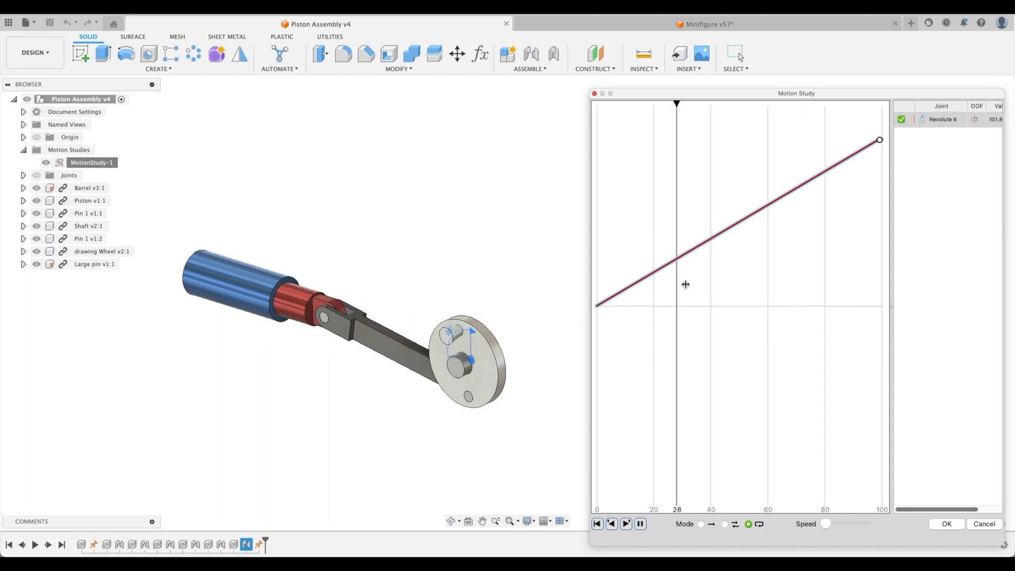
left_click(704, 24)
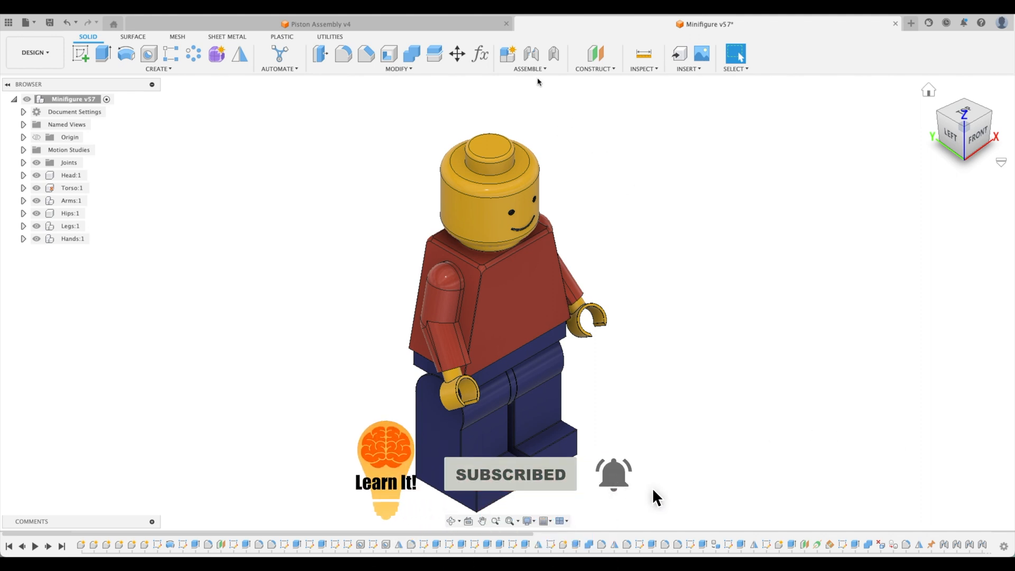
Step: Start a new Motion Study from the Assemble commands on the minifigure
left_click(529, 57)
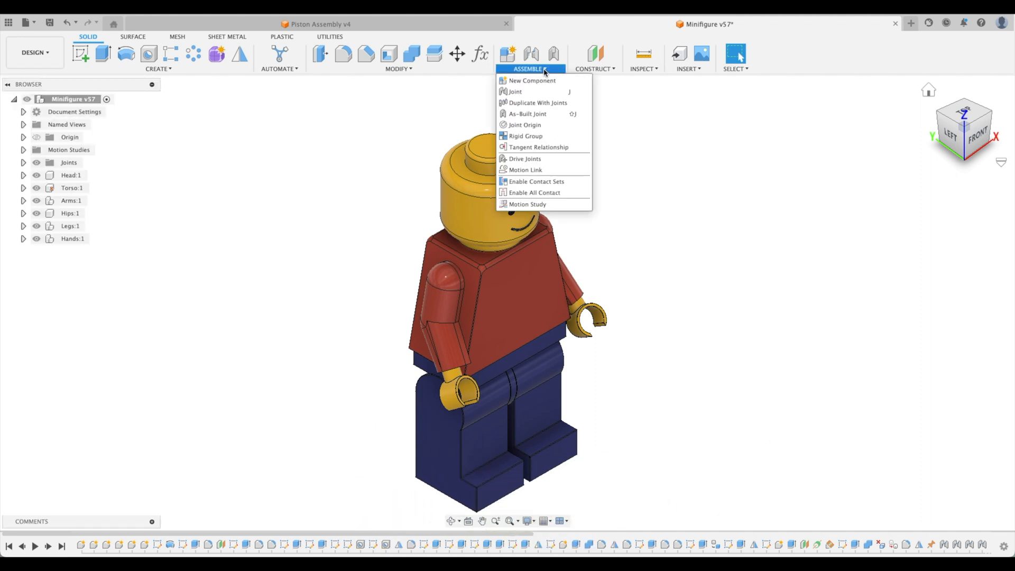
mouse_move(527, 204)
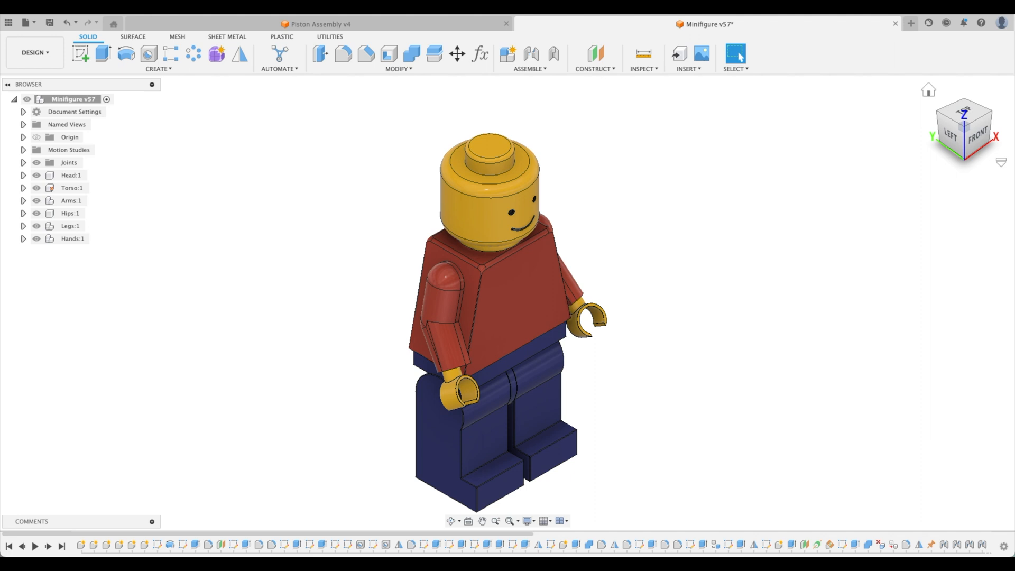
left_click(530, 57)
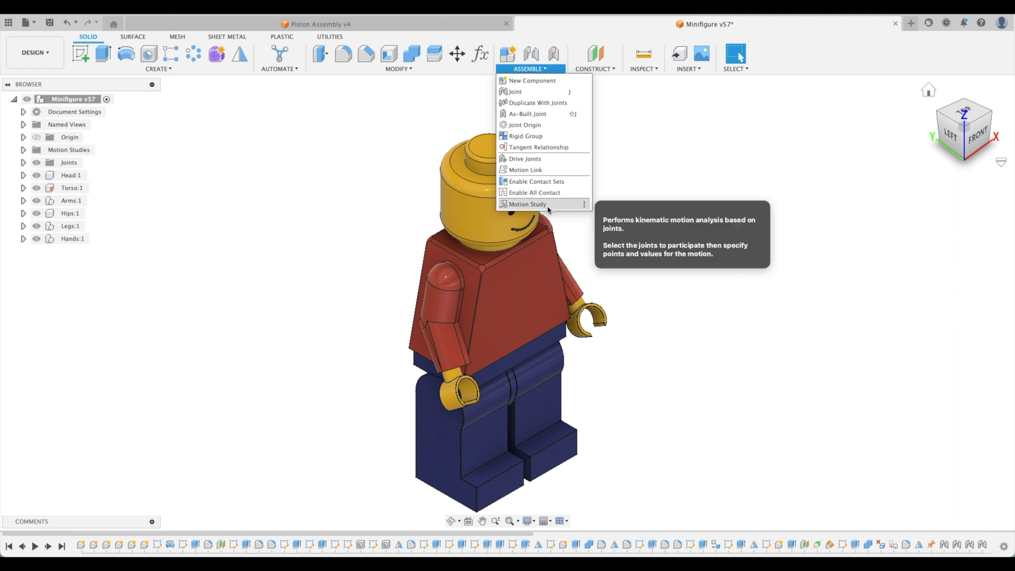
left_click(527, 204)
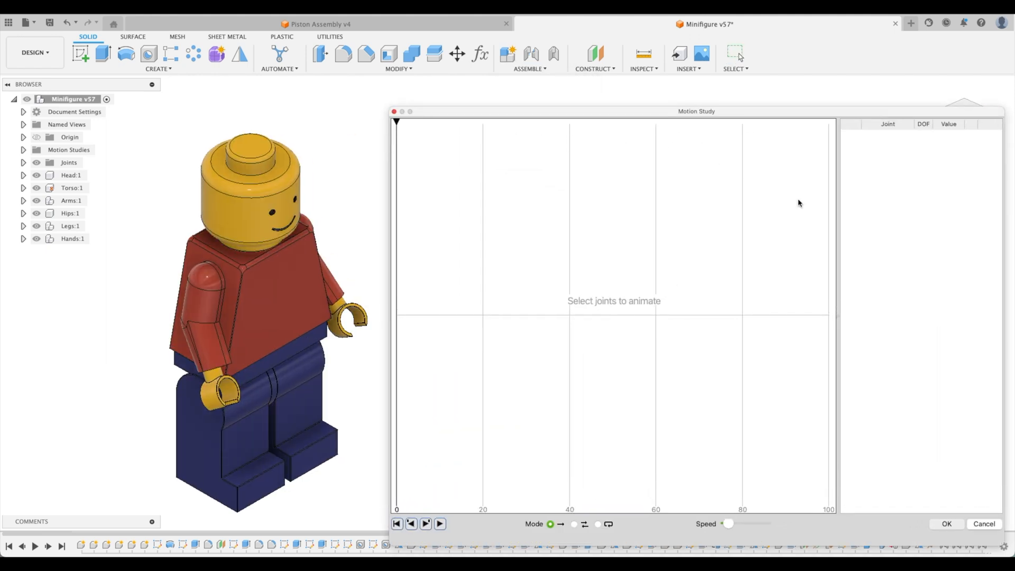
mouse_move(558, 244)
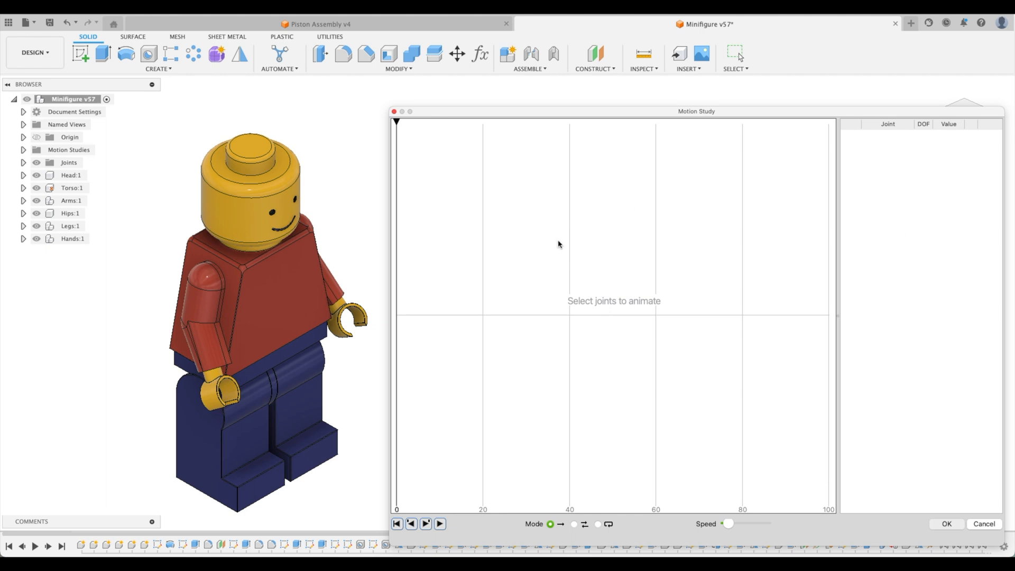
mouse_move(581, 311)
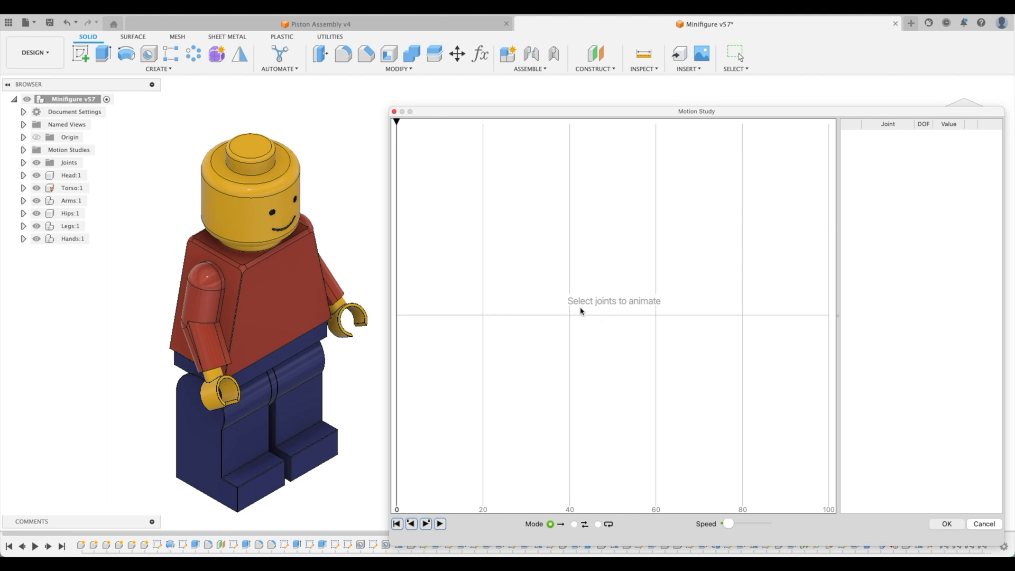
mouse_move(482, 171)
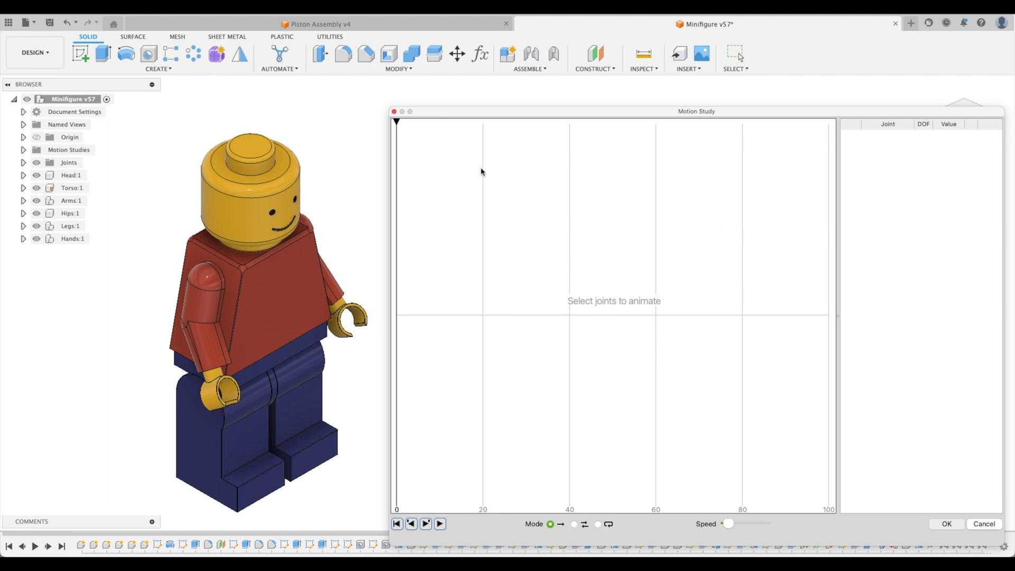
mouse_move(796, 188)
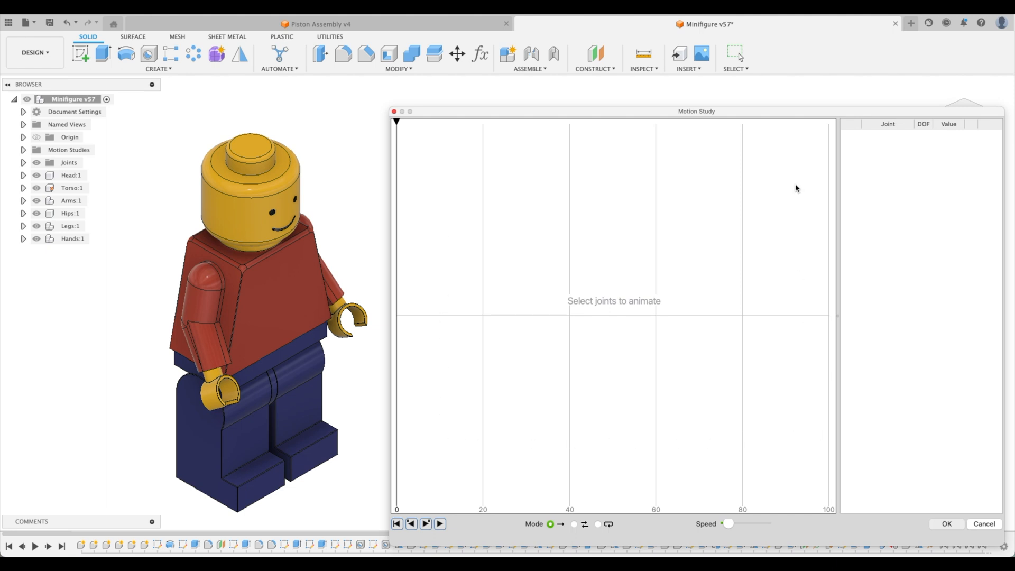
mouse_move(789, 188)
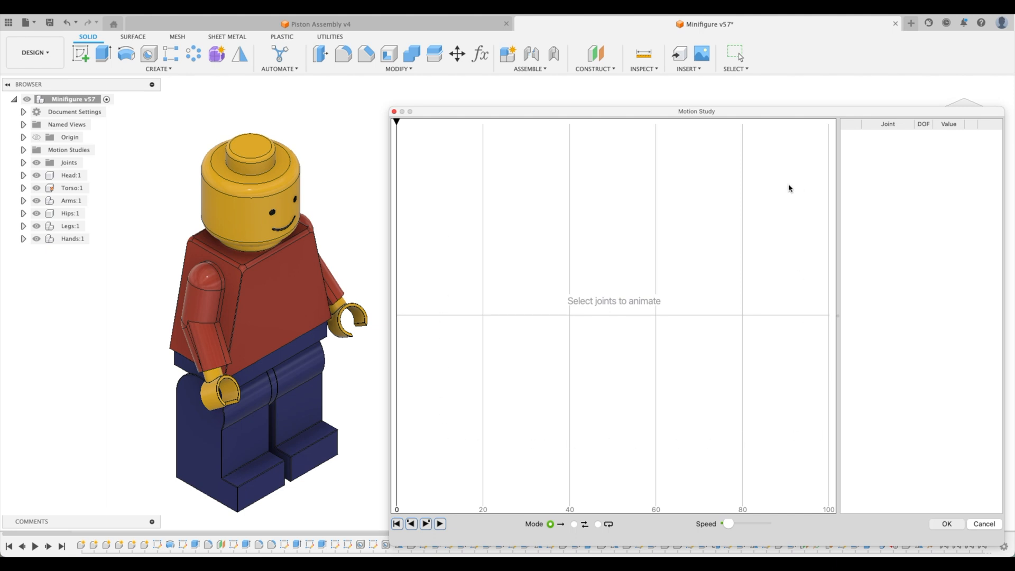
mouse_move(399, 535)
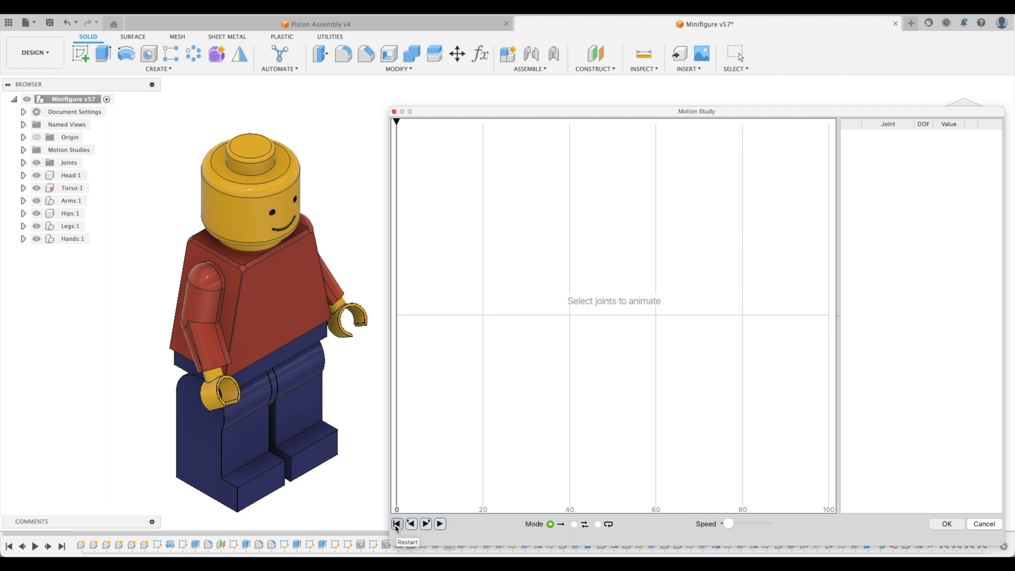
mouse_move(411, 523)
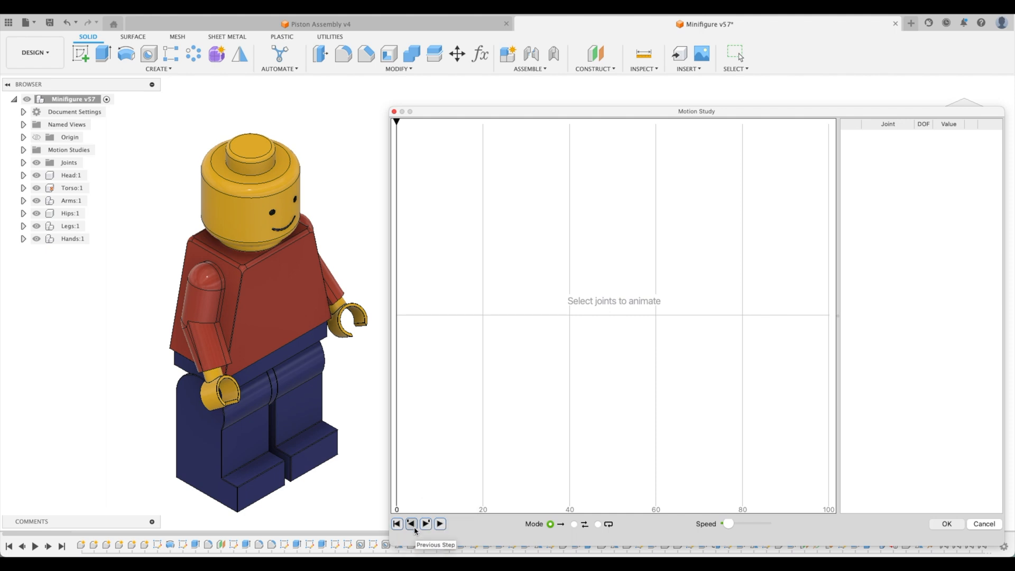
mouse_move(440, 523)
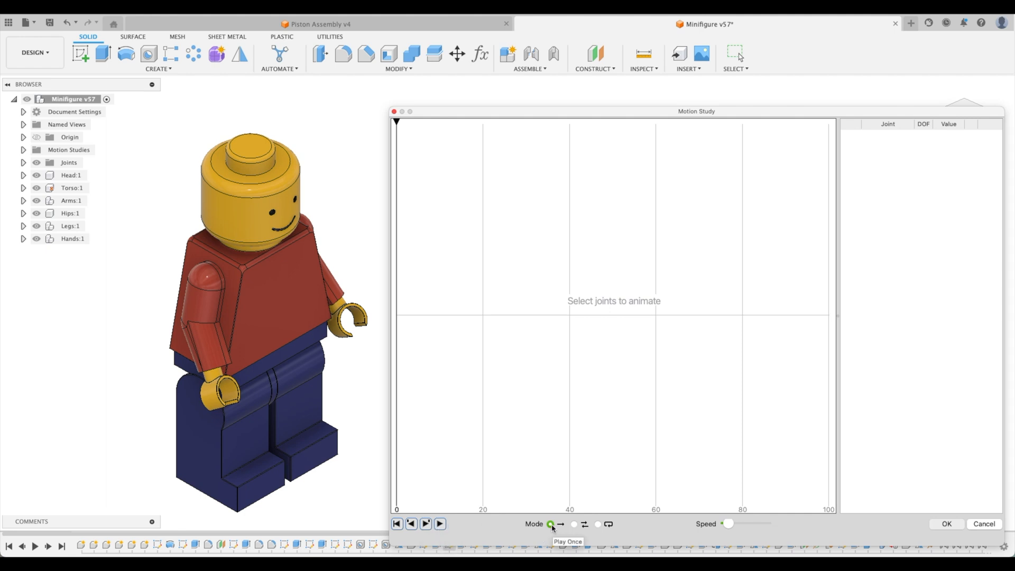
mouse_move(575, 525)
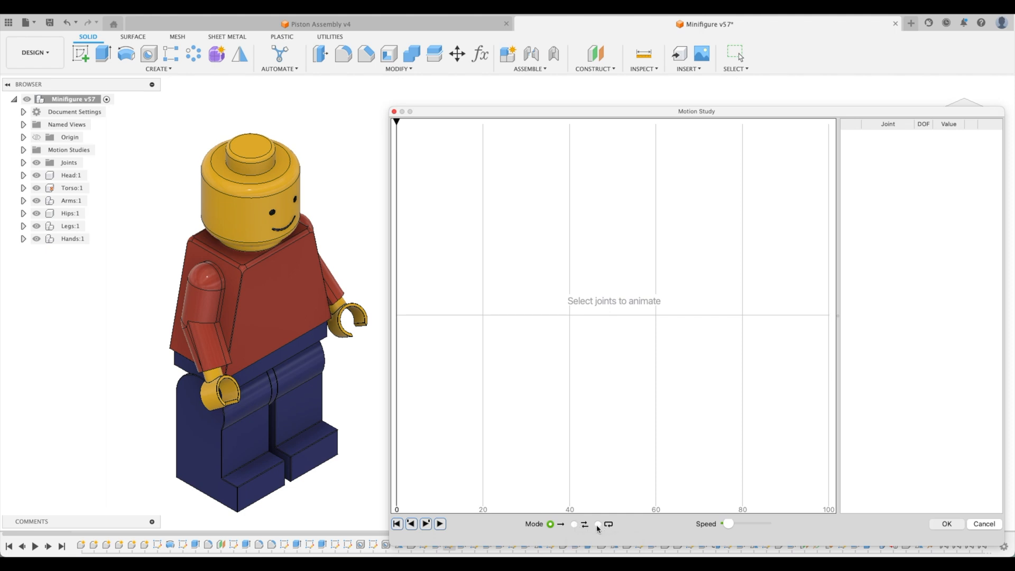
mouse_move(676, 532)
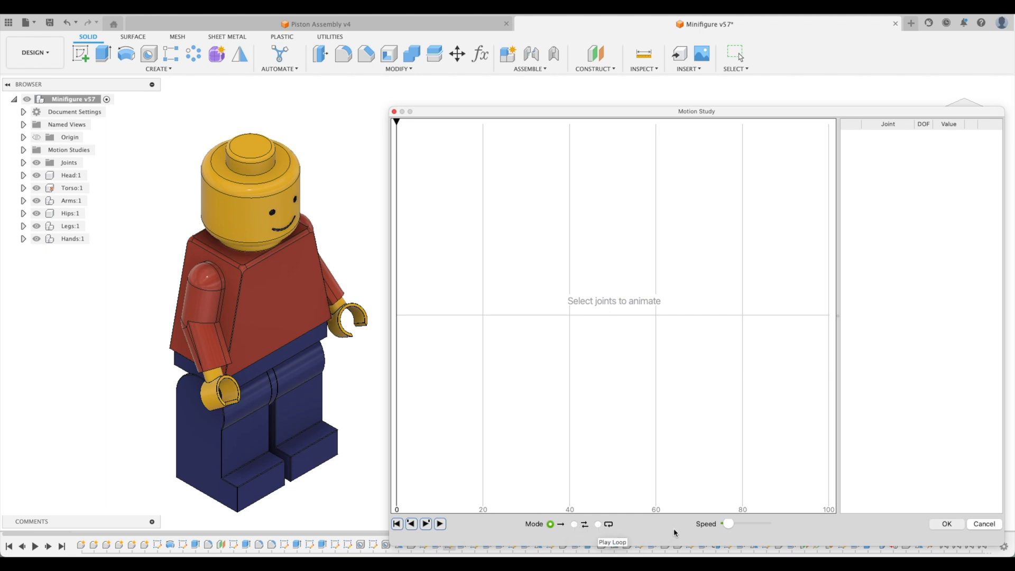
mouse_move(835, 530)
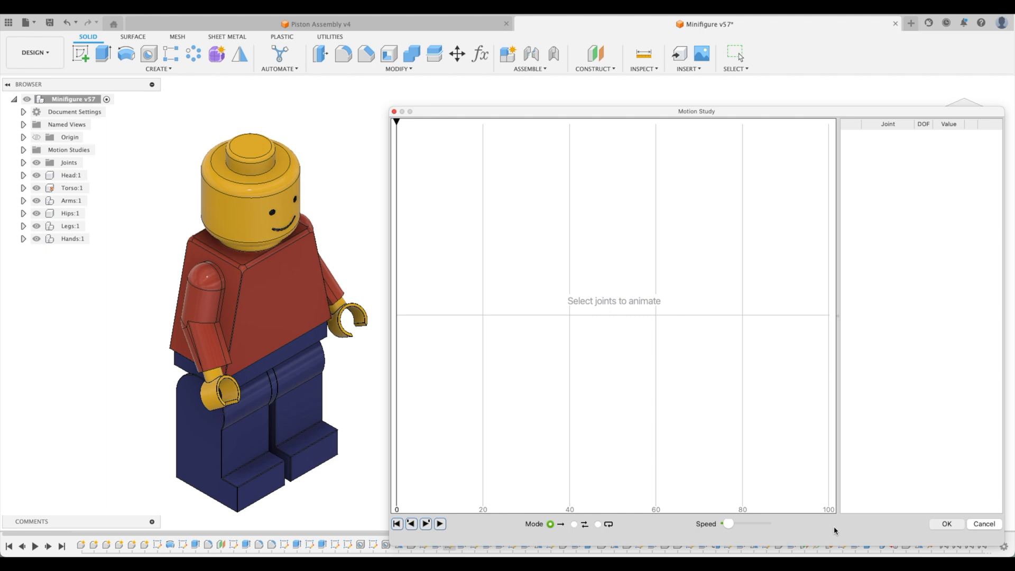
mouse_move(948, 525)
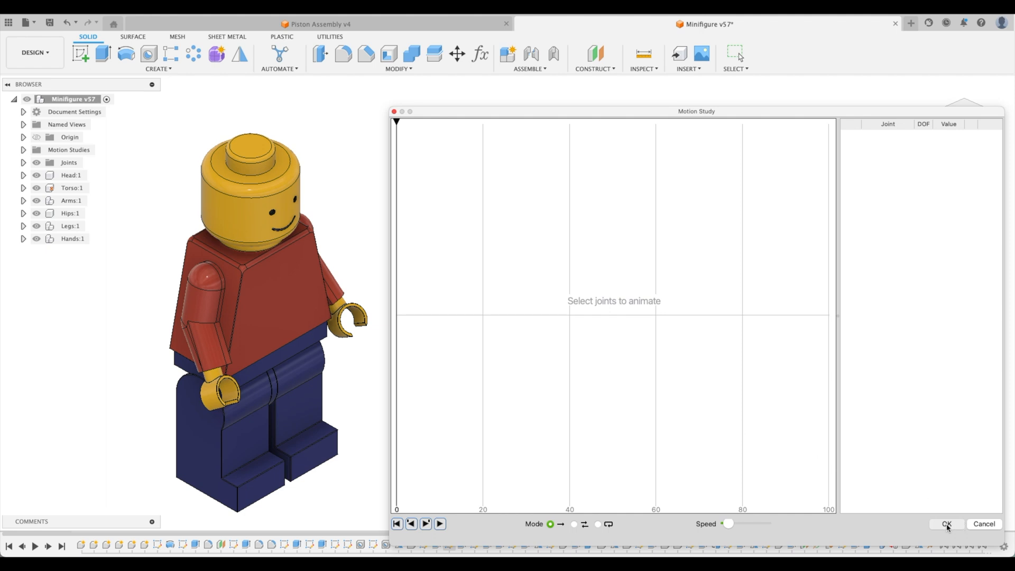
mouse_move(426, 190)
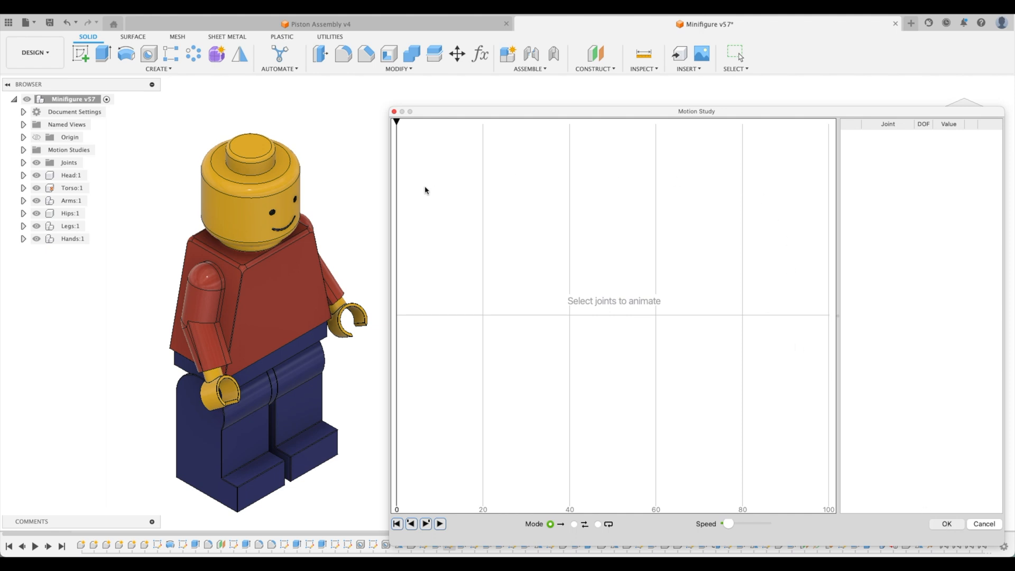
mouse_move(445, 188)
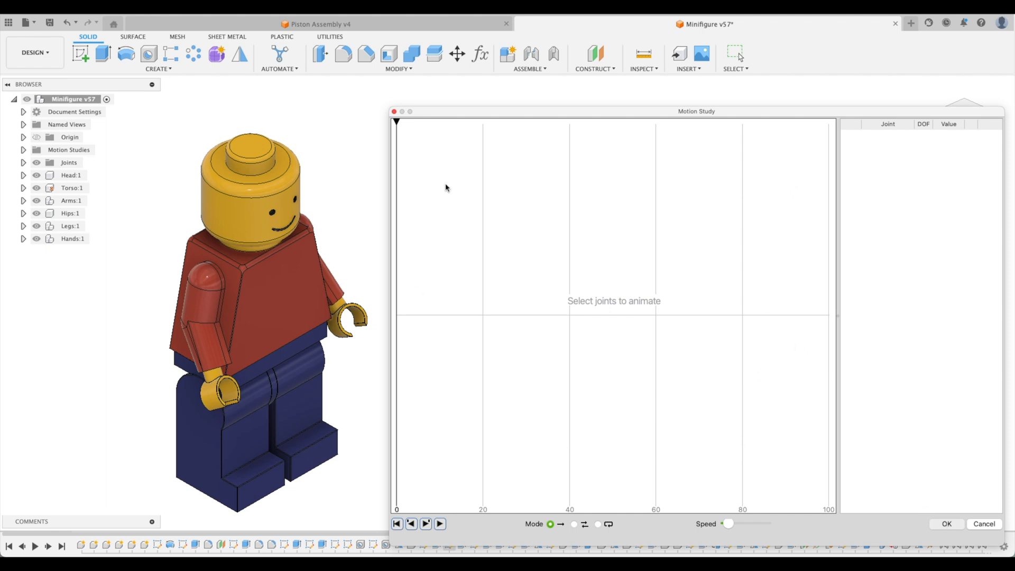
mouse_move(938, 509)
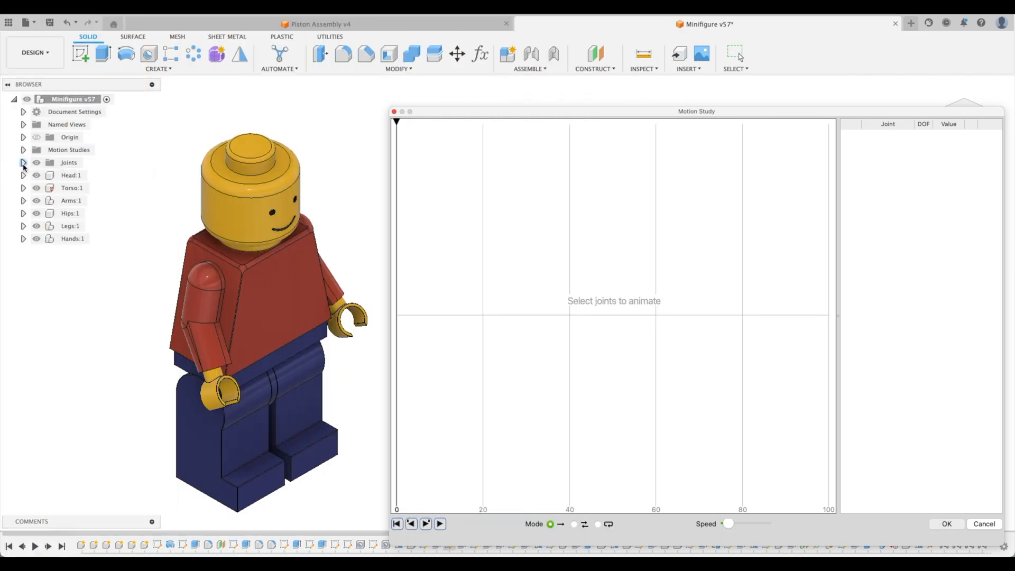
left_click(23, 163)
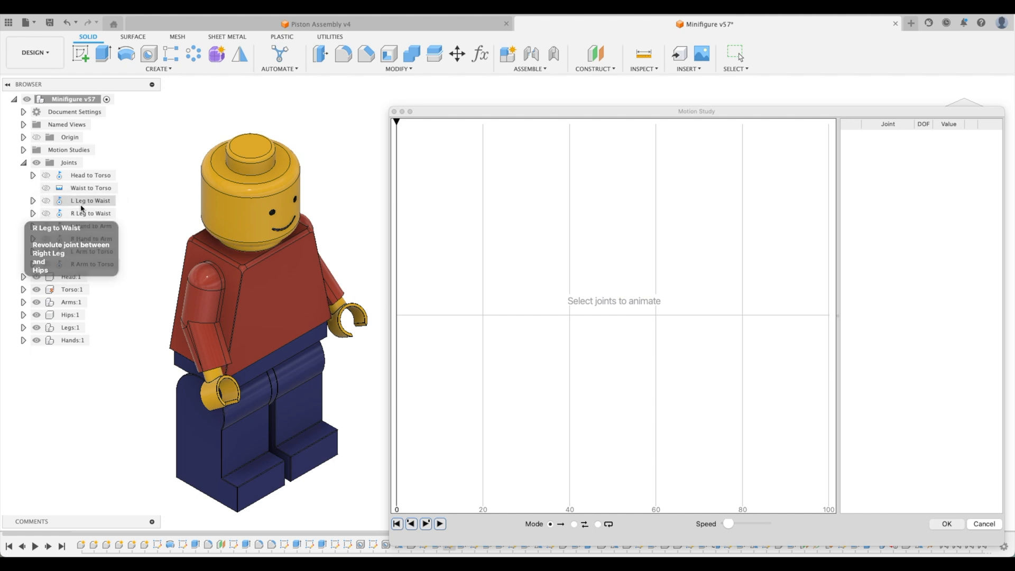
mouse_move(91, 263)
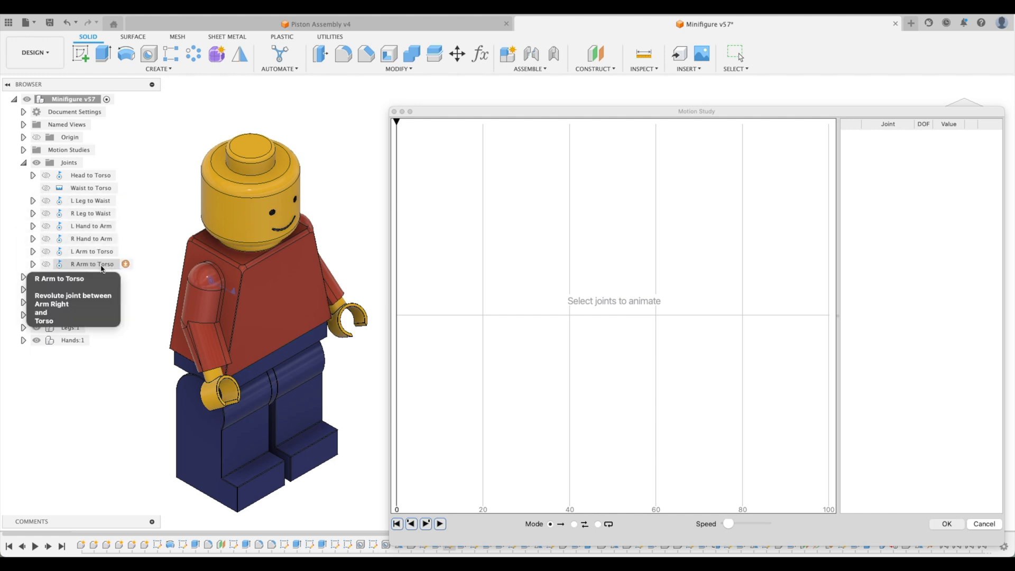
mouse_move(82, 214)
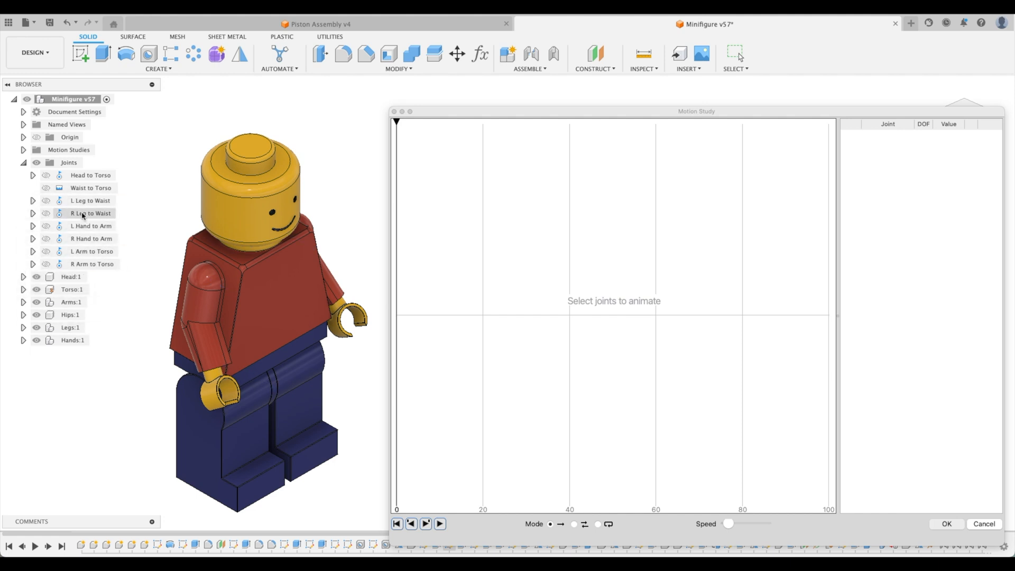
left_click(90, 175)
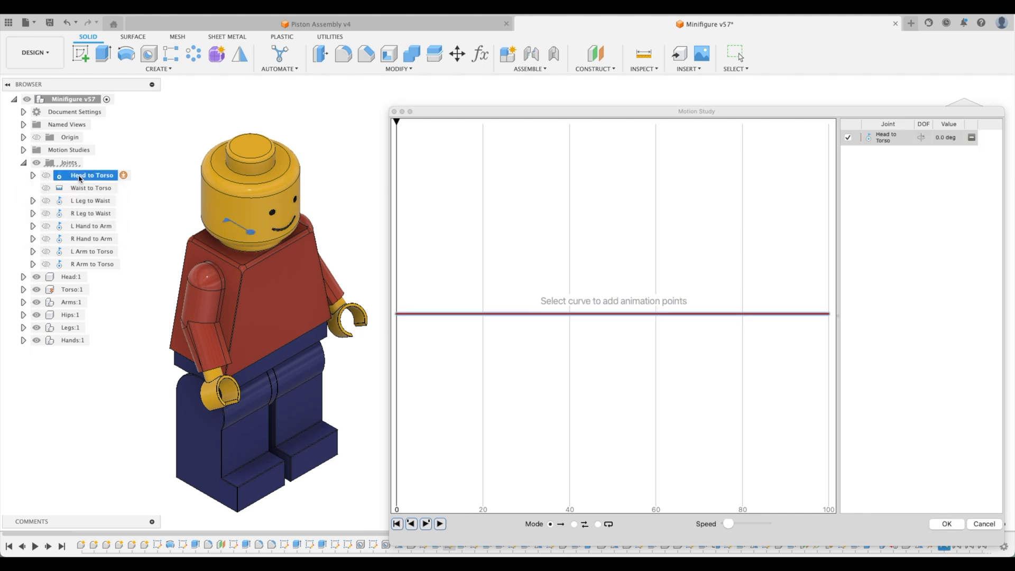
mouse_move(426, 319)
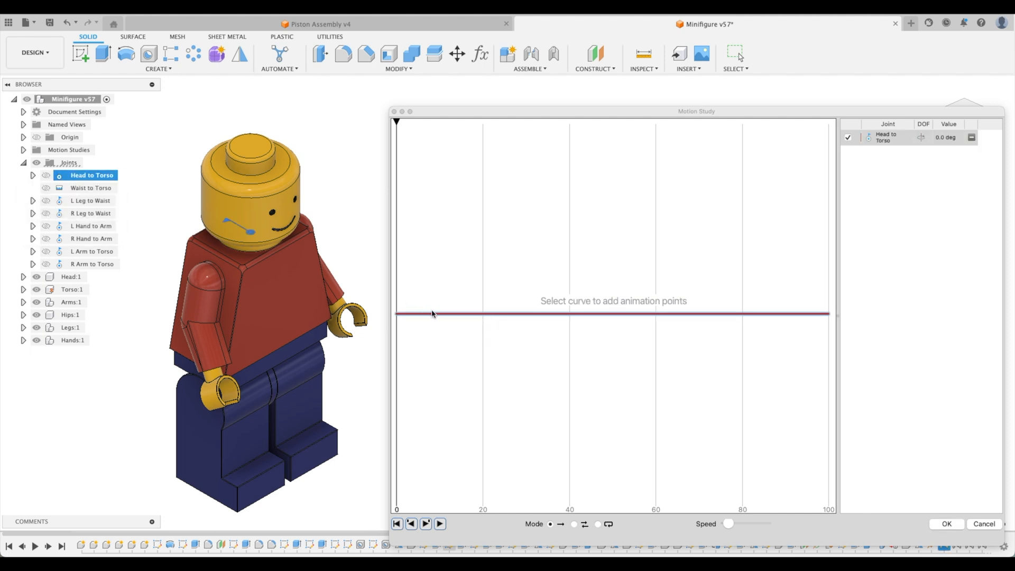
mouse_move(488, 316)
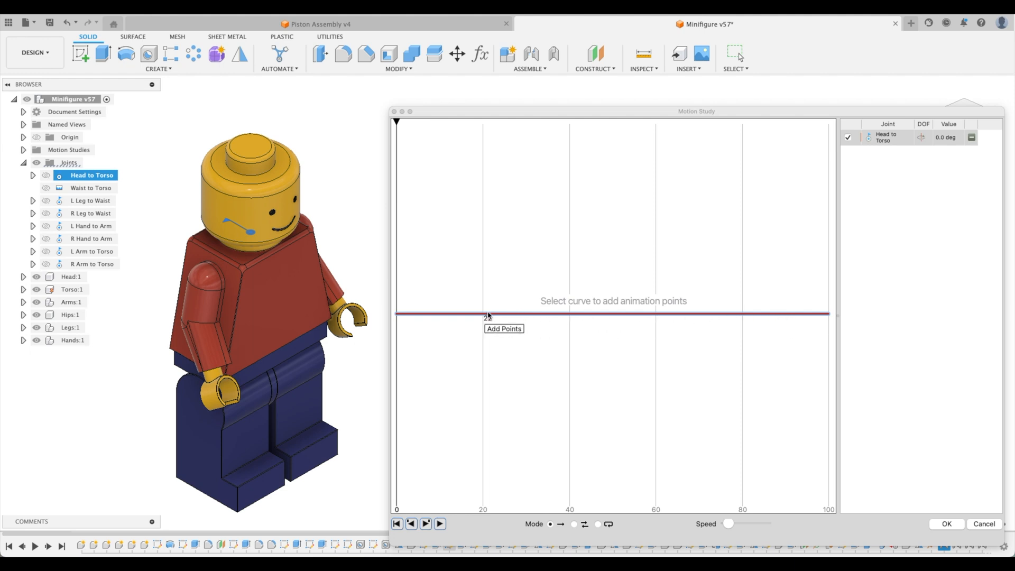
mouse_move(787, 321)
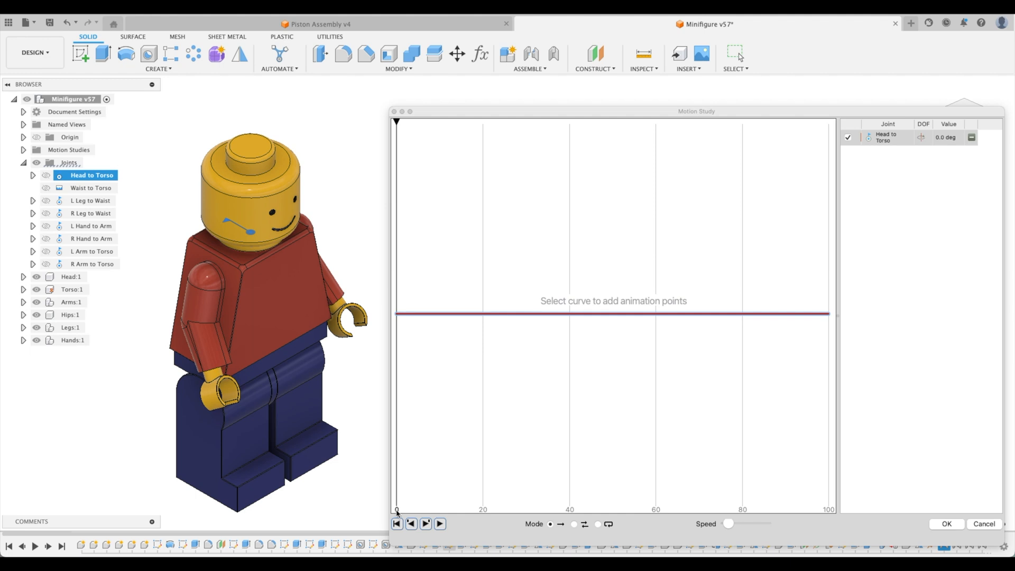
mouse_move(831, 514)
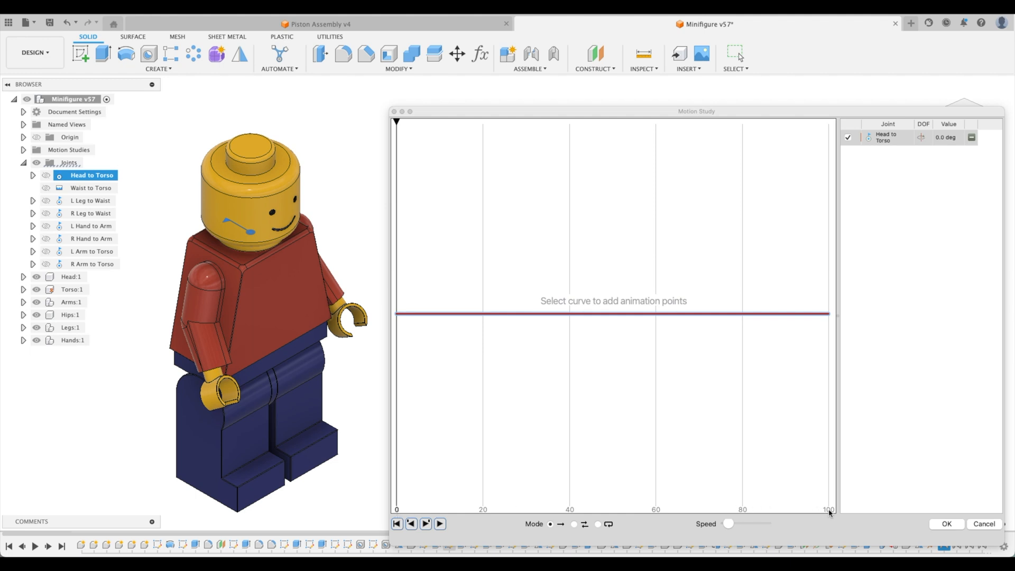
mouse_move(531, 367)
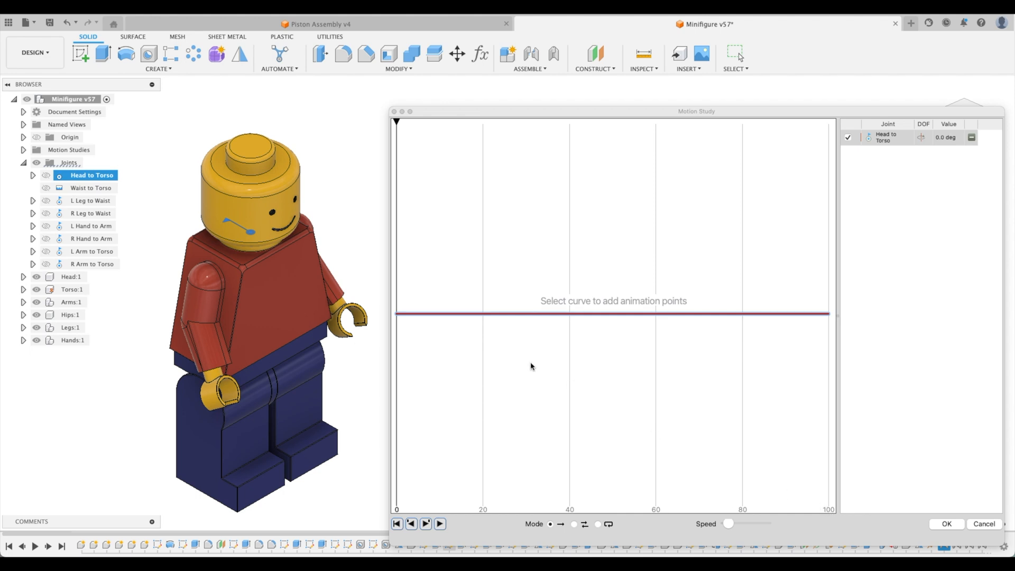
mouse_move(482, 347)
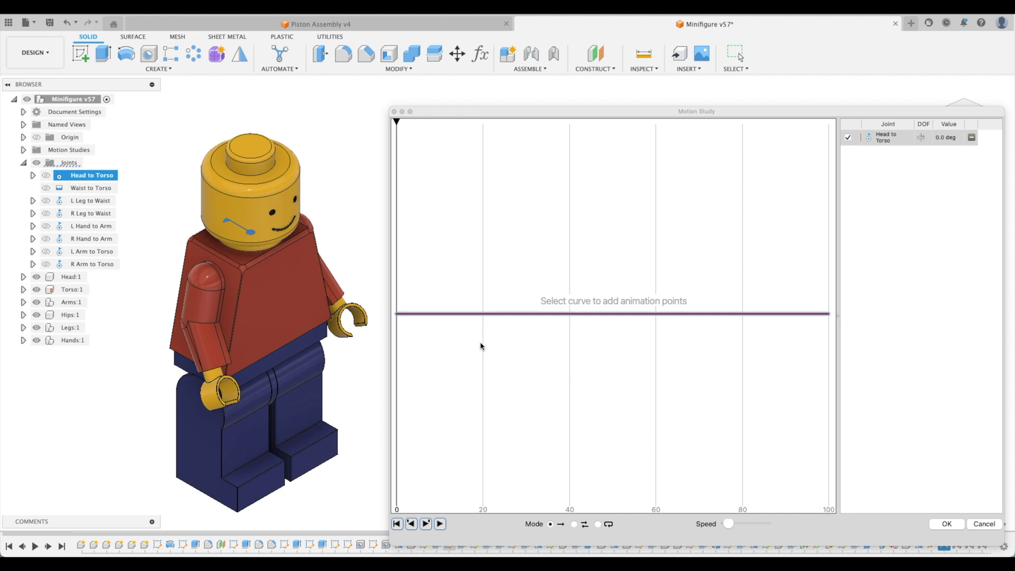
mouse_move(397, 314)
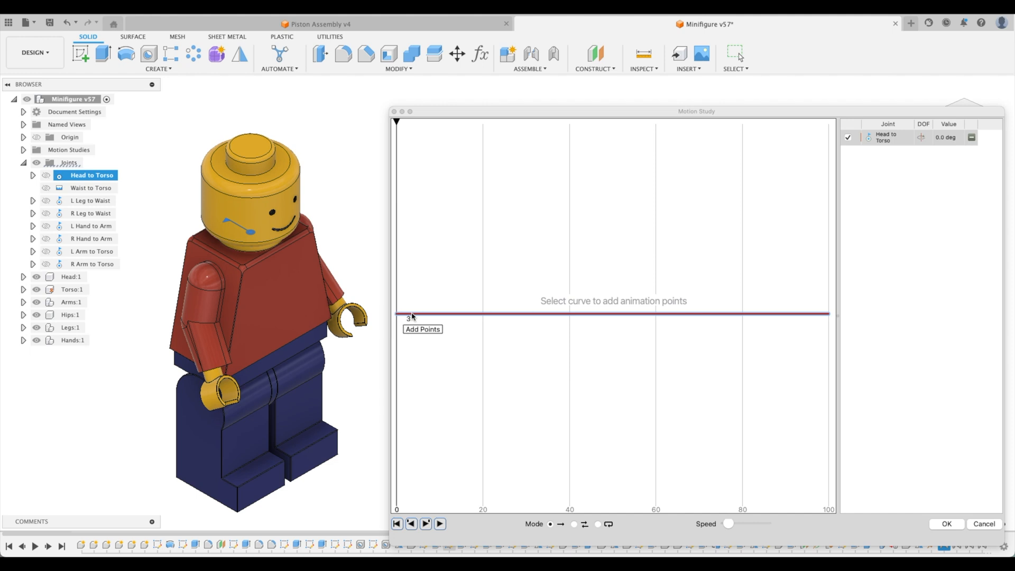
mouse_move(498, 310)
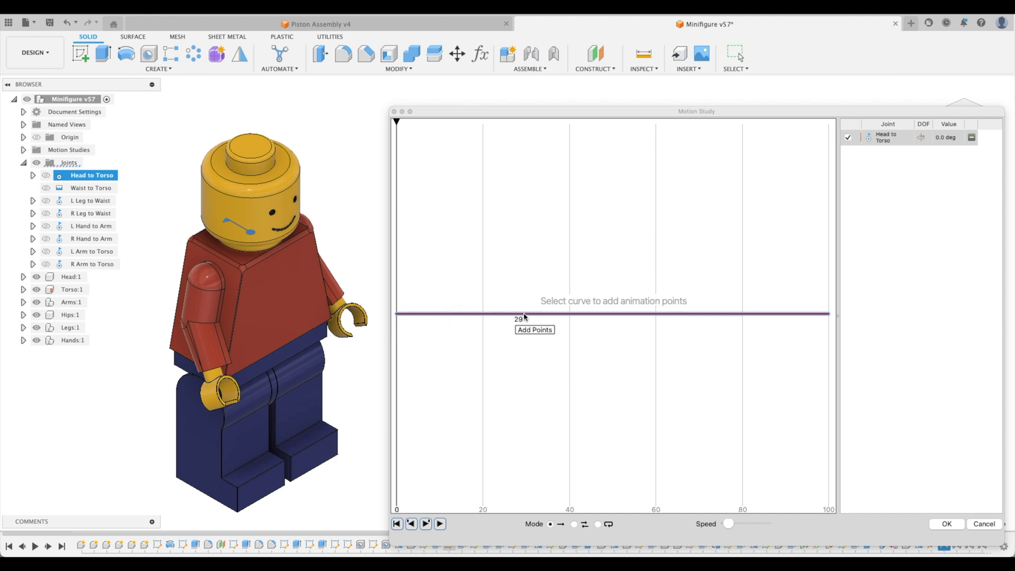
Step: Add a point on the Head to Torso curve and set its angle to 45 degrees
left_click(535, 330)
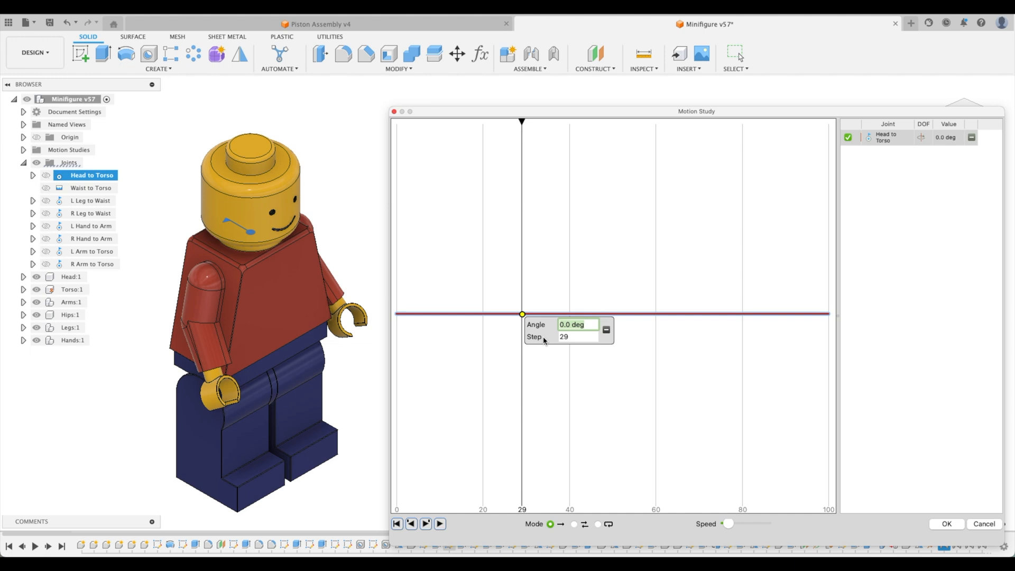
type("45")
left_click(578, 336)
type("40")
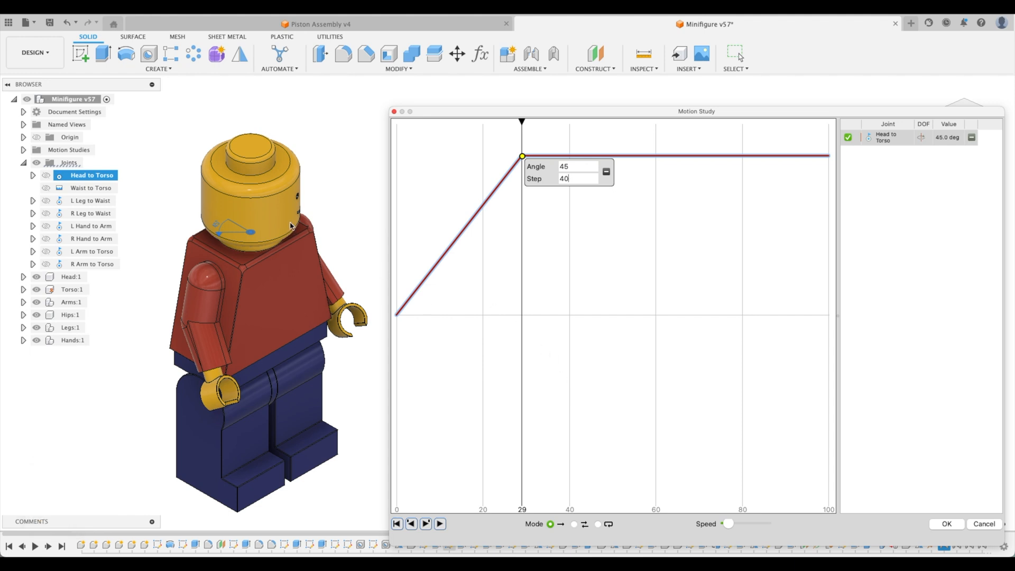
mouse_move(304, 244)
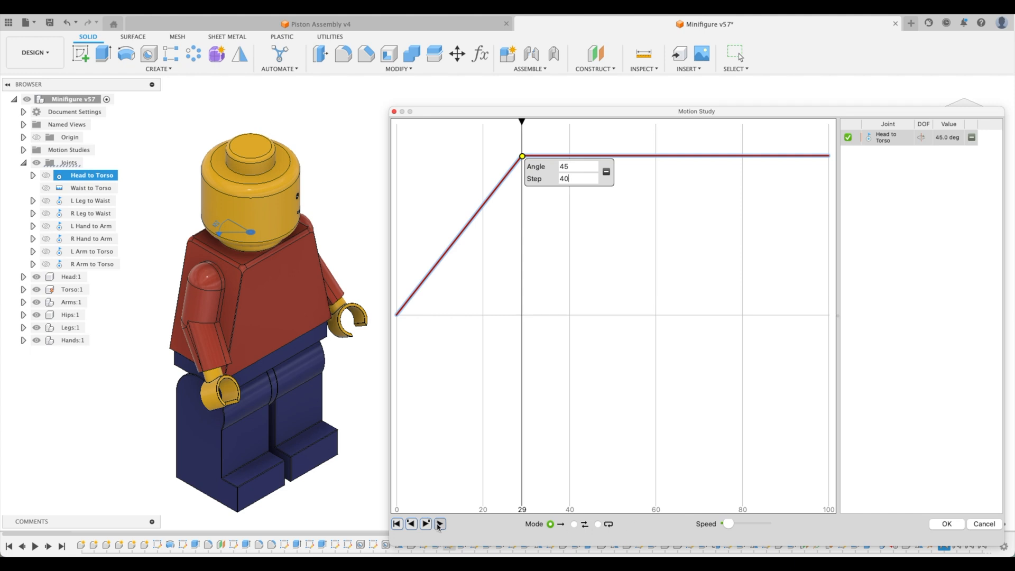
Step: Play the head turn, switch playback mode to Loop, and run the looping animation
left_click(440, 524)
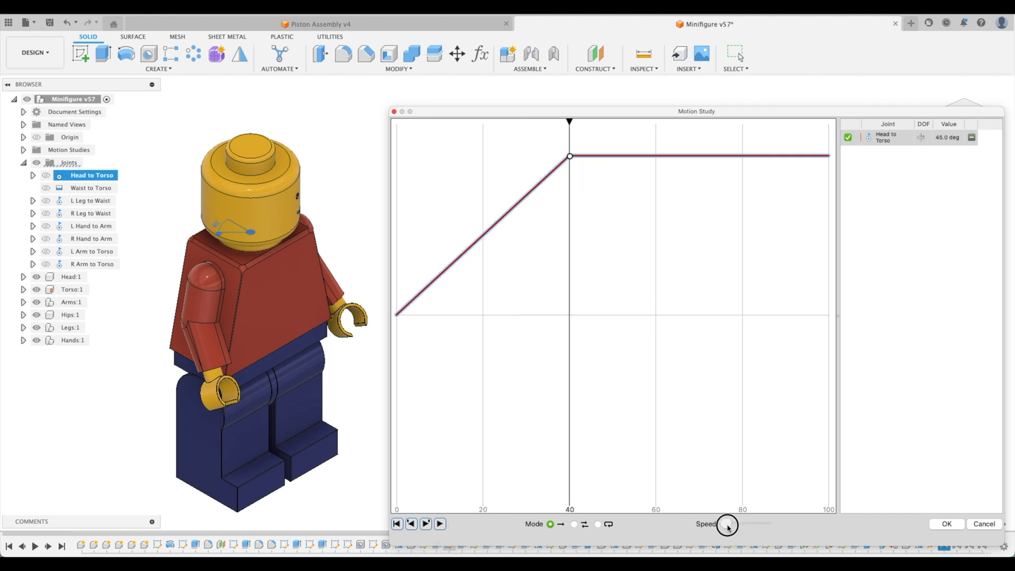
left_click(440, 523)
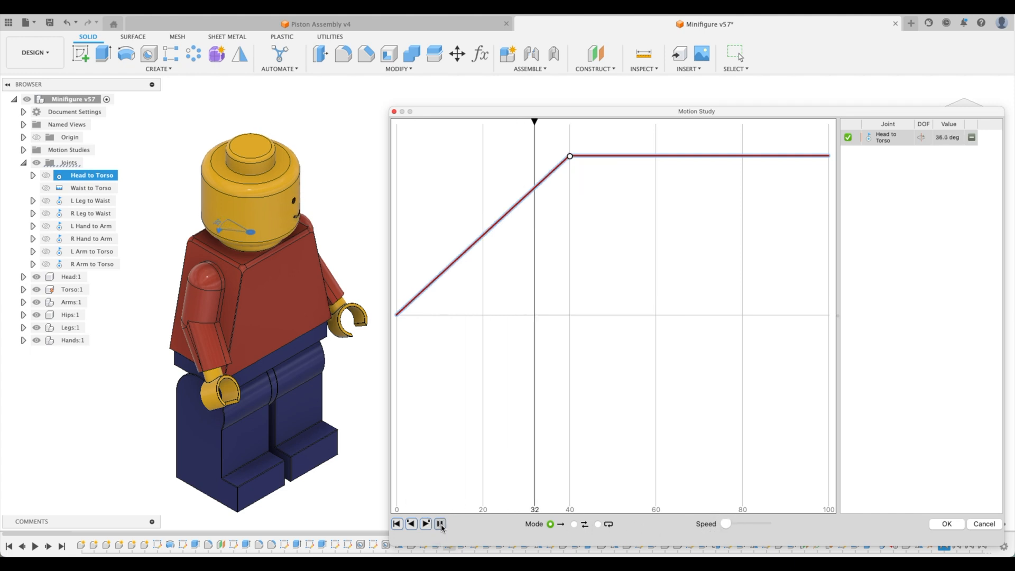
left_click(425, 523)
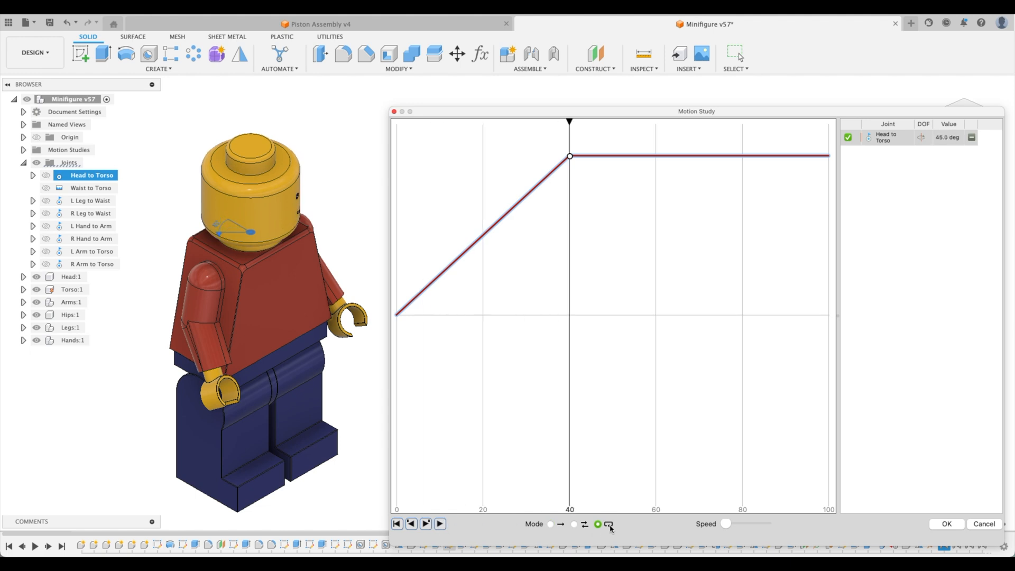
left_click(440, 523)
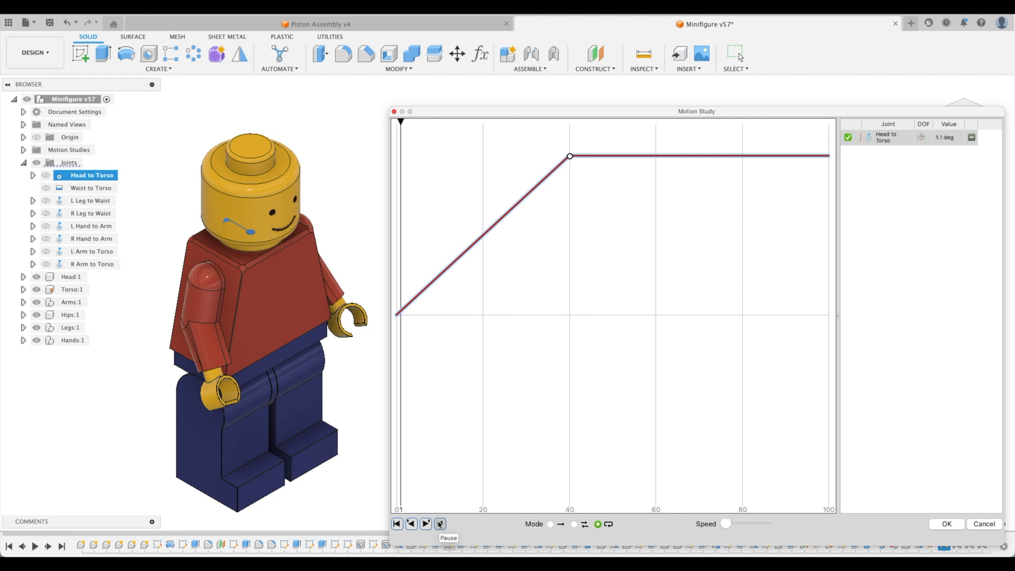
left_click(425, 524)
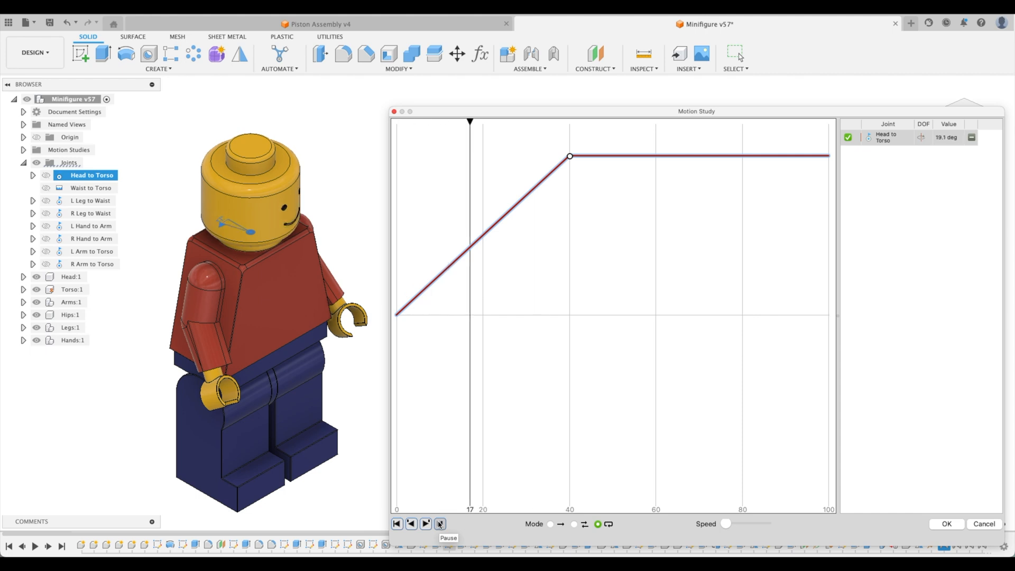
left_click(426, 524)
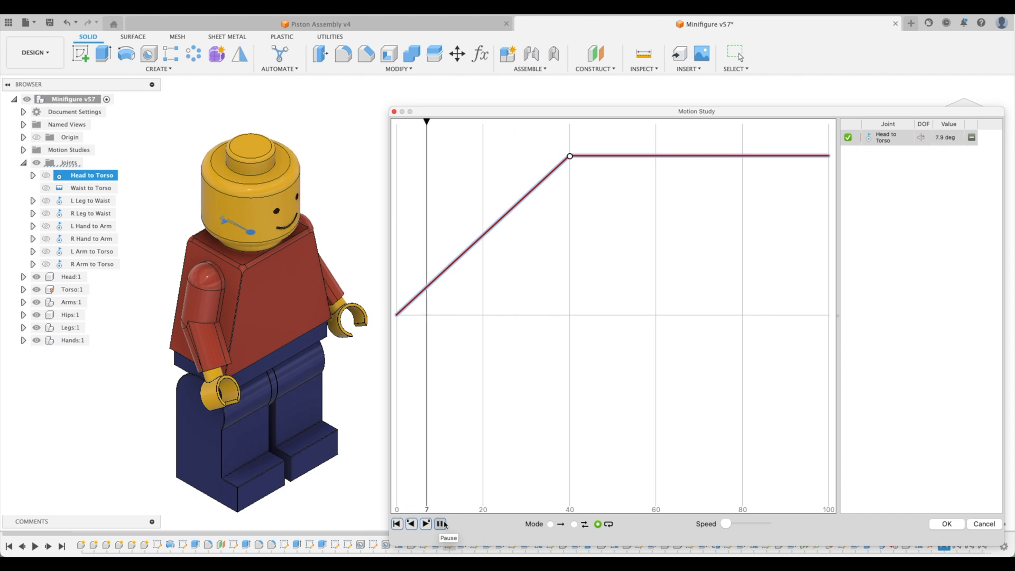
left_click(441, 523)
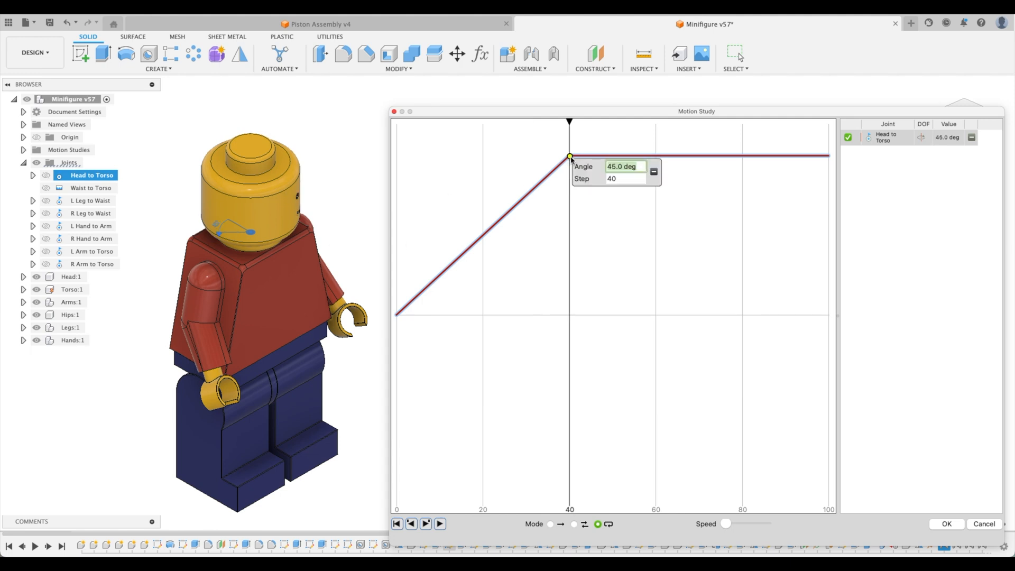
Step: Change the step-40 head keyframe to -45 degrees and preview the reversed turn
left_click(625, 166)
type("-45")
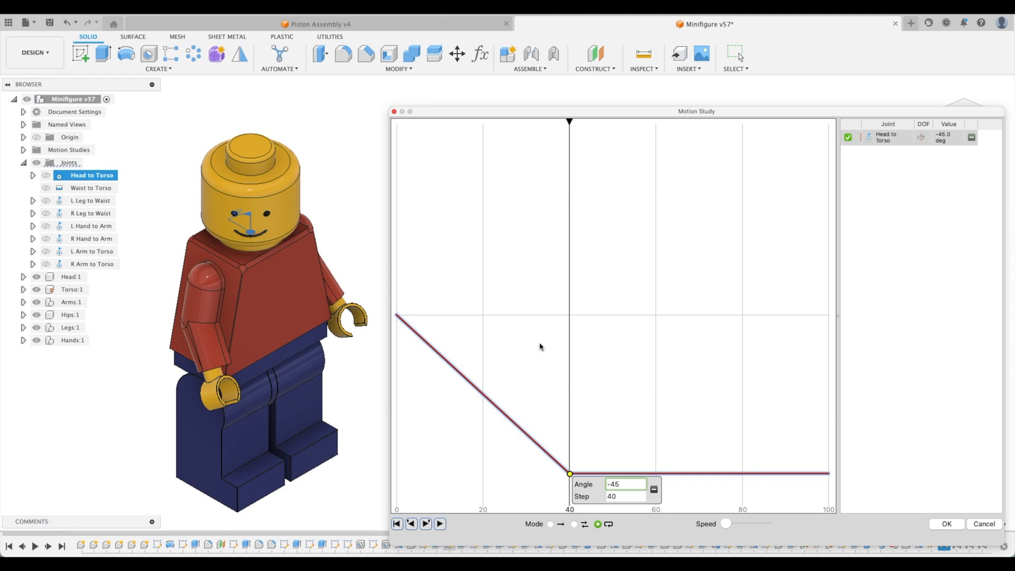
left_click(440, 523)
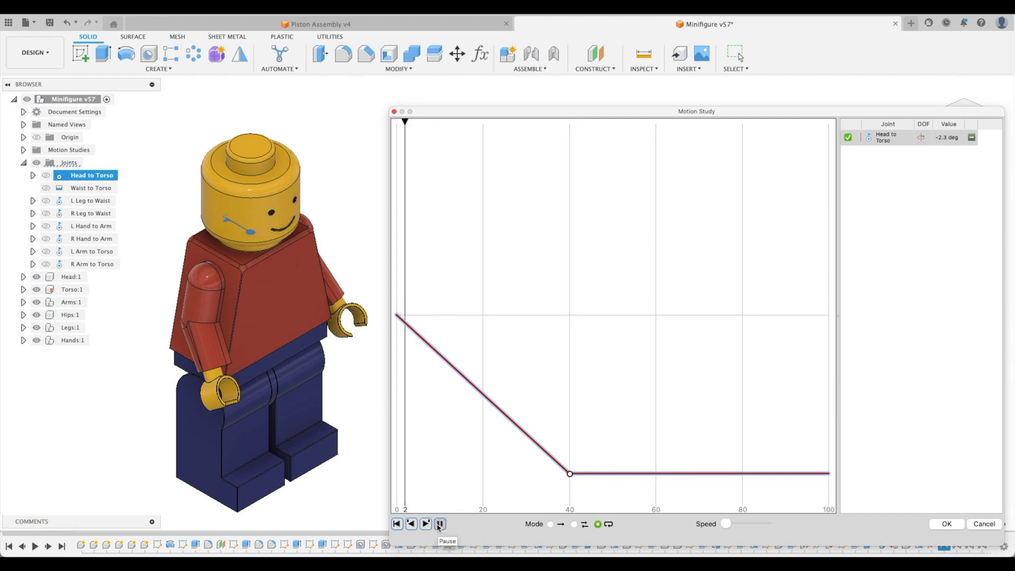
left_click(425, 523)
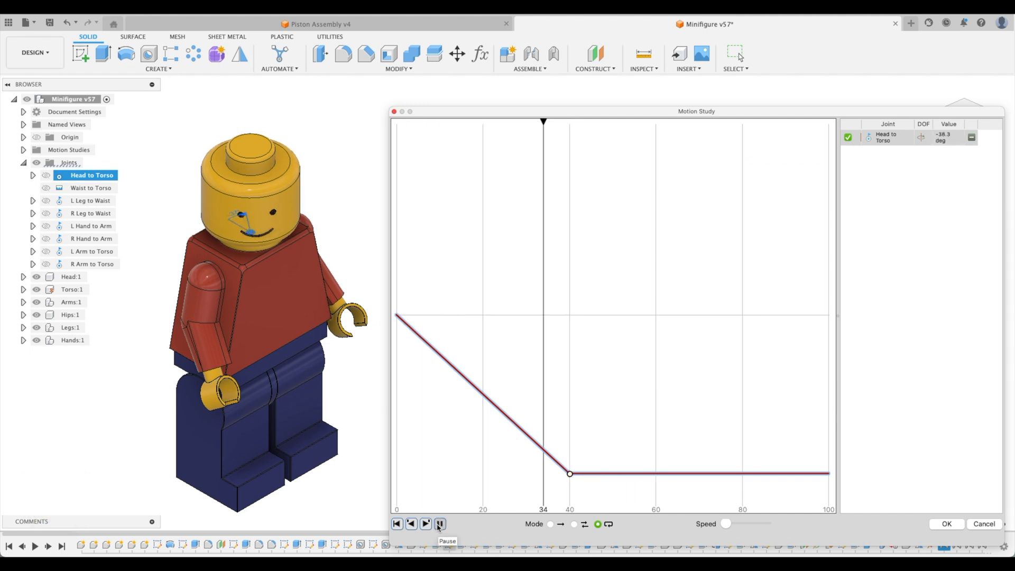
left_click(440, 523)
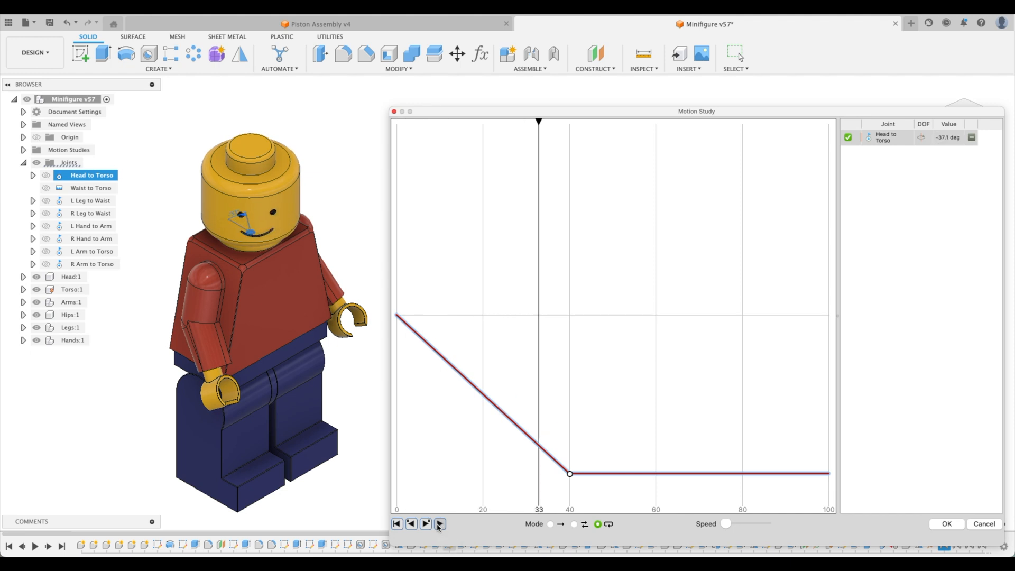
mouse_move(590, 494)
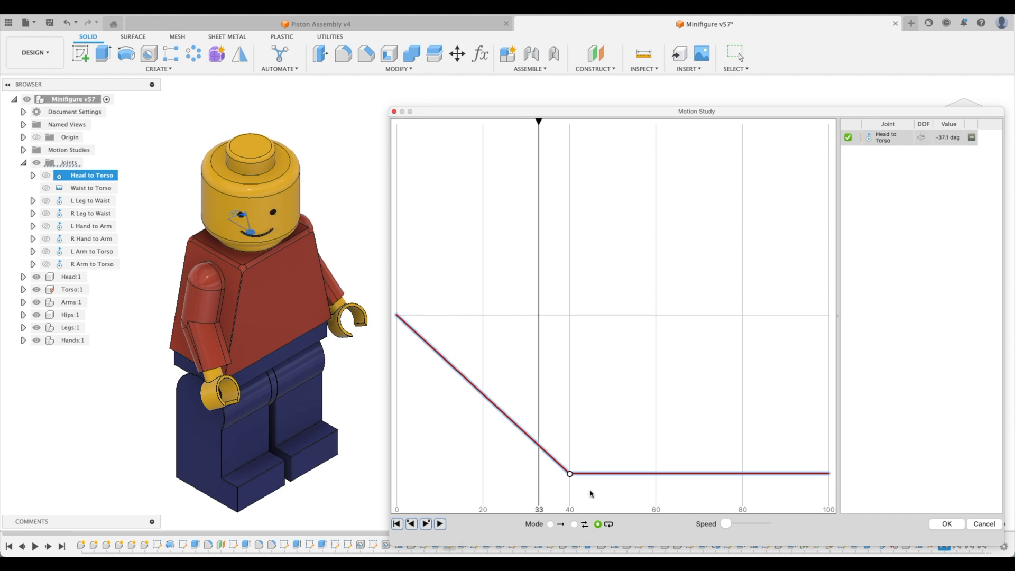
mouse_move(738, 478)
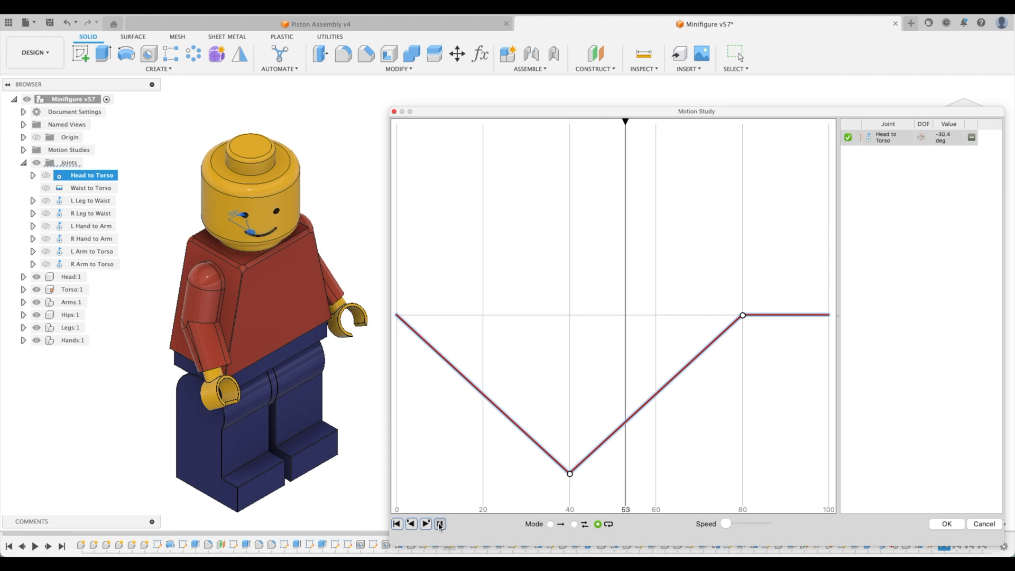
Step: Play the head turn-and-return animation through to the end of the timeline
left_click(440, 524)
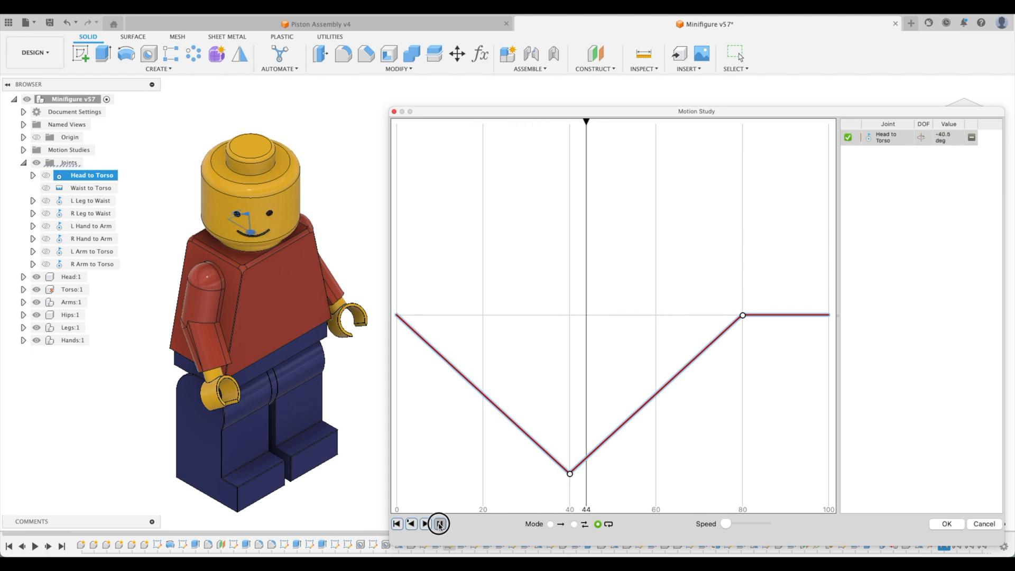
left_click(440, 523)
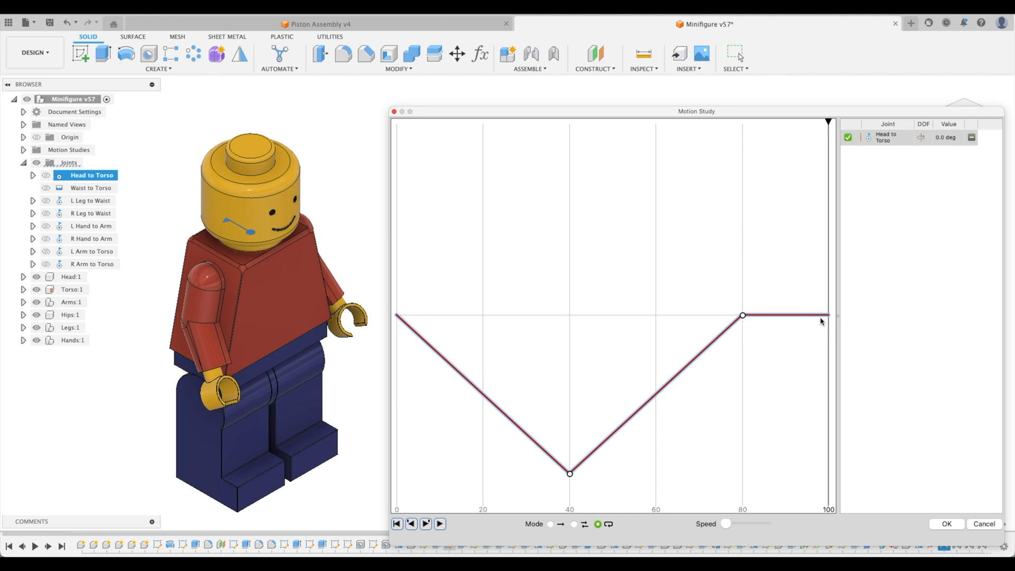
mouse_move(760, 383)
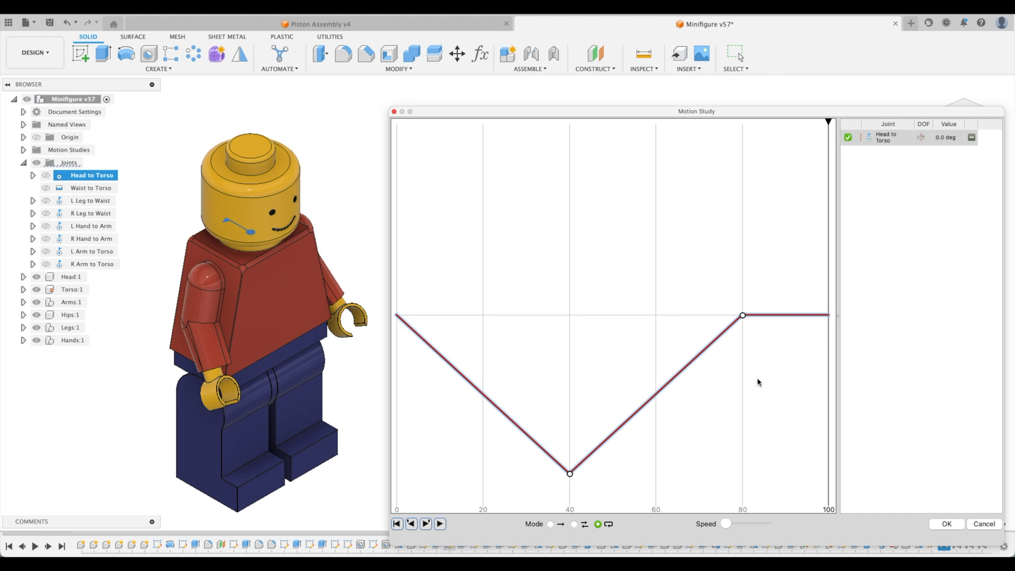
mouse_move(756, 385)
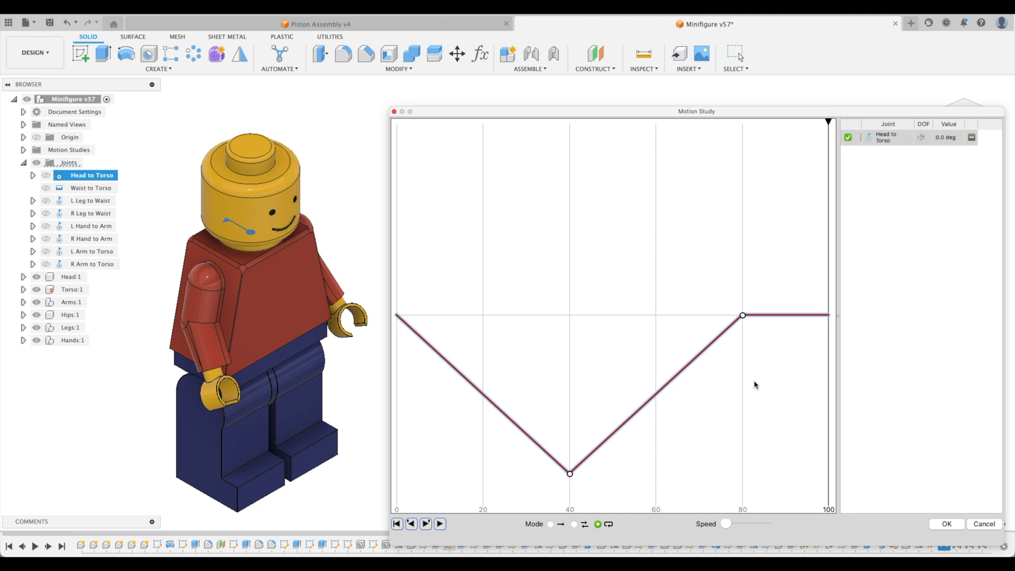
mouse_move(90, 200)
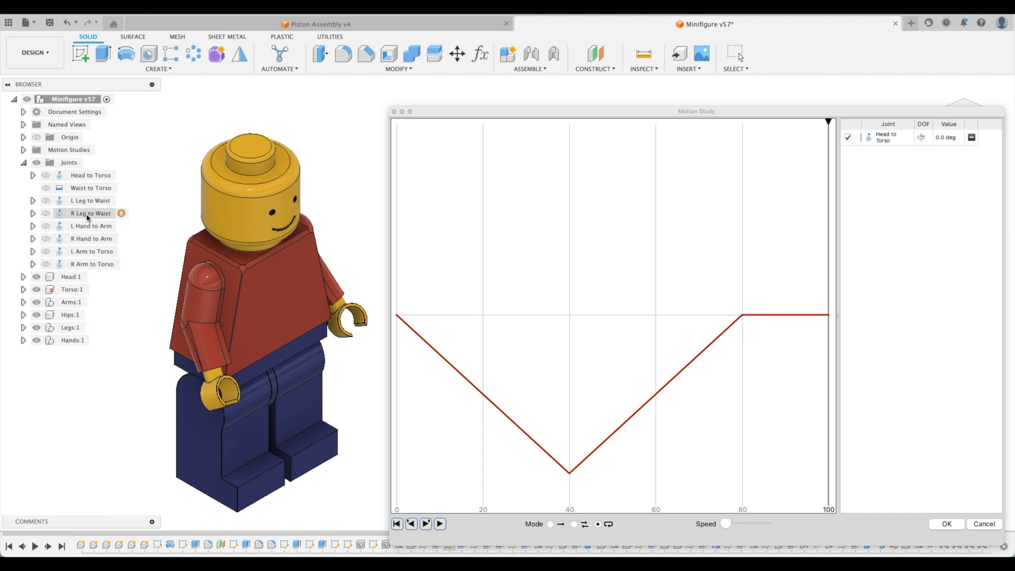
Step: Add R Leg to Waist to the study with keyframes swinging 25 degrees forward, back, and to zero by step 80
left_click(91, 212)
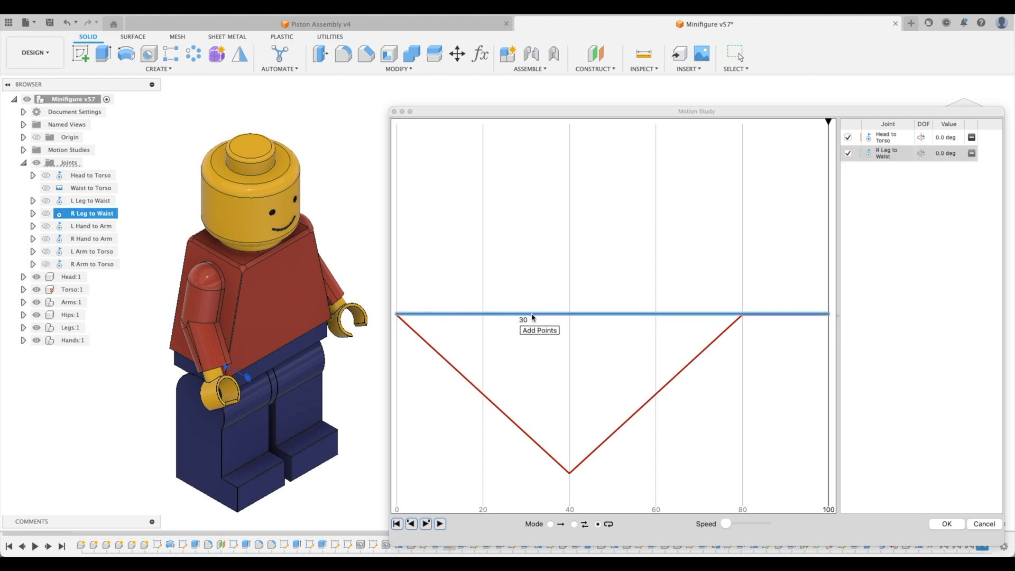
mouse_move(500, 317)
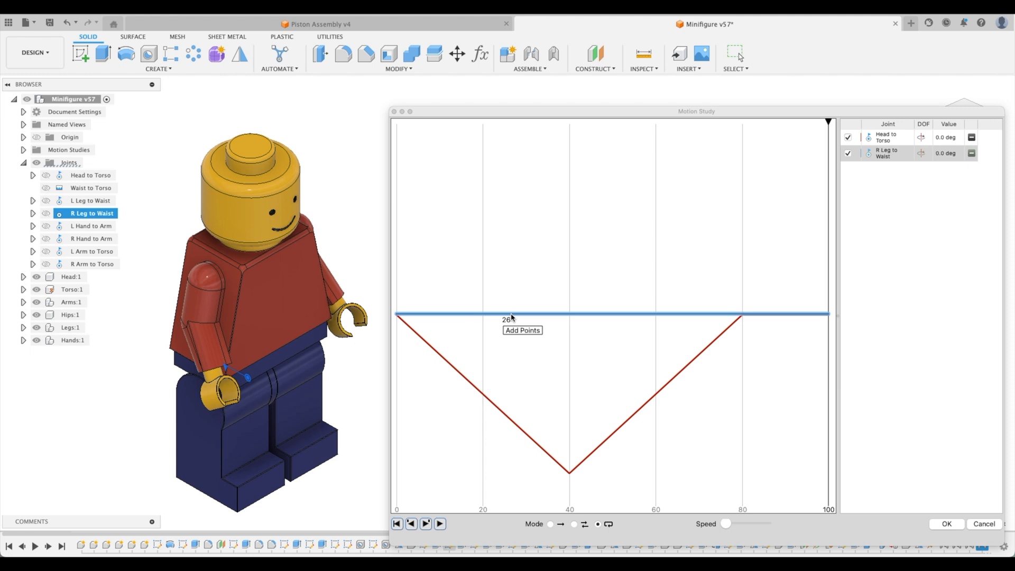
mouse_move(512, 320)
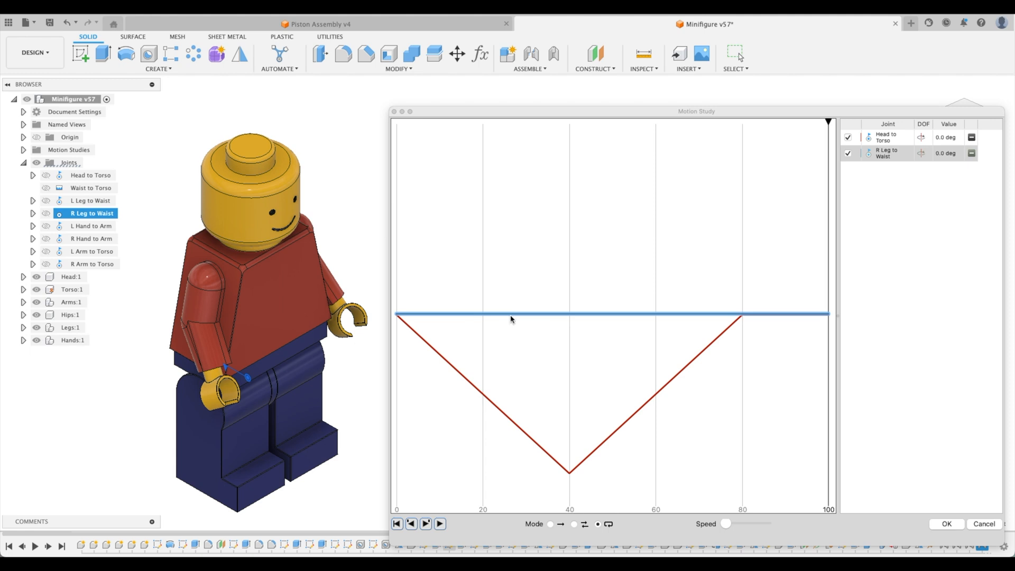
mouse_move(516, 316)
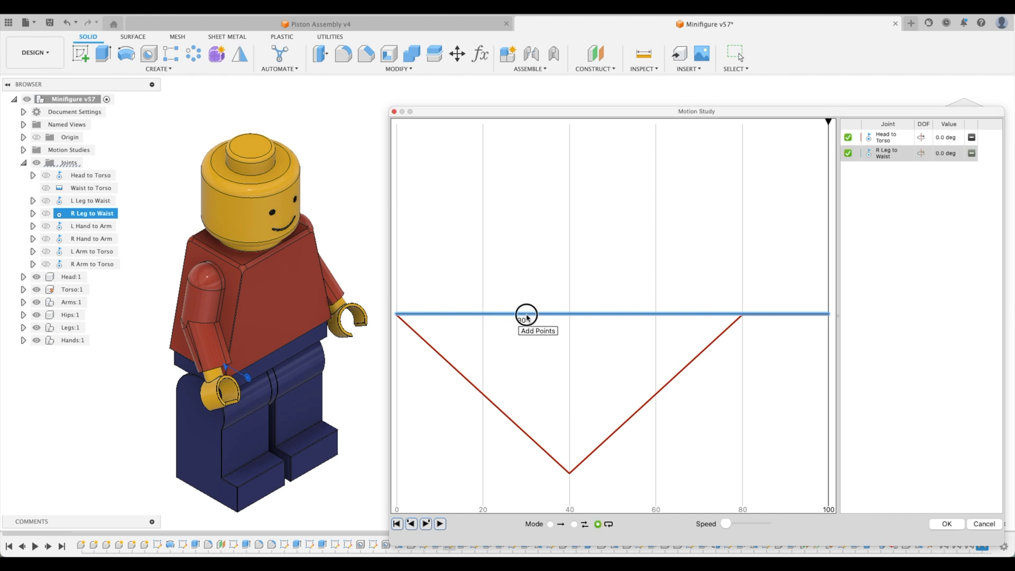
left_click(525, 316)
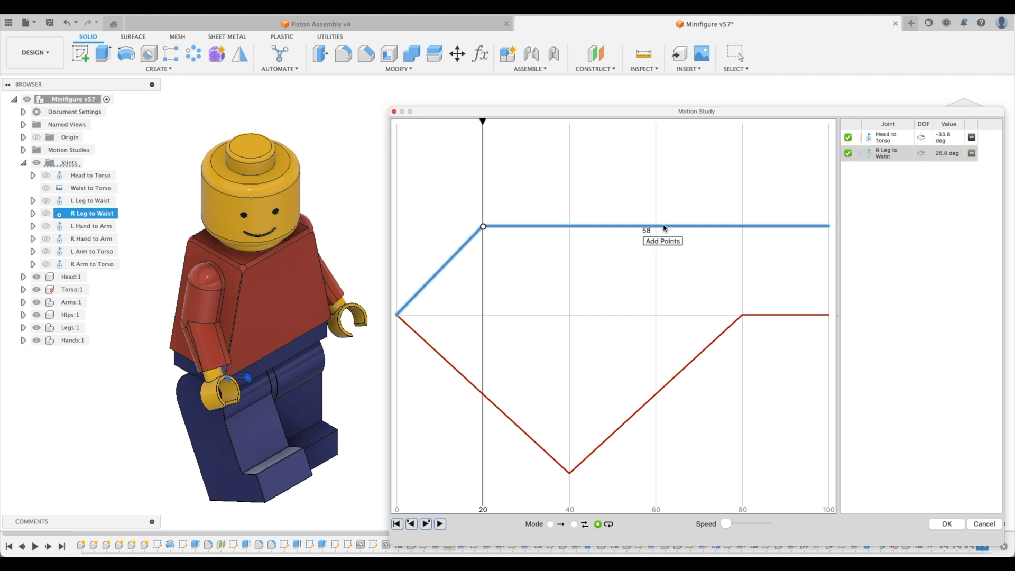
mouse_move(541, 226)
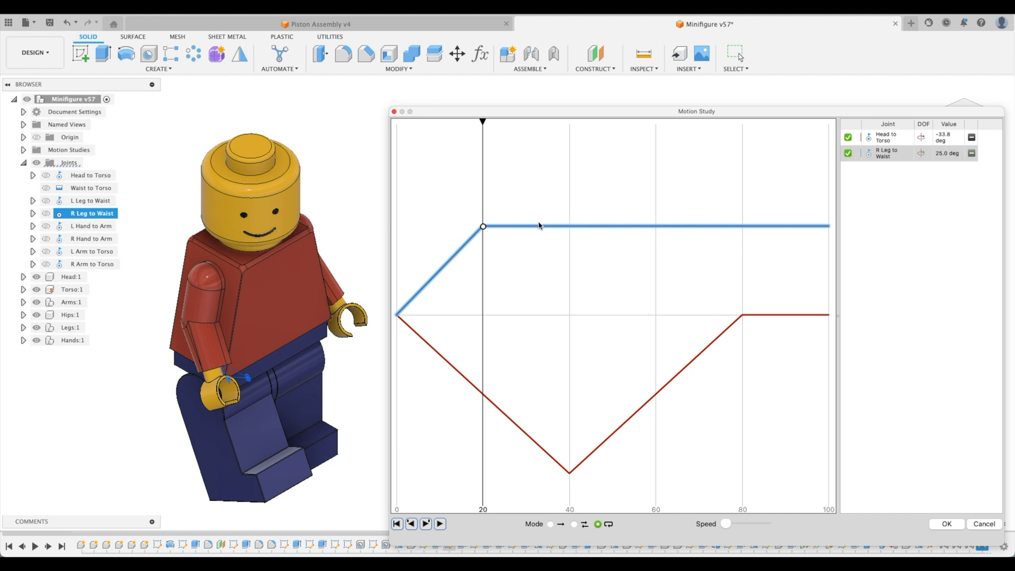
mouse_move(576, 232)
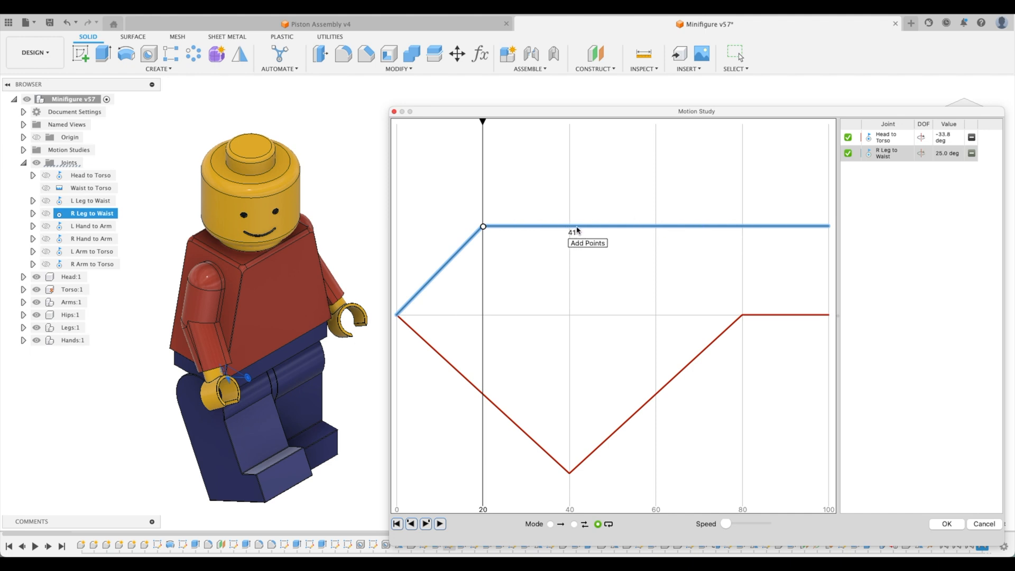
mouse_move(780, 231)
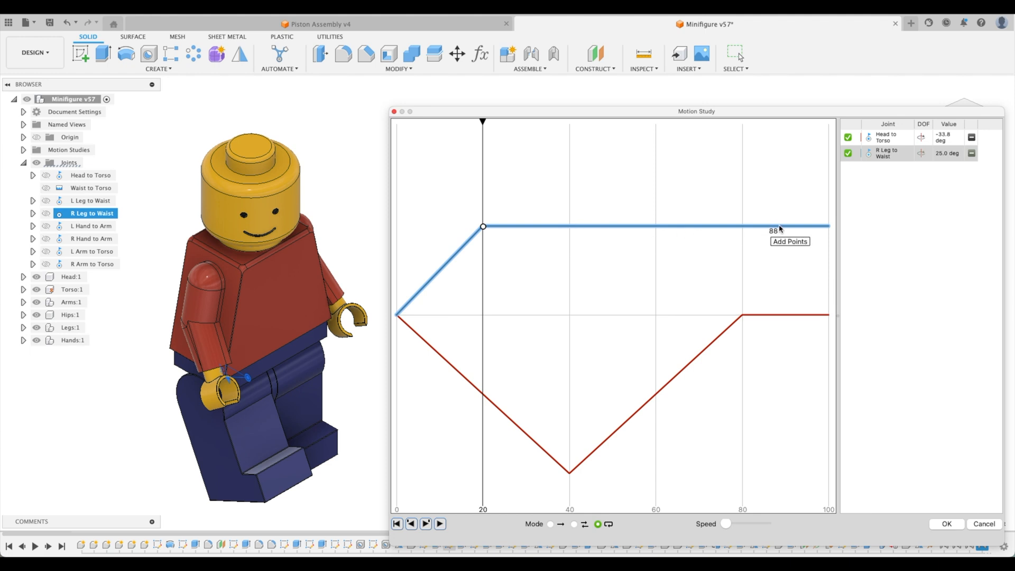
left_click(776, 226)
type("08")
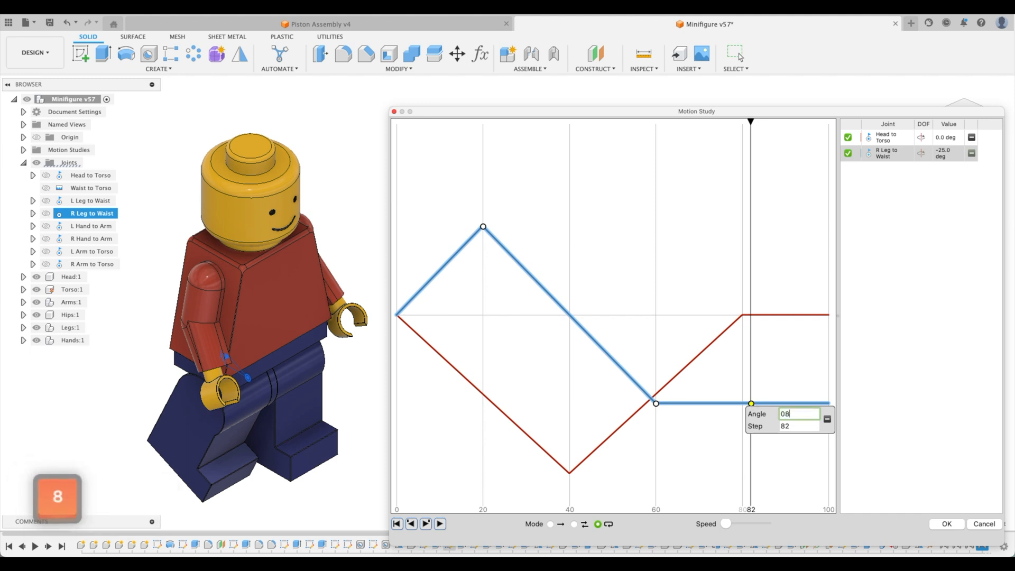
key("tab")
type("80")
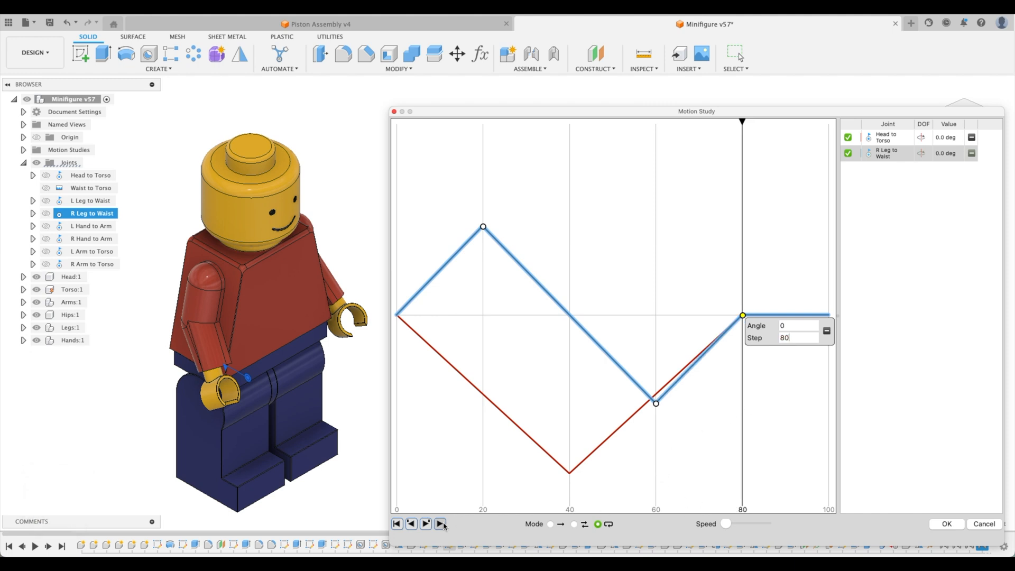
Step: Preview the right leg swing by playing and pausing the study
left_click(440, 524)
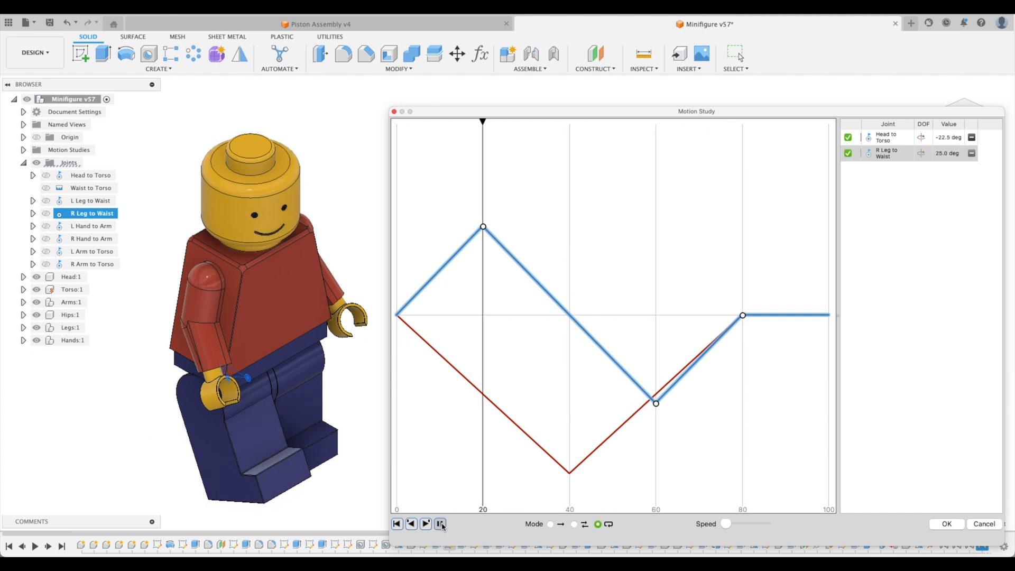
left_click(410, 523)
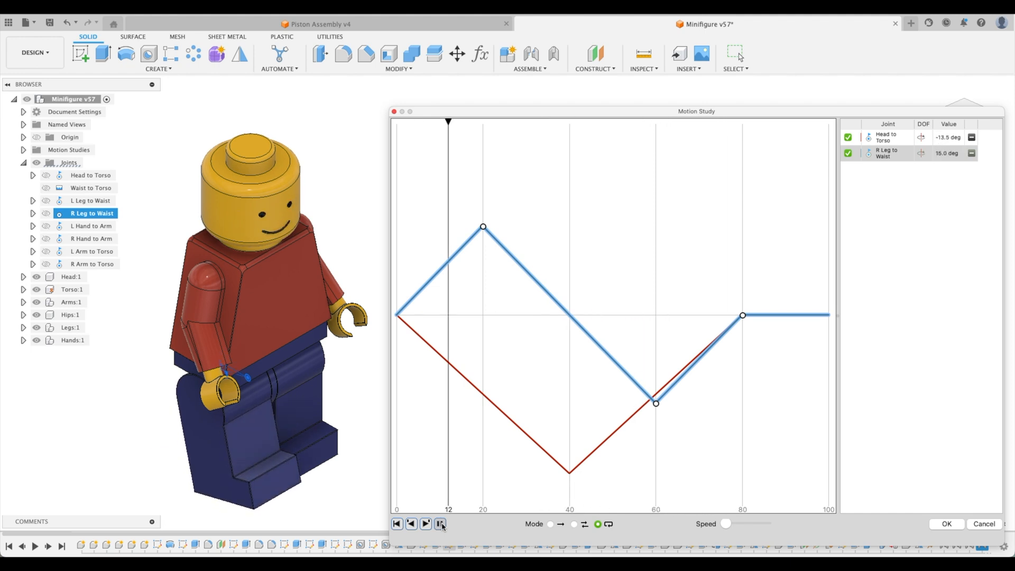
left_click(440, 524)
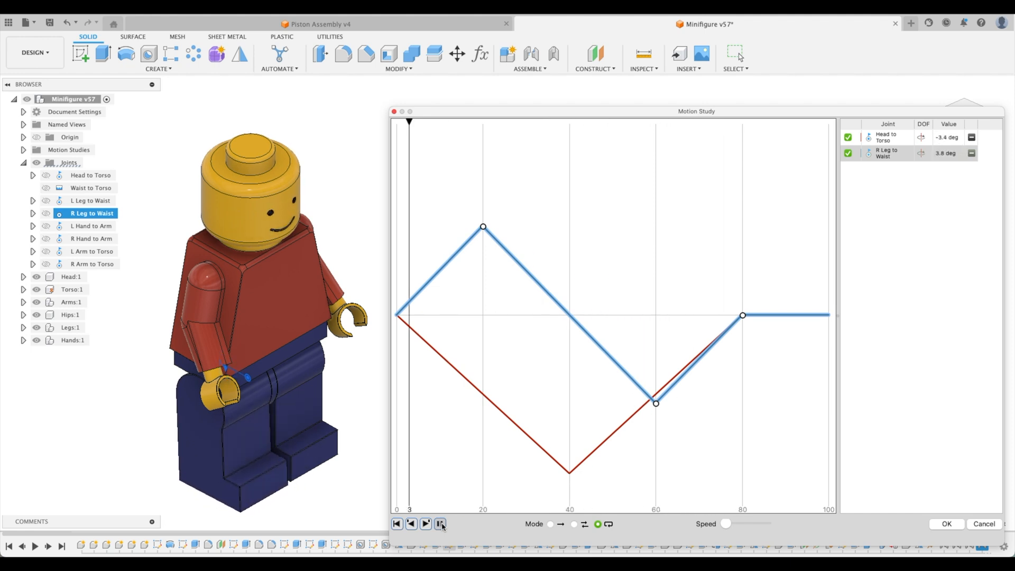
left_click(440, 524)
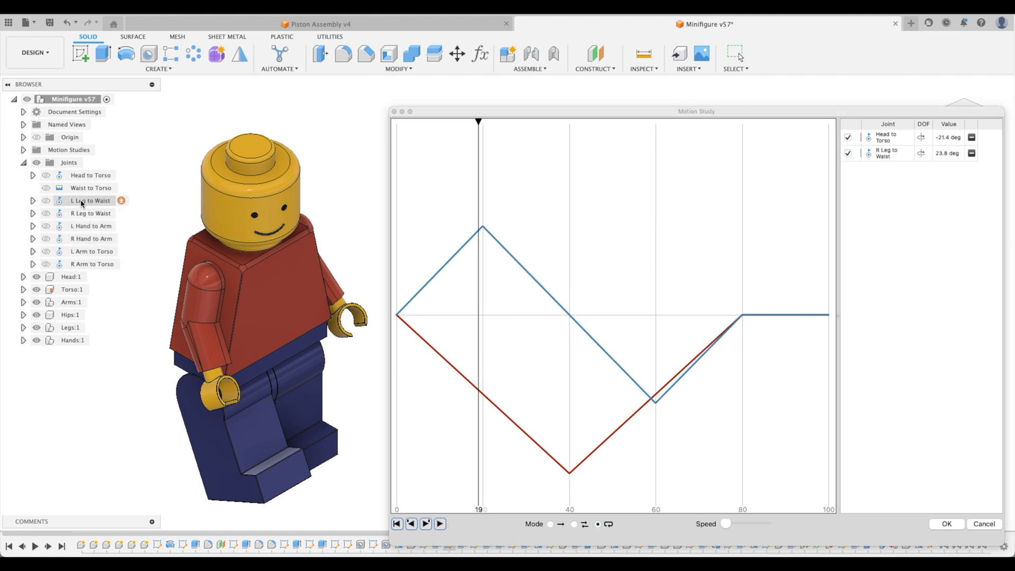
Step: Add L Leg to Waist to the study and key its dip-and-swing curve returning to zero at step 100
left_click(90, 200)
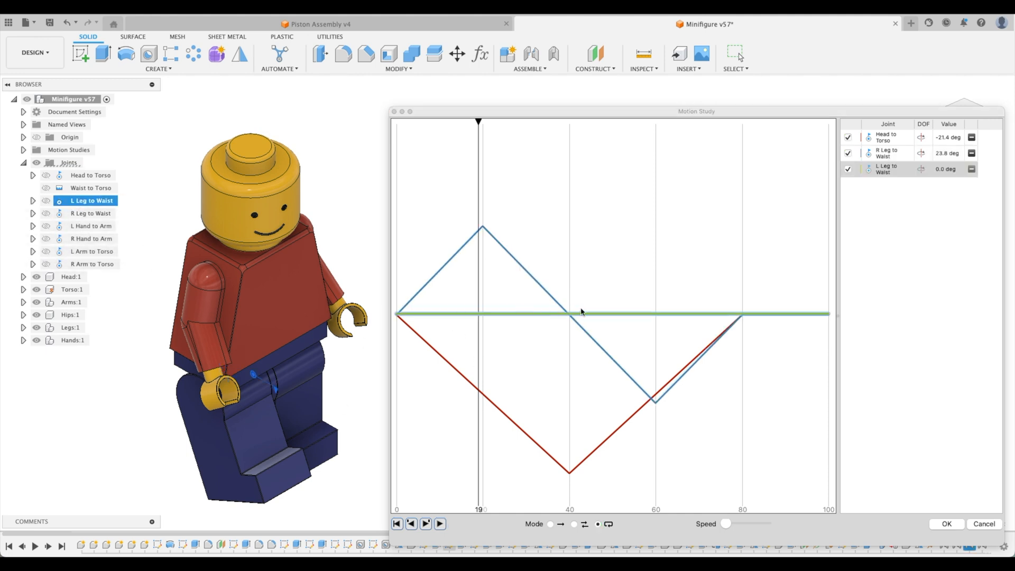
mouse_move(624, 336)
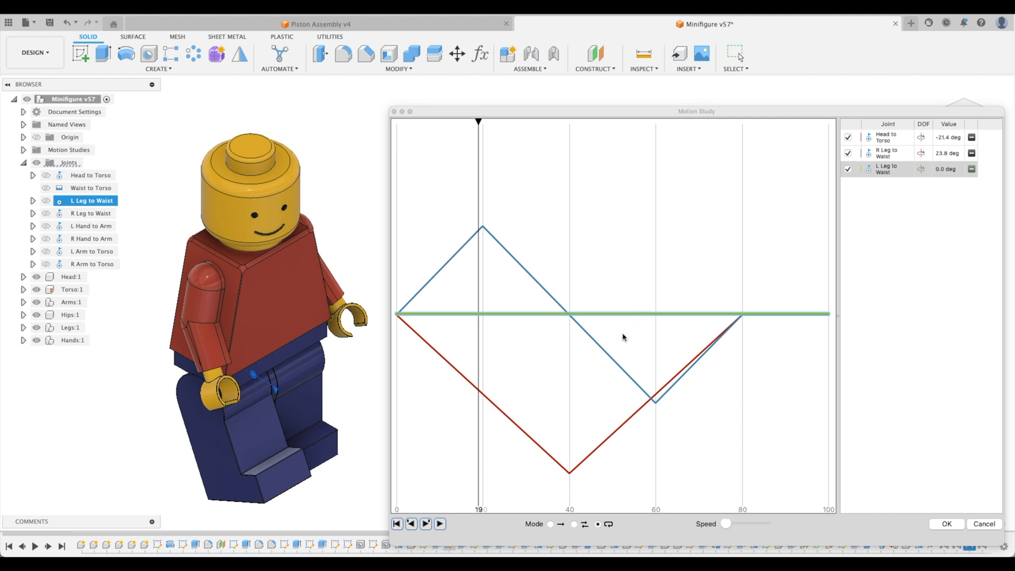
mouse_move(489, 332)
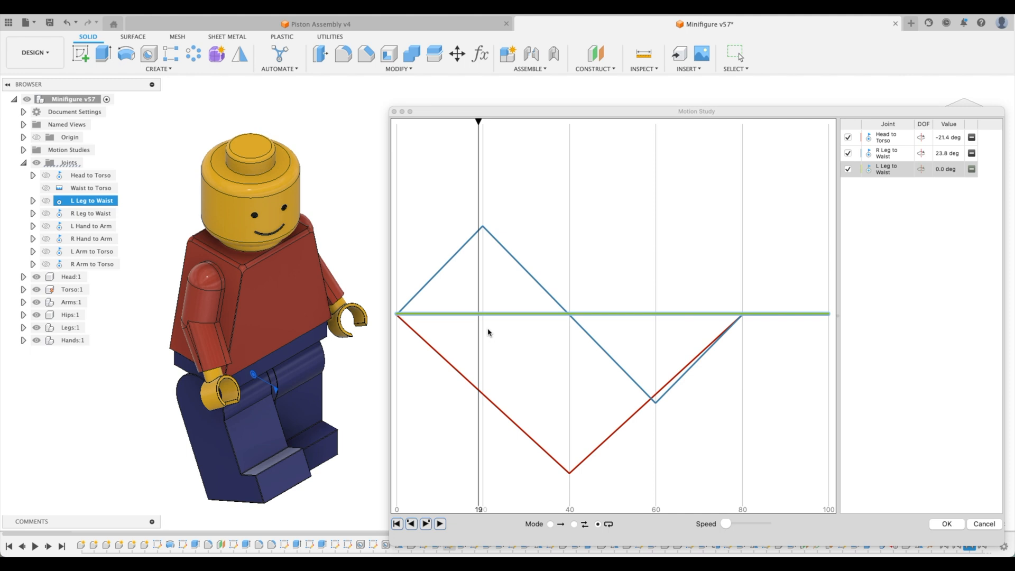
mouse_move(489, 332)
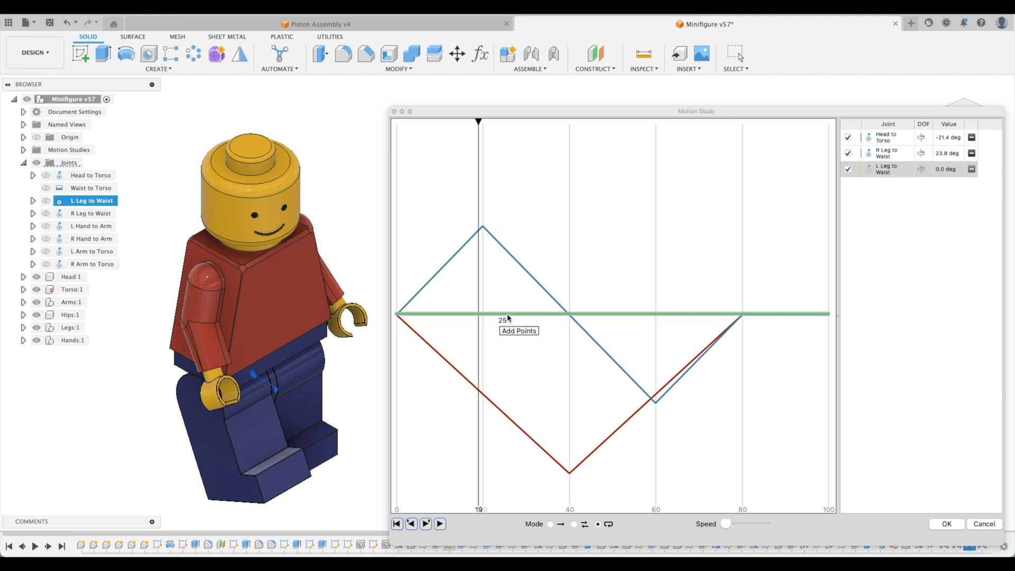
mouse_move(536, 319)
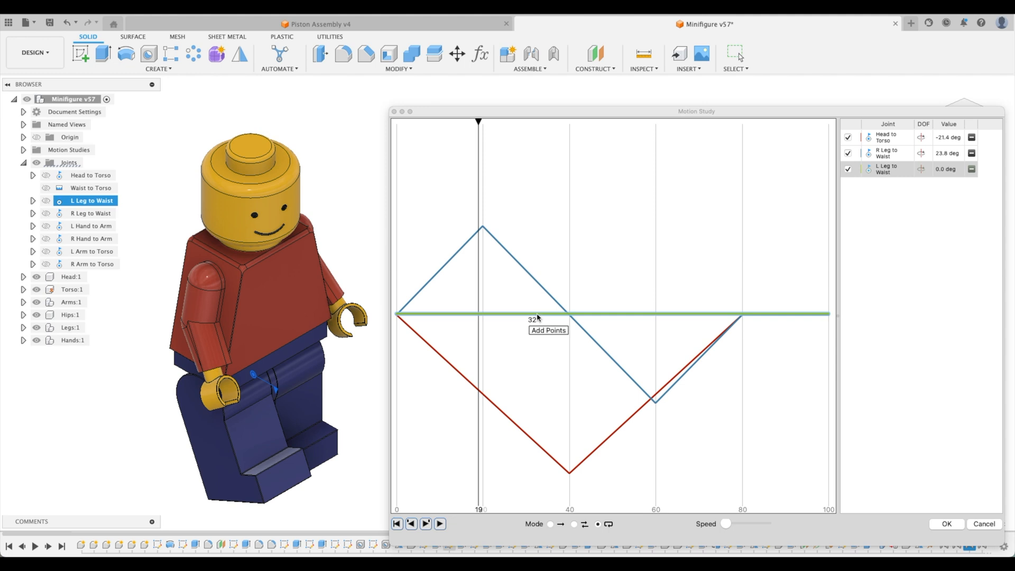
left_click(535, 314)
type("100")
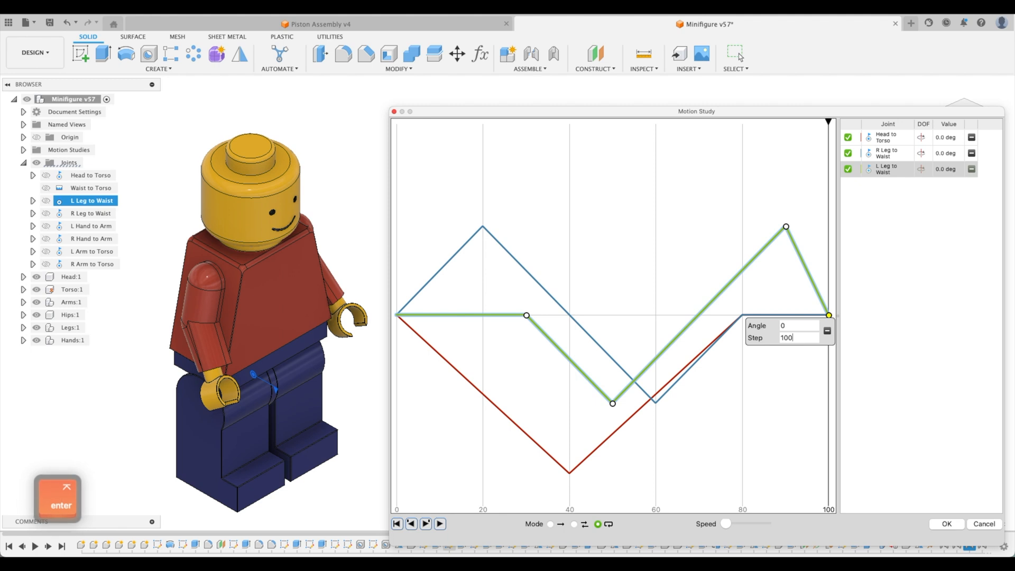
Step: Play the animation with both leg curves, pause it, and deselect the left leg curve
left_click(440, 524)
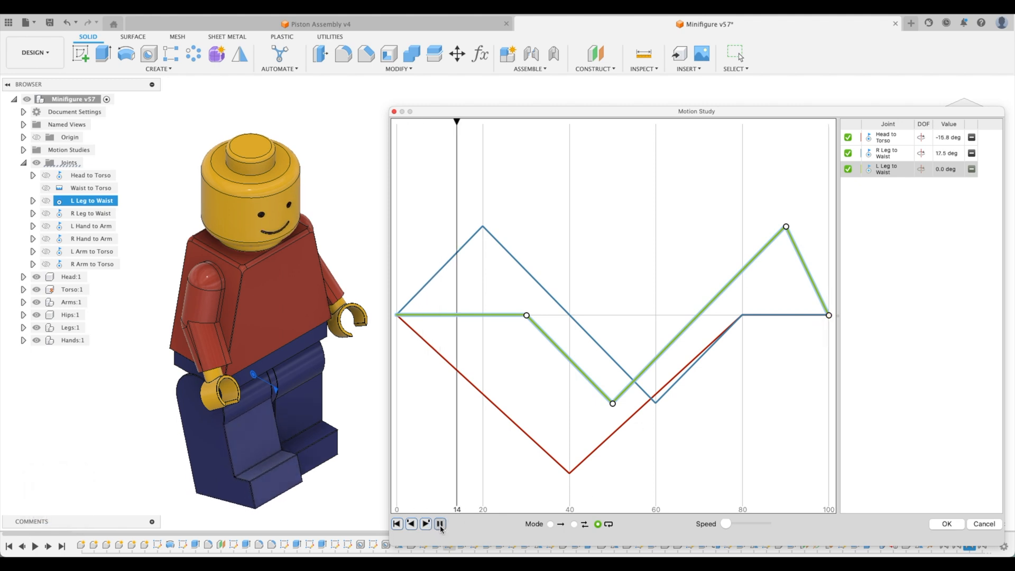
left_click(426, 523)
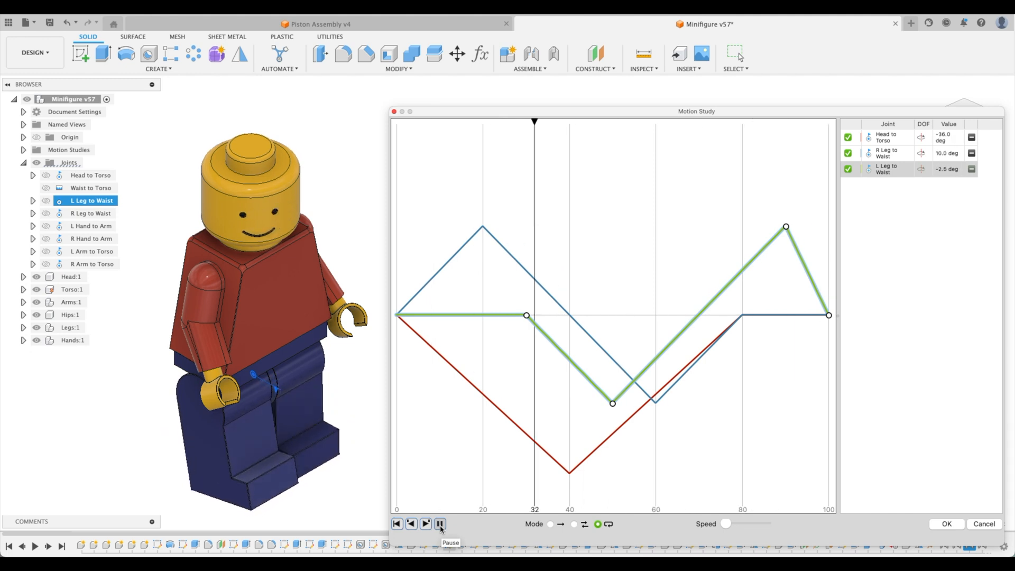
left_click(426, 523)
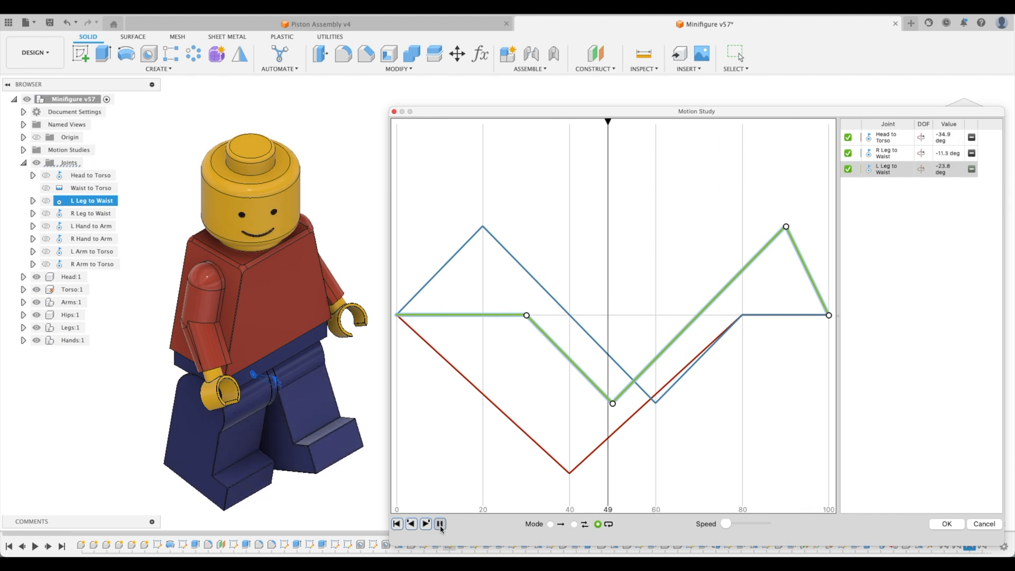
left_click(439, 524)
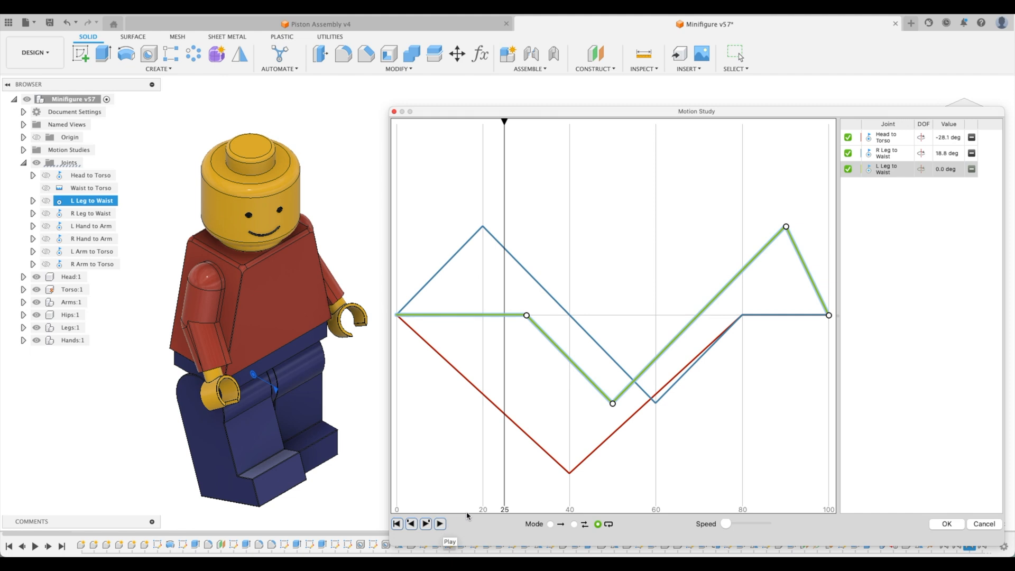
mouse_move(91, 238)
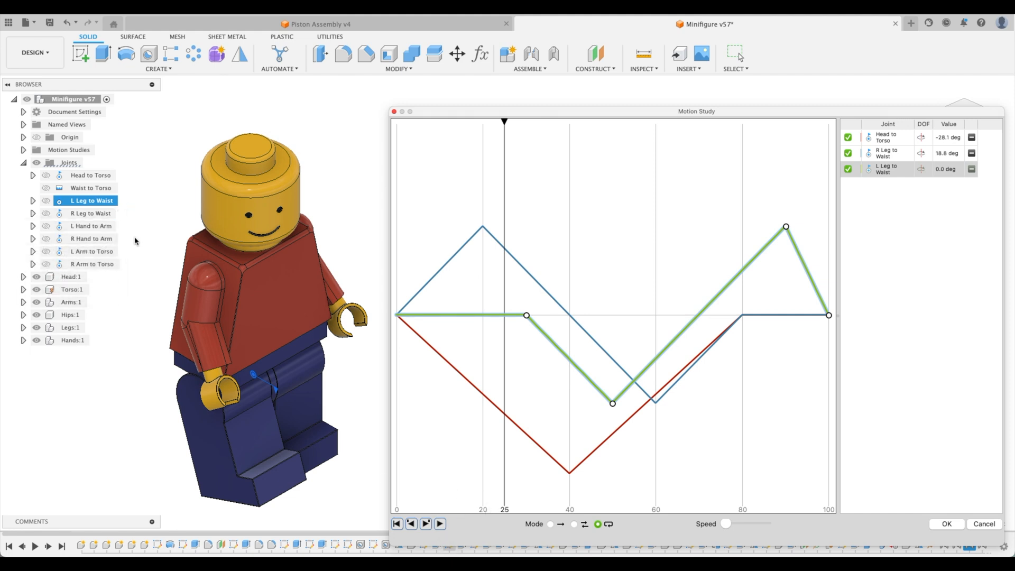
left_click(91, 263)
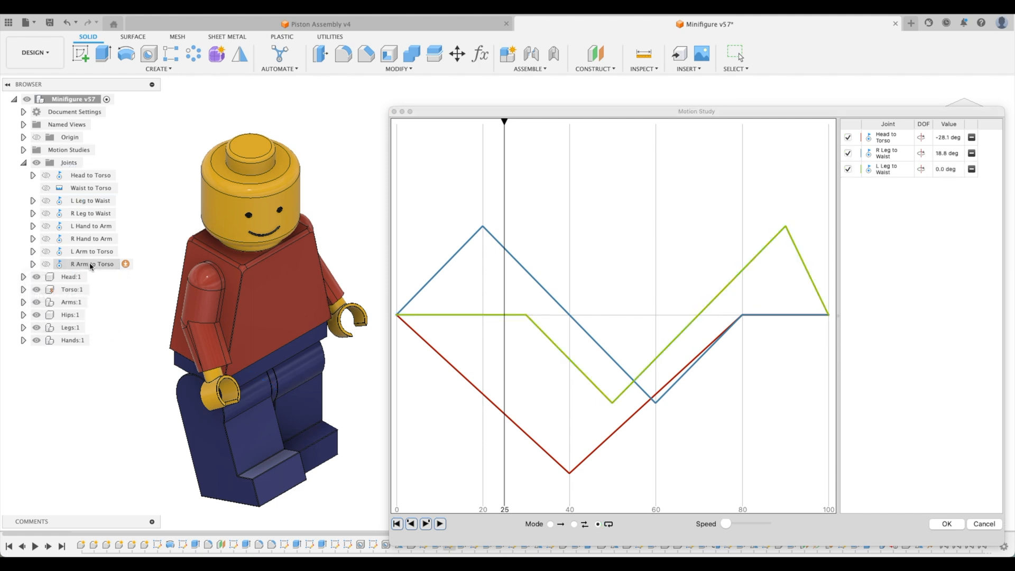
Step: Add the R Arm to Torso joint with a flat curve and close the study with OK
left_click(91, 263)
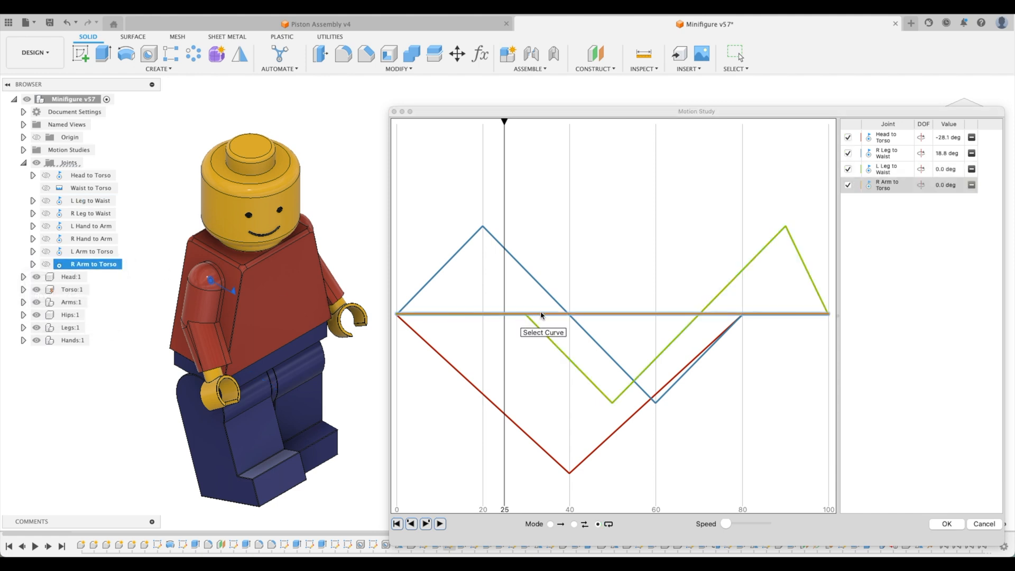
mouse_move(899, 184)
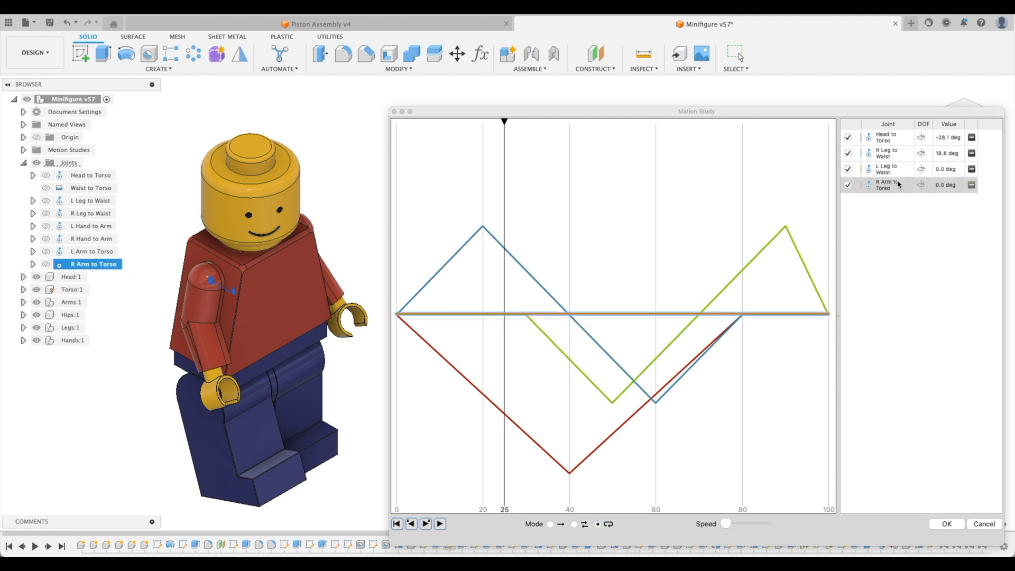
mouse_move(899, 228)
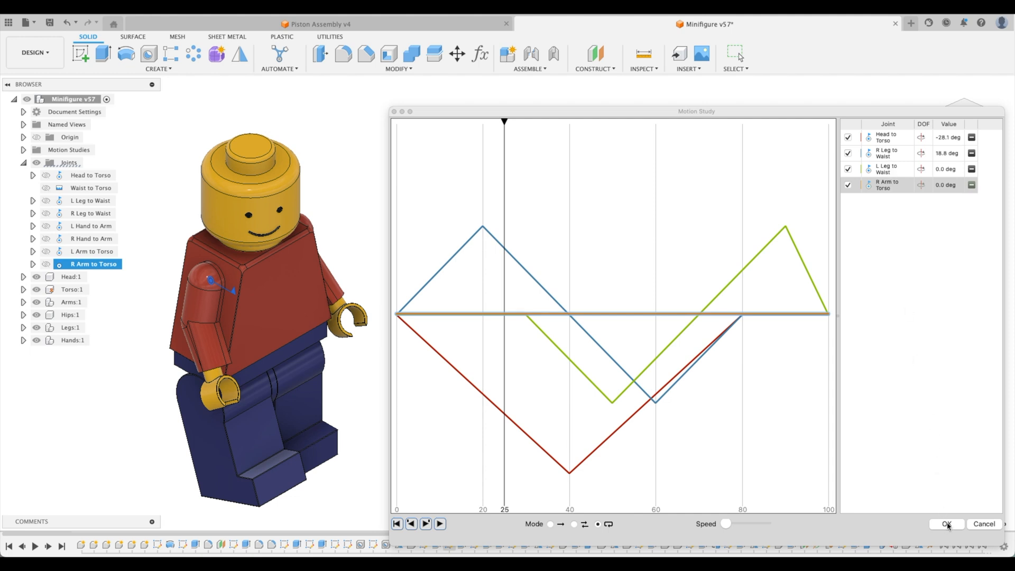
left_click(946, 524)
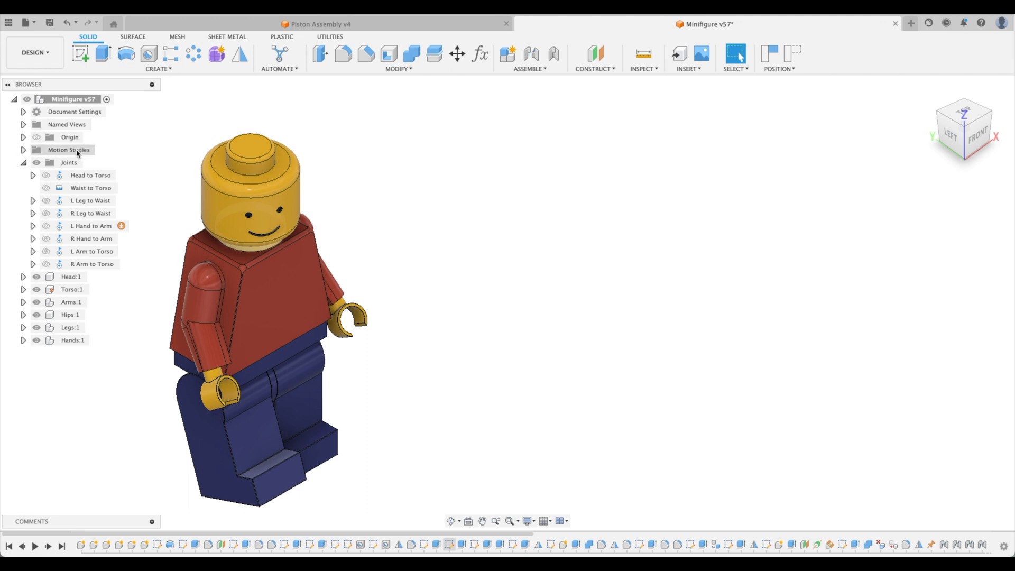
Step: Expand the Motion Studies list in the browser to reopen the study
left_click(23, 149)
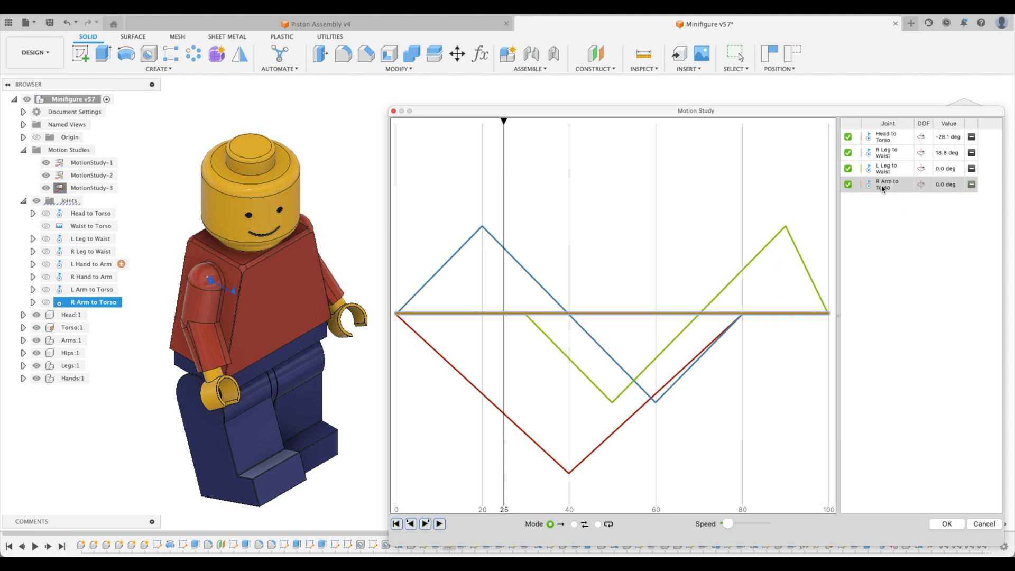
mouse_move(560, 316)
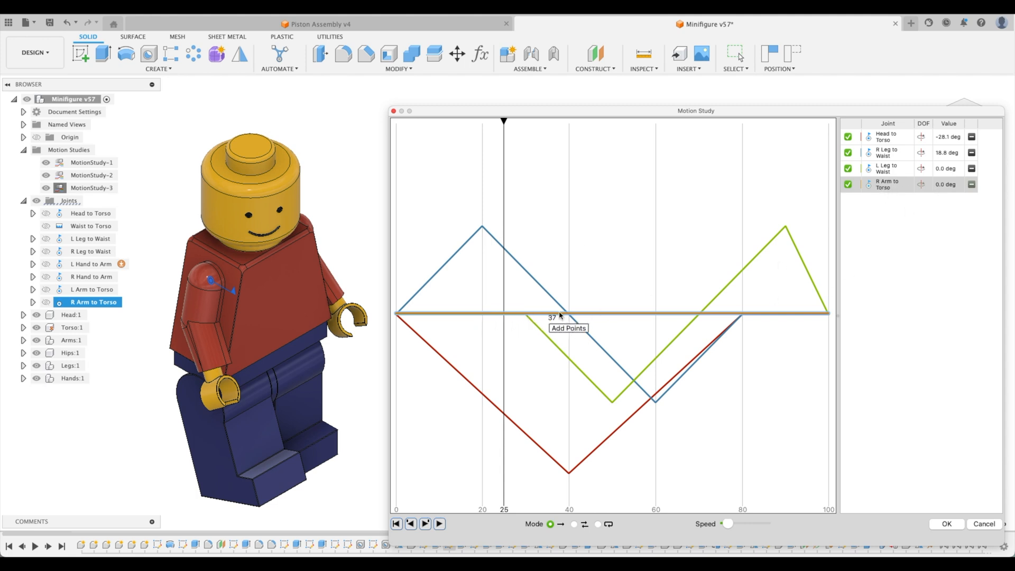
mouse_move(779, 317)
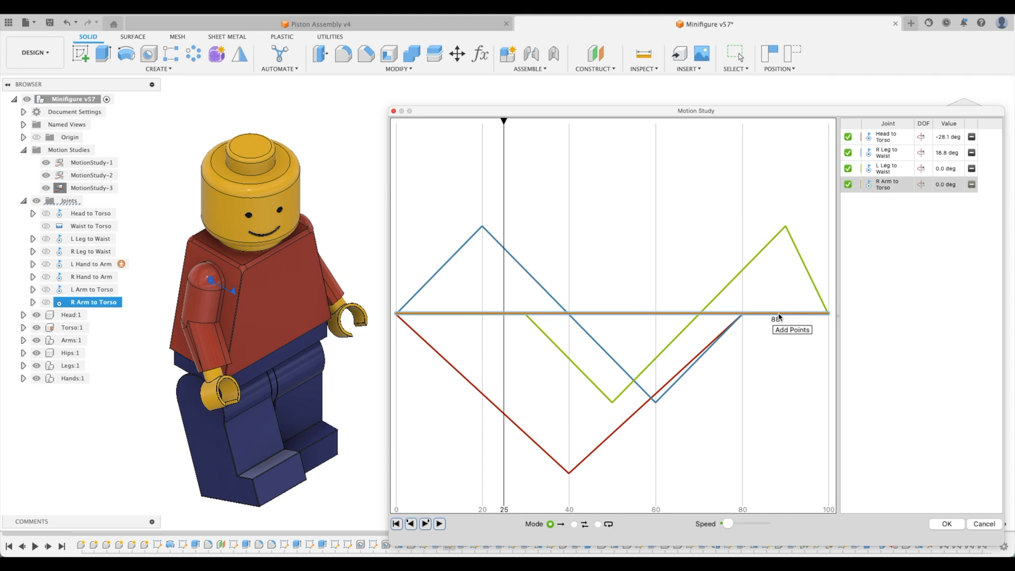
Step: Shape the R Arm to Torso curve to peak near step 40 and return to zero by step 65
left_click(491, 314)
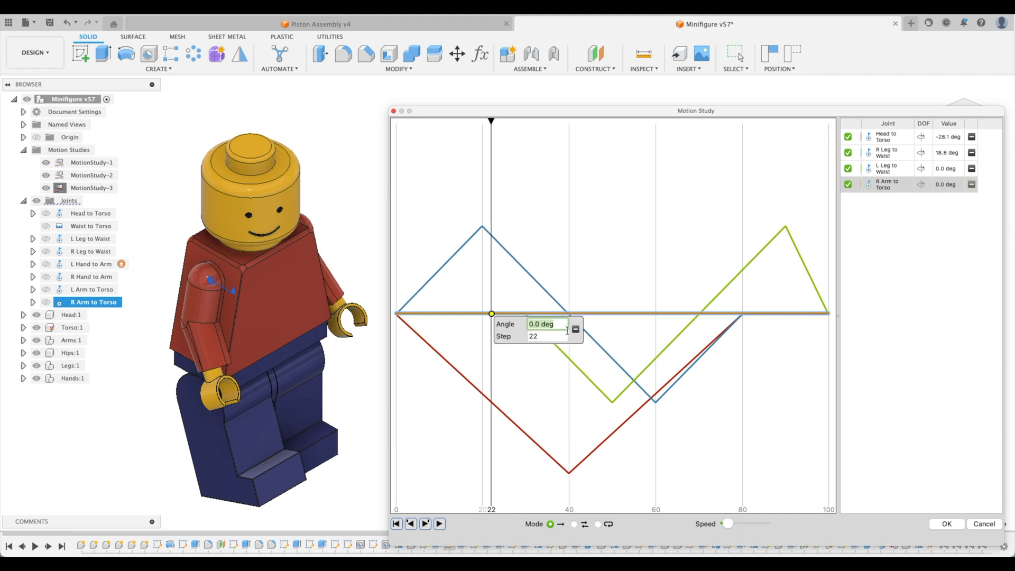
key("tab")
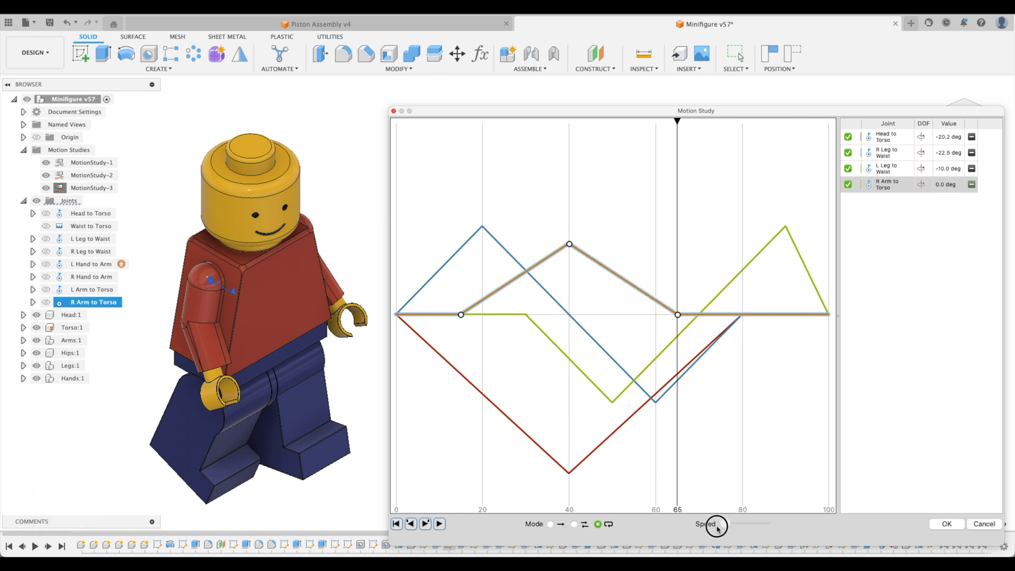
Step: Play and pause the study to preview all four joints animating in a loop
left_click(397, 523)
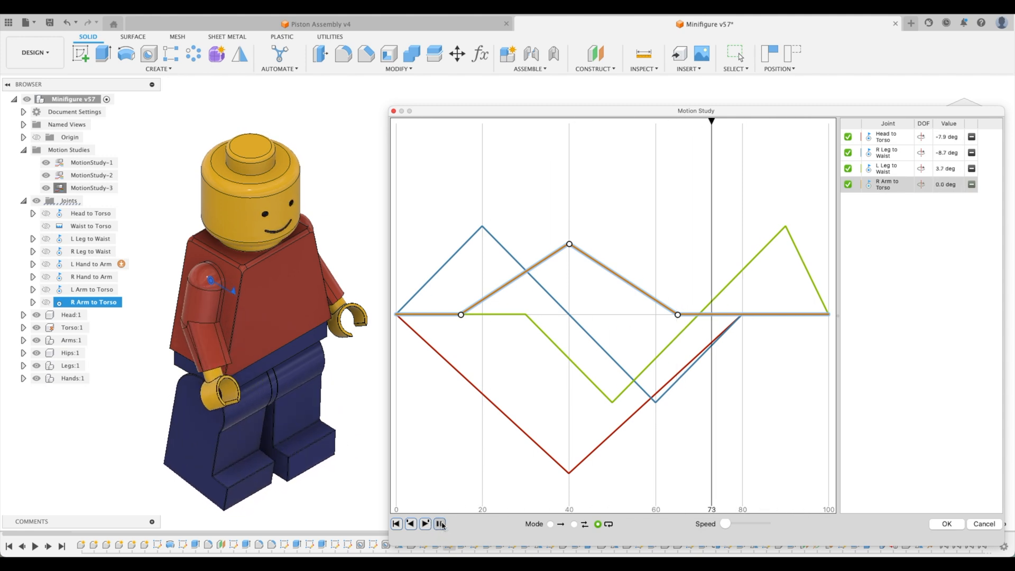
left_click(425, 523)
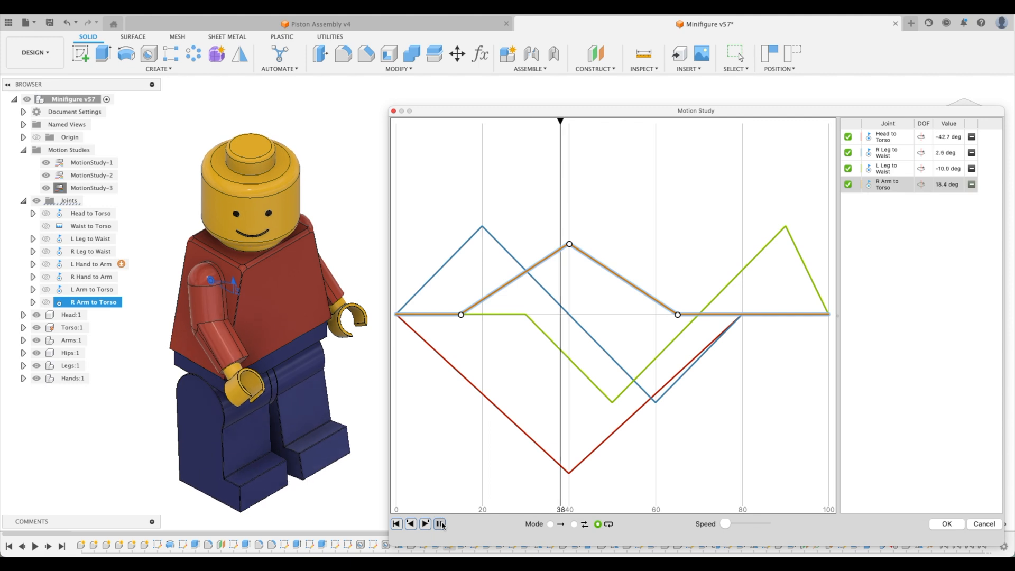
left_click(396, 523)
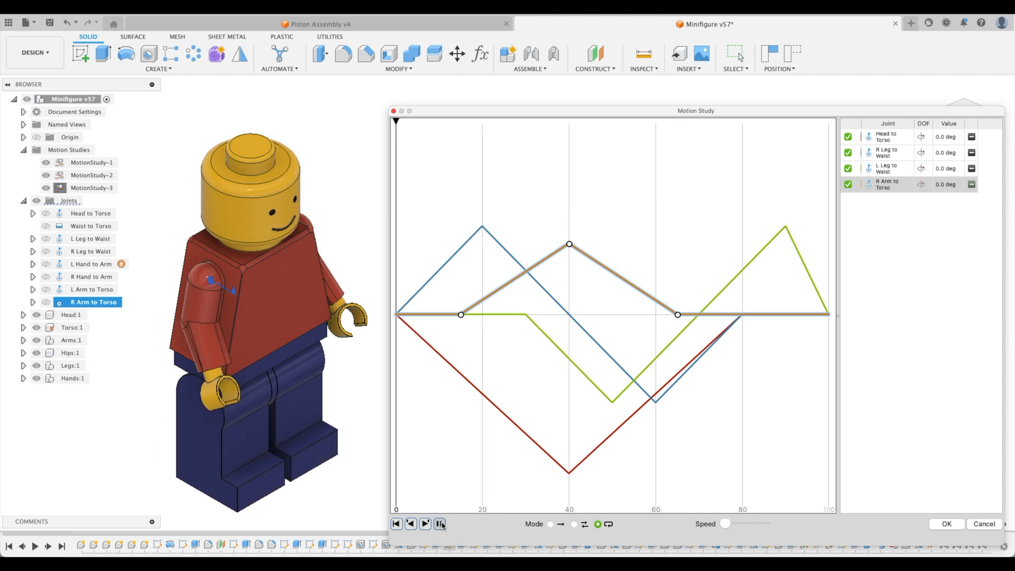
left_click(425, 524)
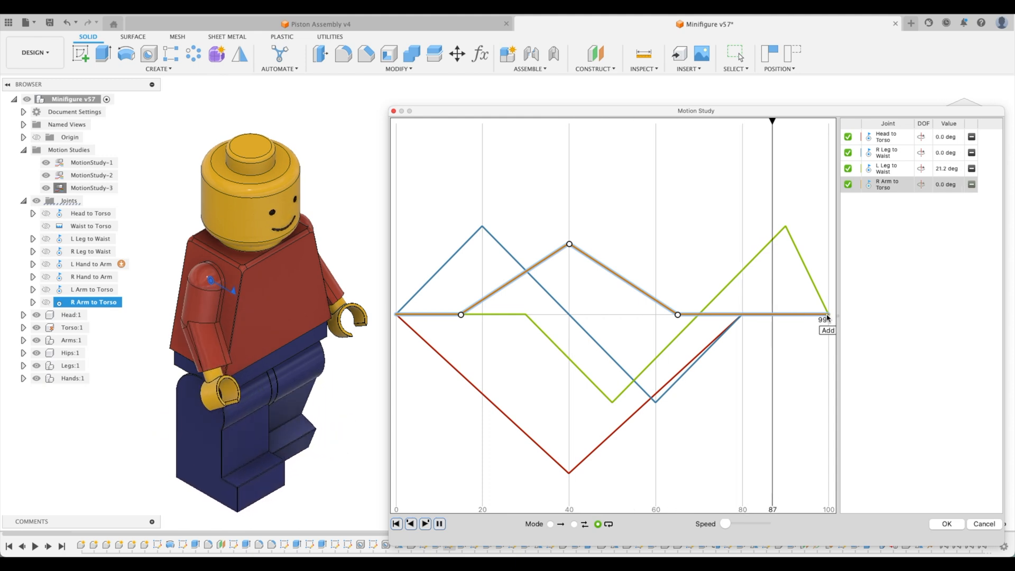
left_click(440, 523)
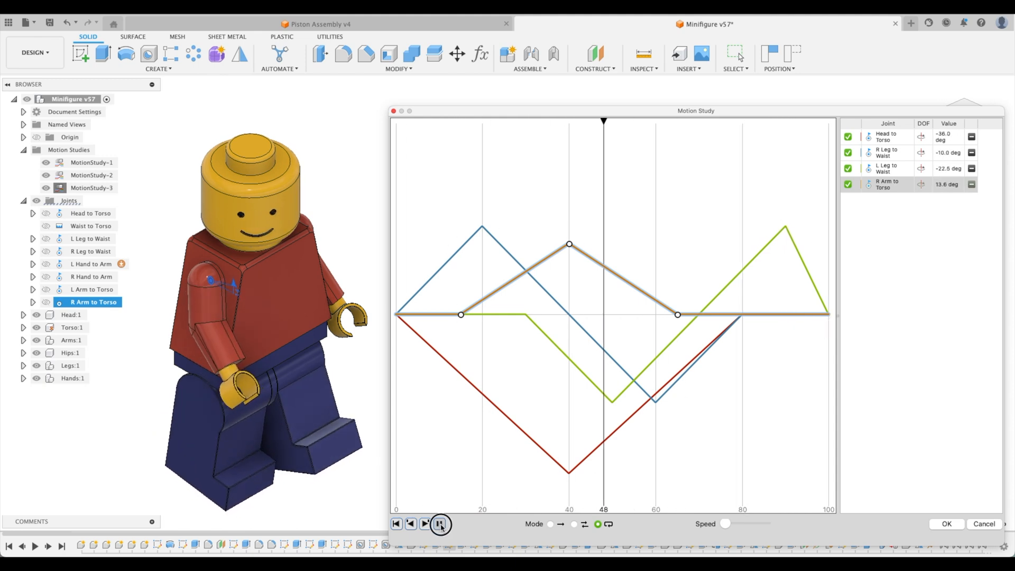
left_click(440, 525)
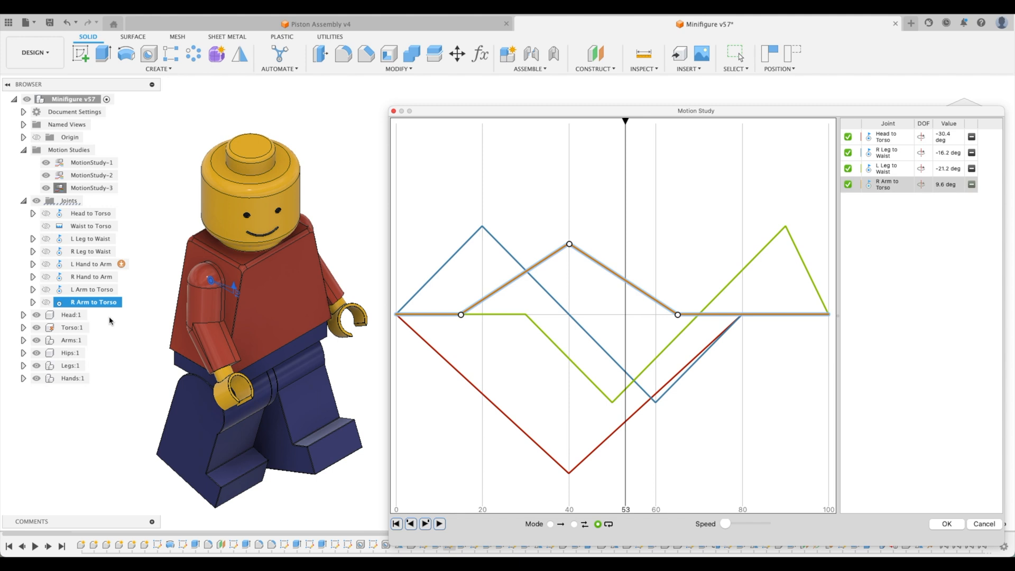
mouse_move(146, 300)
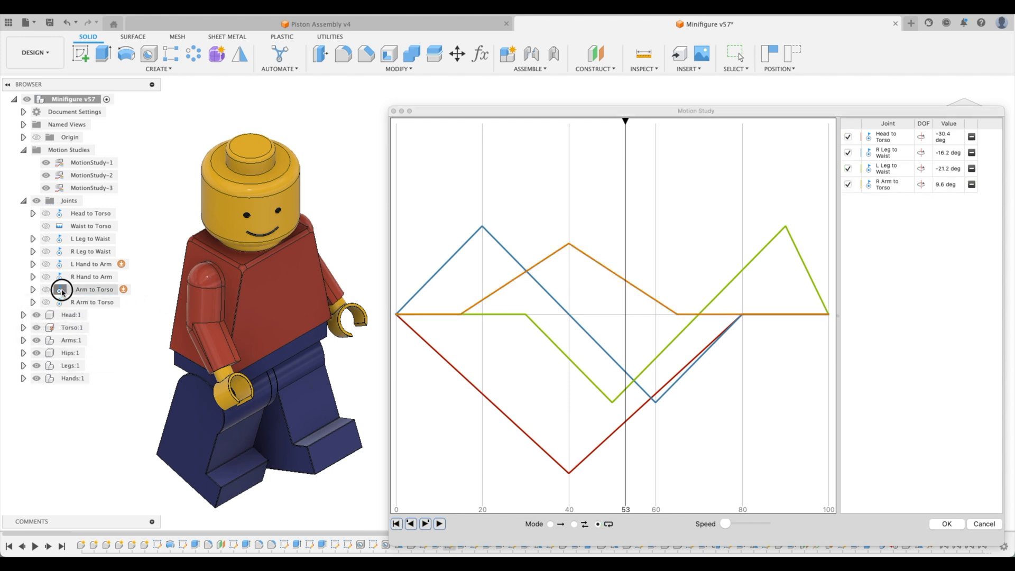
Step: Add L Arm to Torso and key it to -100 deg from step 30 to 80, zero by 90
left_click(94, 289)
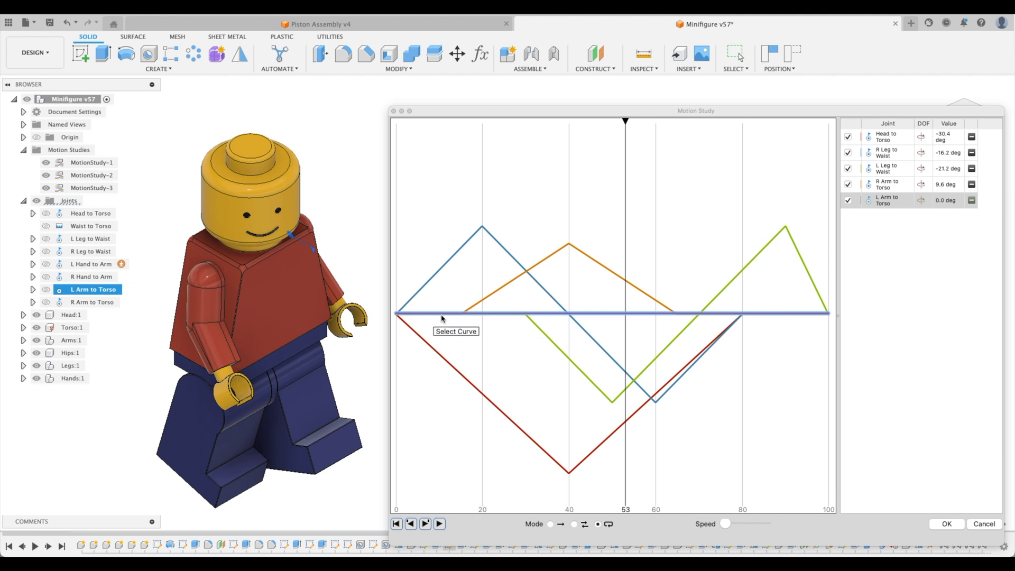
left_click(440, 314)
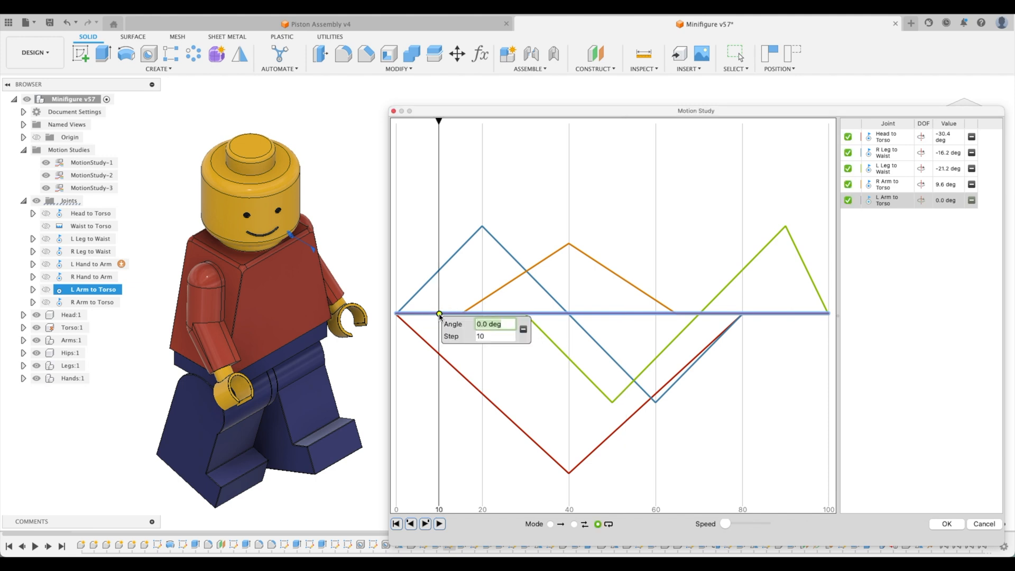
key("tab")
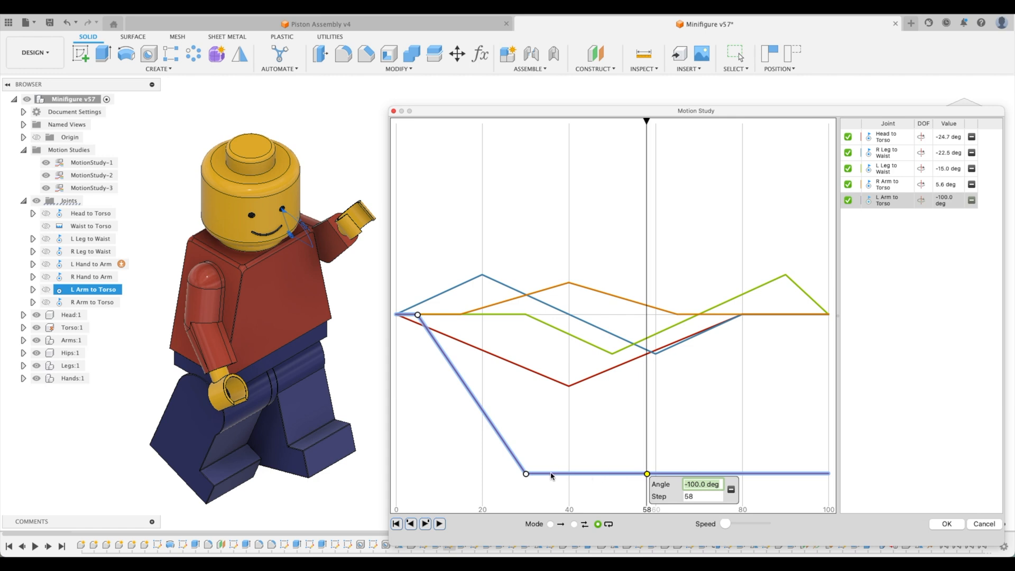
mouse_move(565, 474)
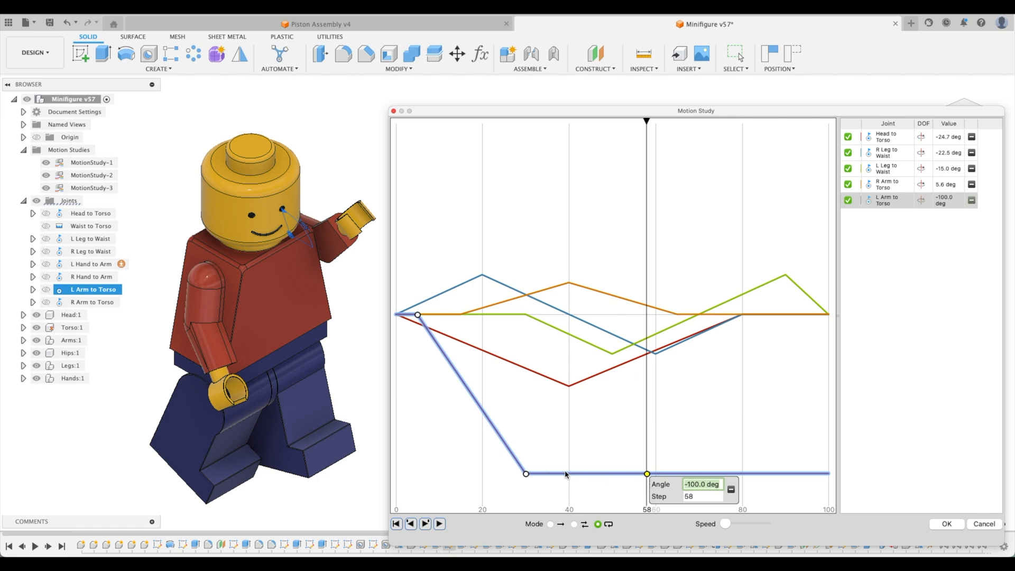
mouse_move(651, 476)
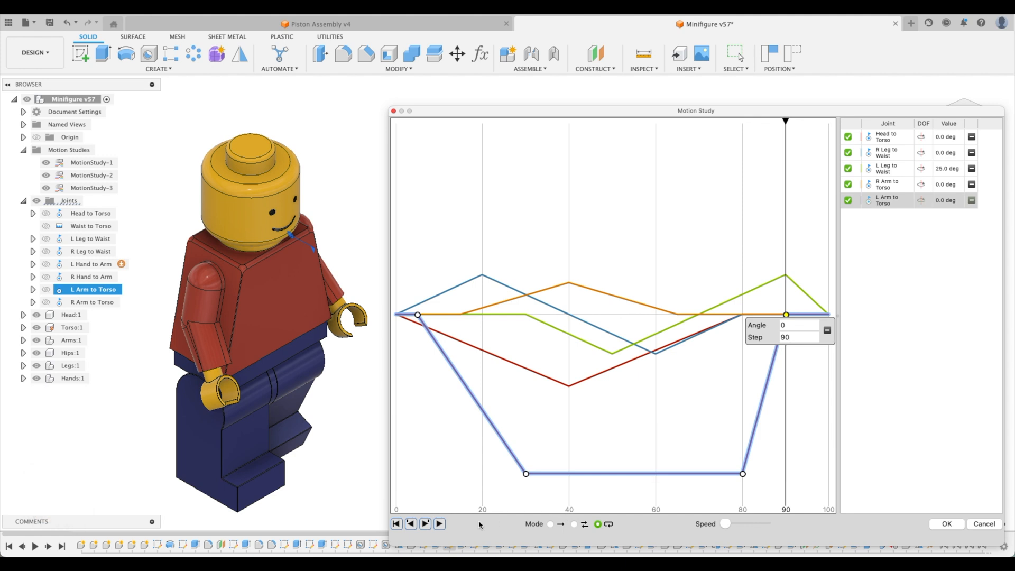
Step: Play back the study to preview the raised left arm motion
left_click(440, 524)
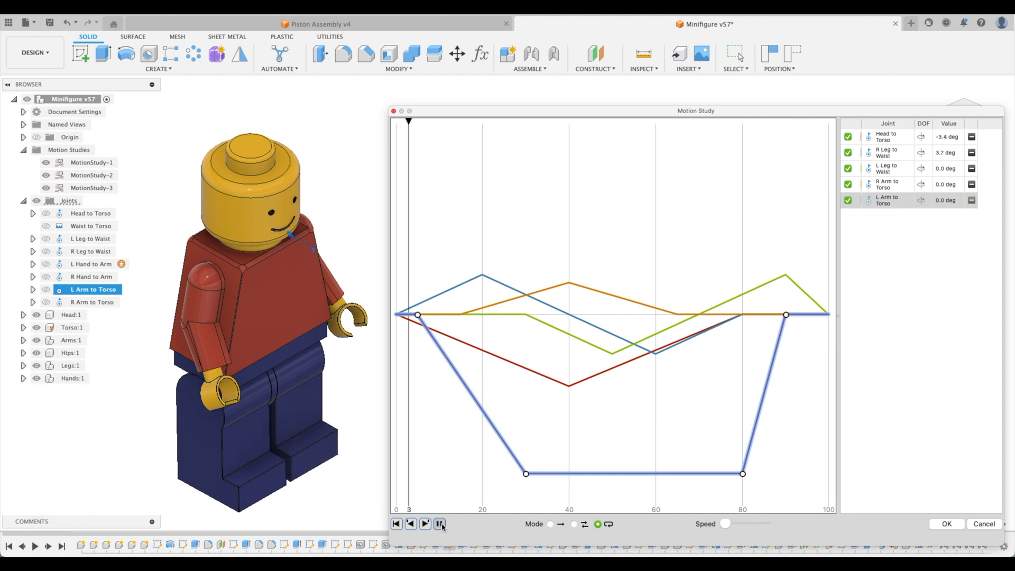
left_click(425, 524)
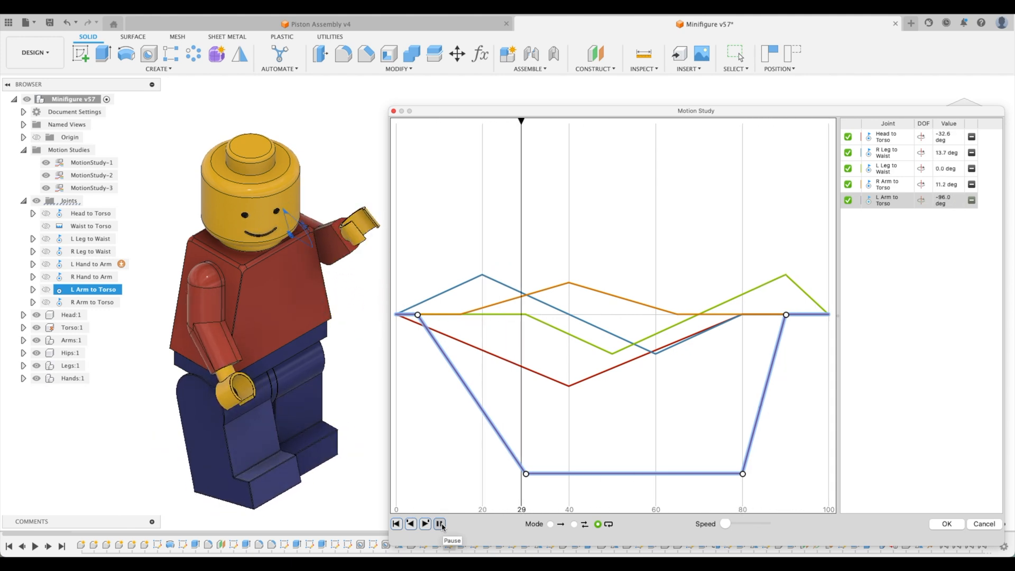
left_click(426, 524)
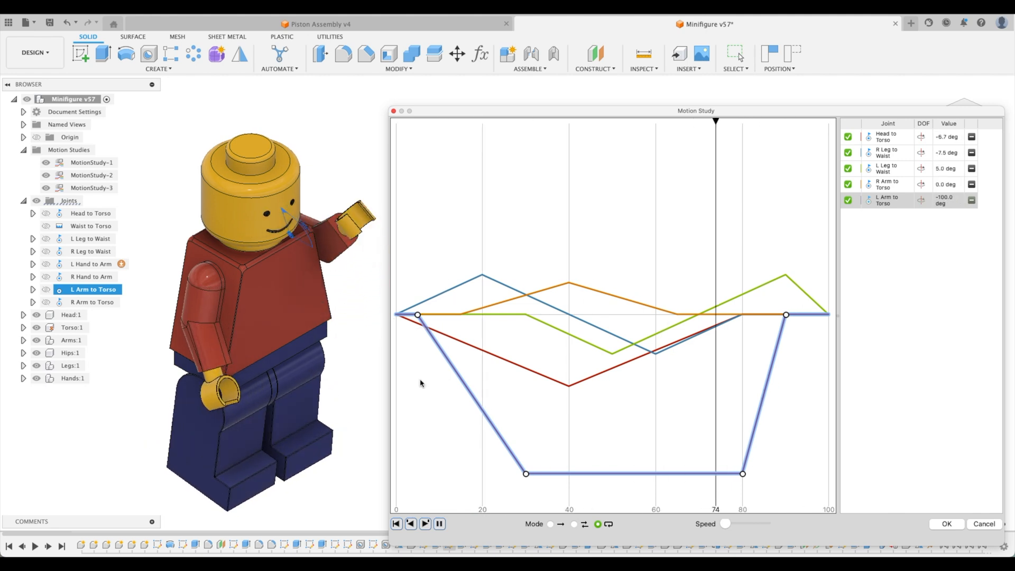
left_click(397, 524)
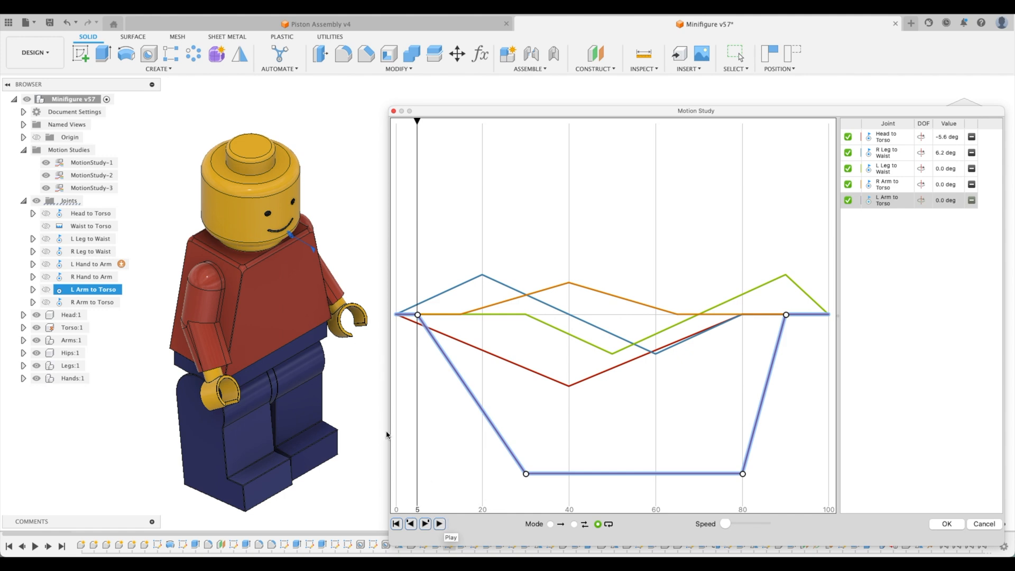
mouse_move(83, 267)
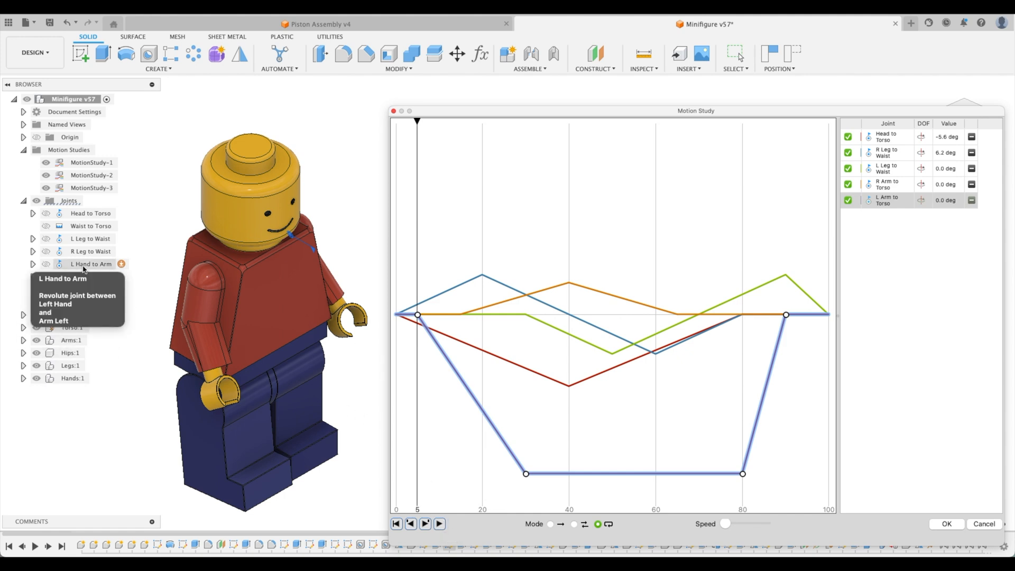
Step: Add L Hand to Arm and key a zigzag waving curve between steps 35 and 85
left_click(45, 263)
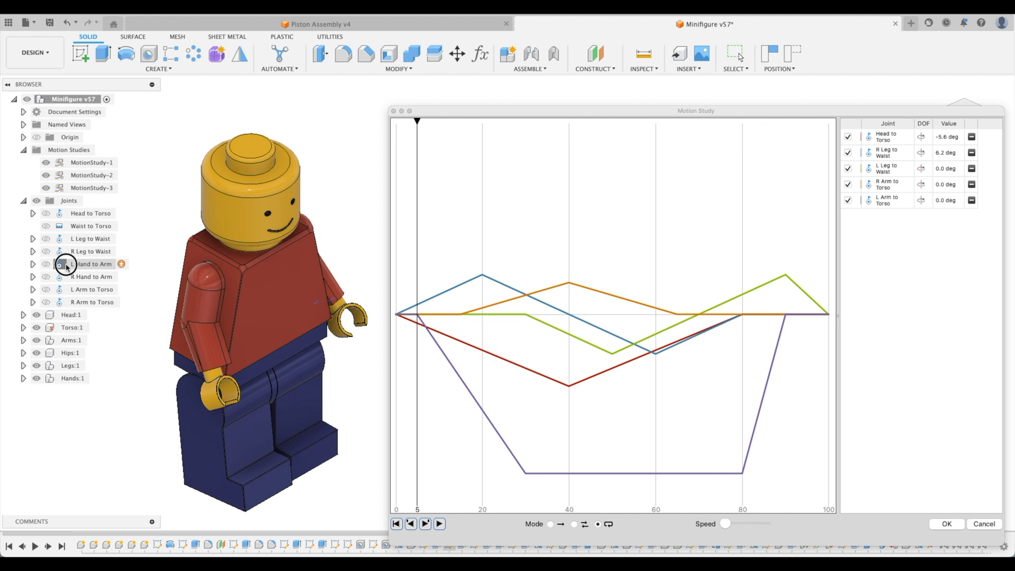
left_click(91, 264)
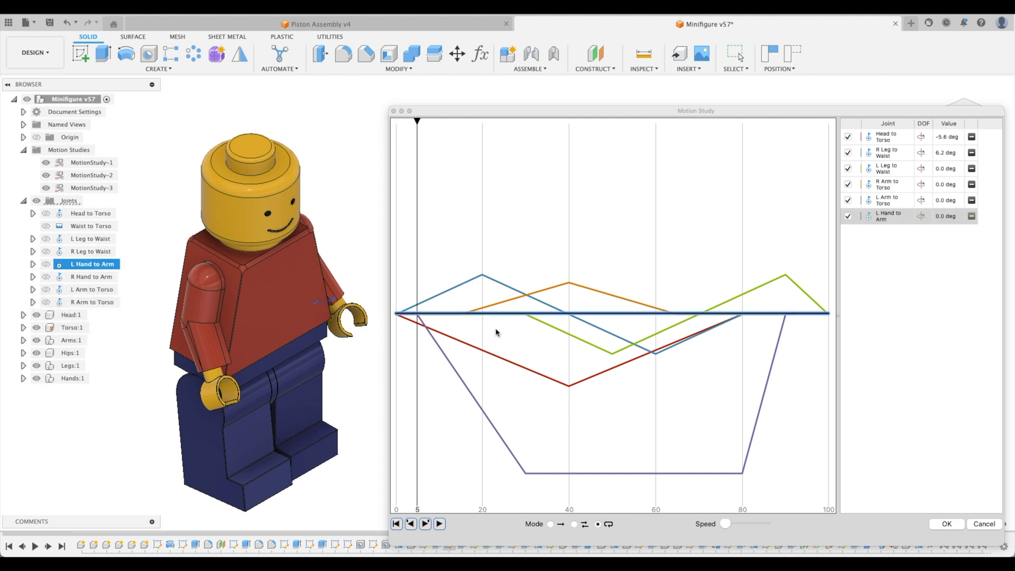
mouse_move(451, 323)
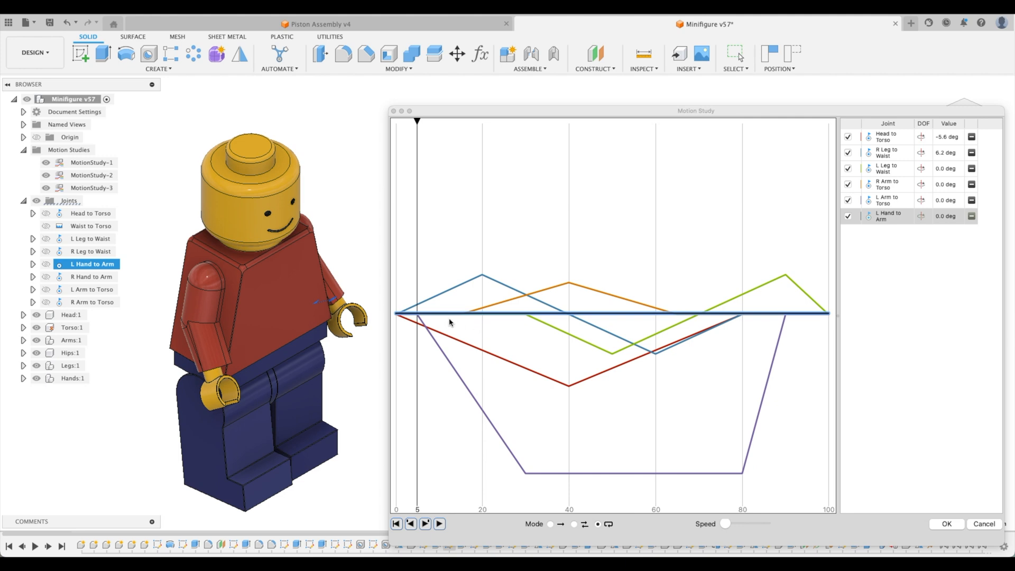
left_click(449, 314)
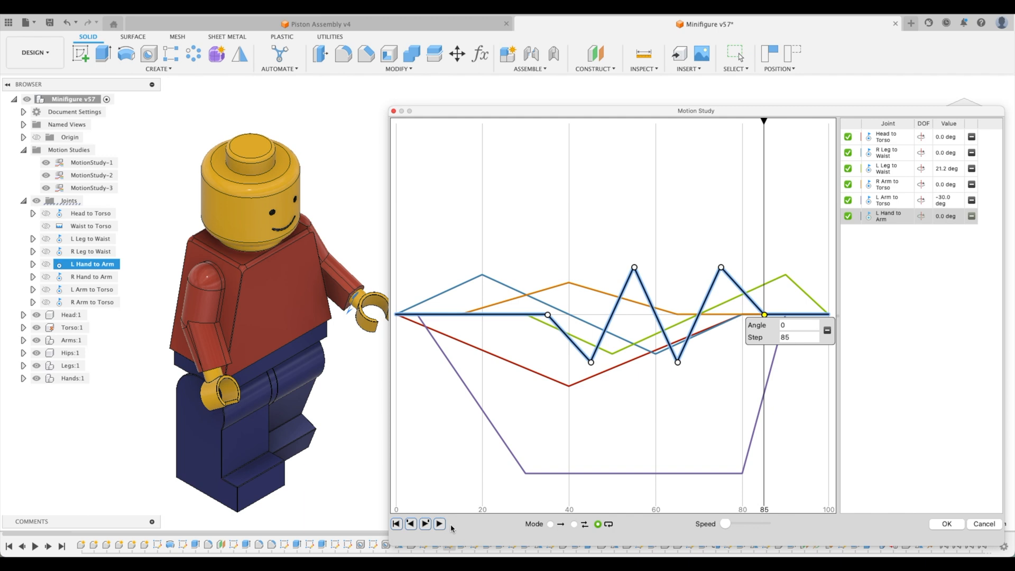
Step: Play back the study to preview the waving left hand
left_click(440, 523)
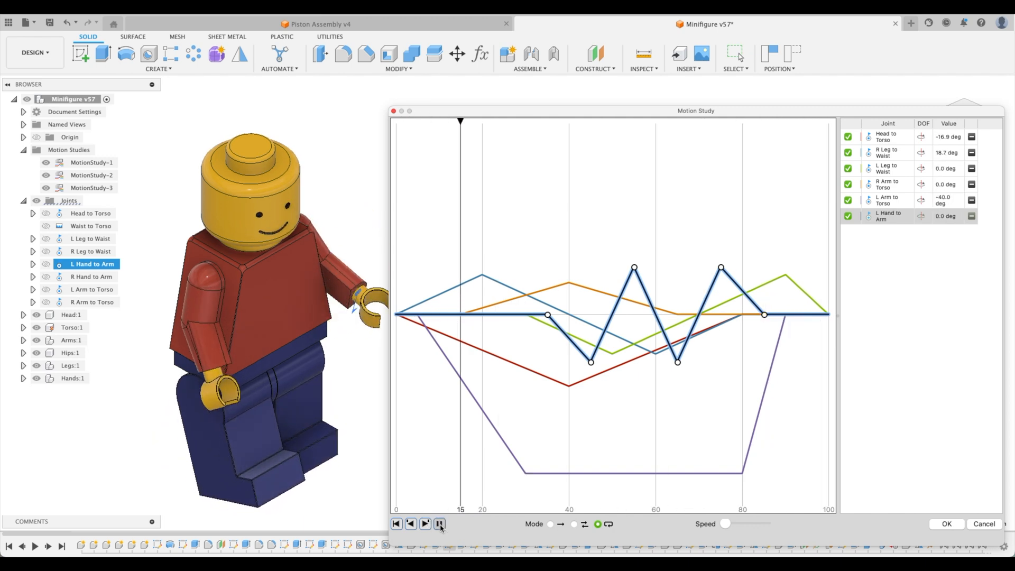
left_click(425, 524)
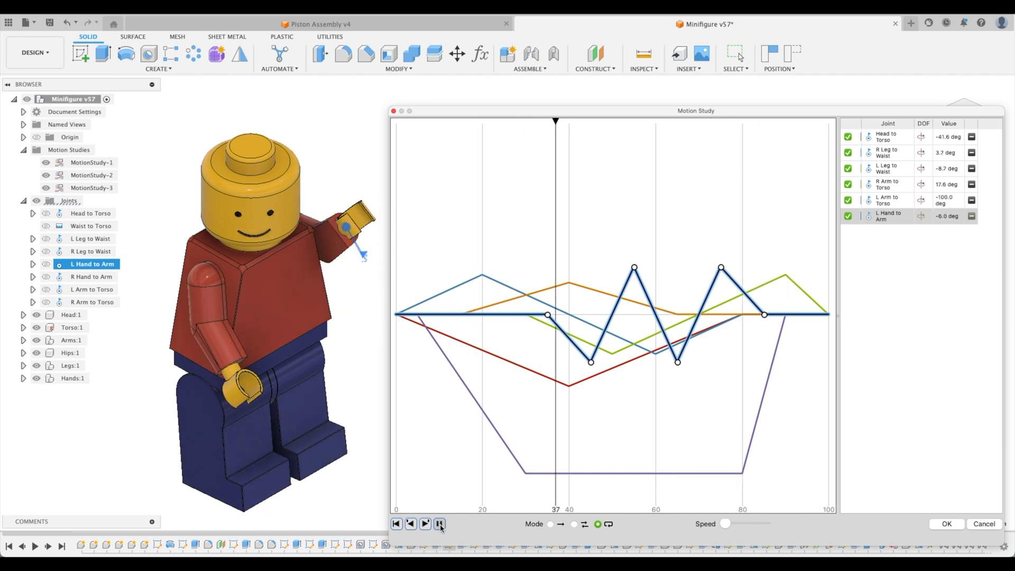
left_click(439, 524)
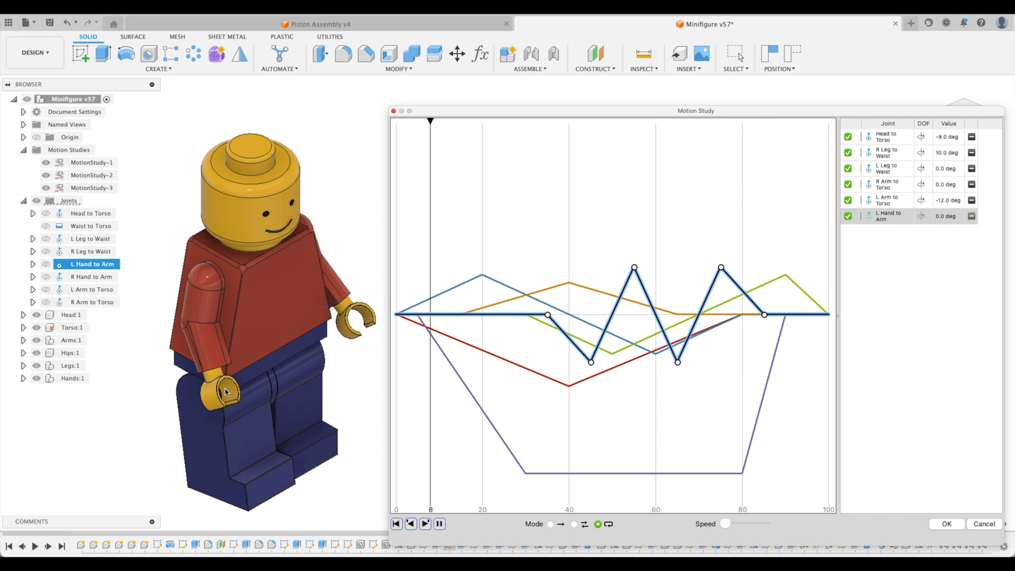
left_click(426, 524)
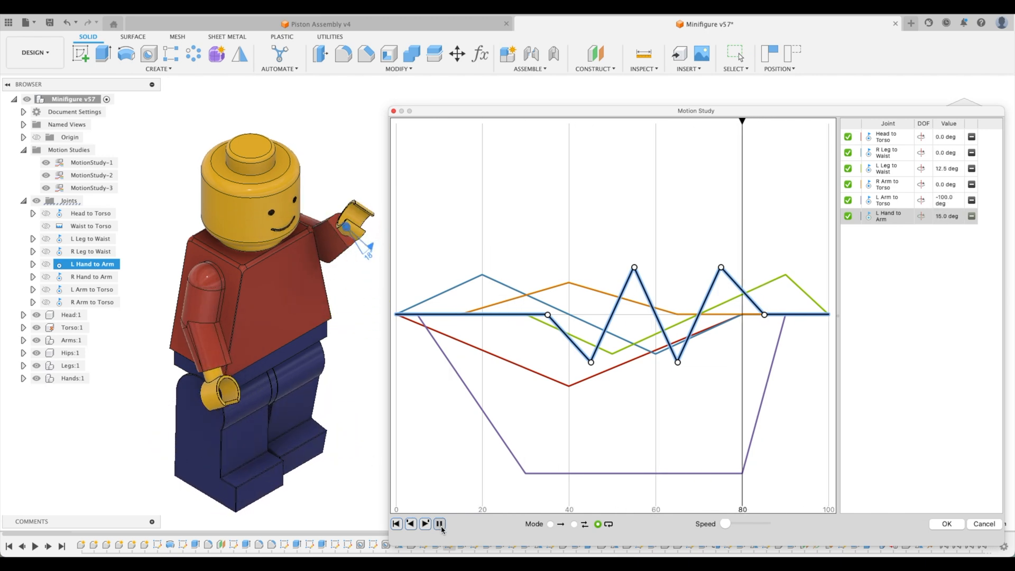
left_click(440, 523)
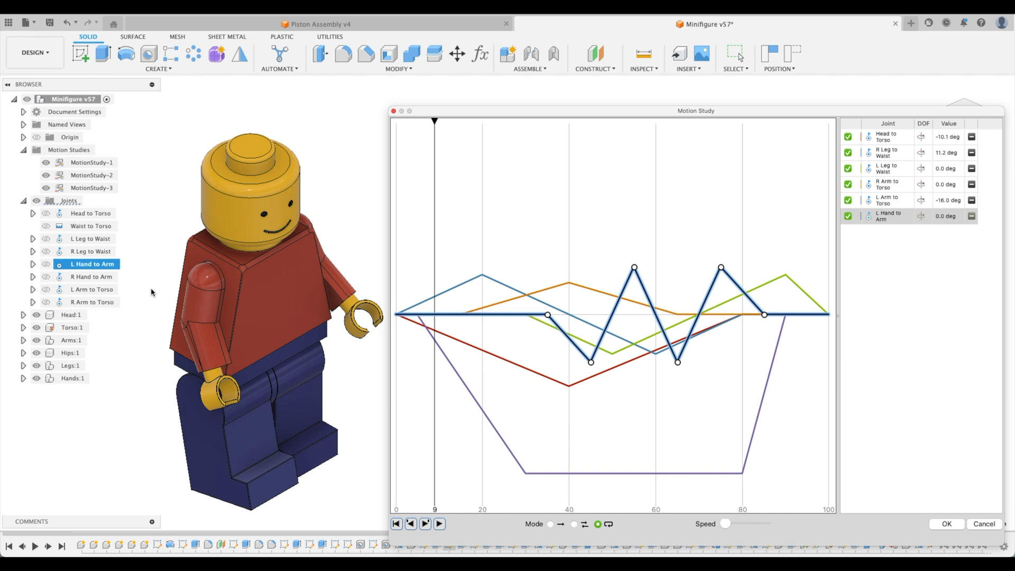
Step: Add R Hand to Arm with a curve dipping between steps 30 and 50
left_click(91, 276)
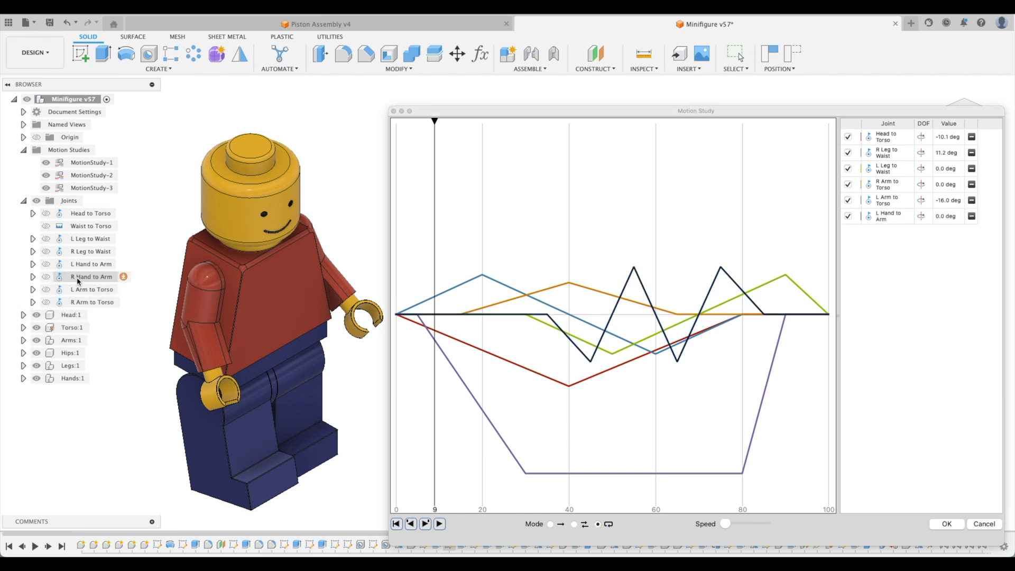
left_click(91, 276)
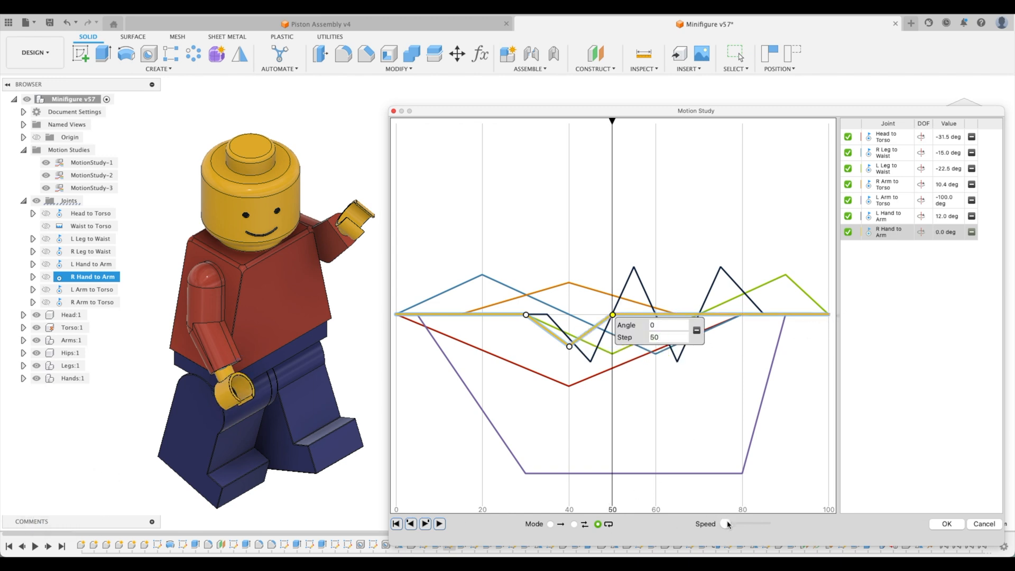
Step: Preview the playback, then close the motion study with OK
left_click(425, 524)
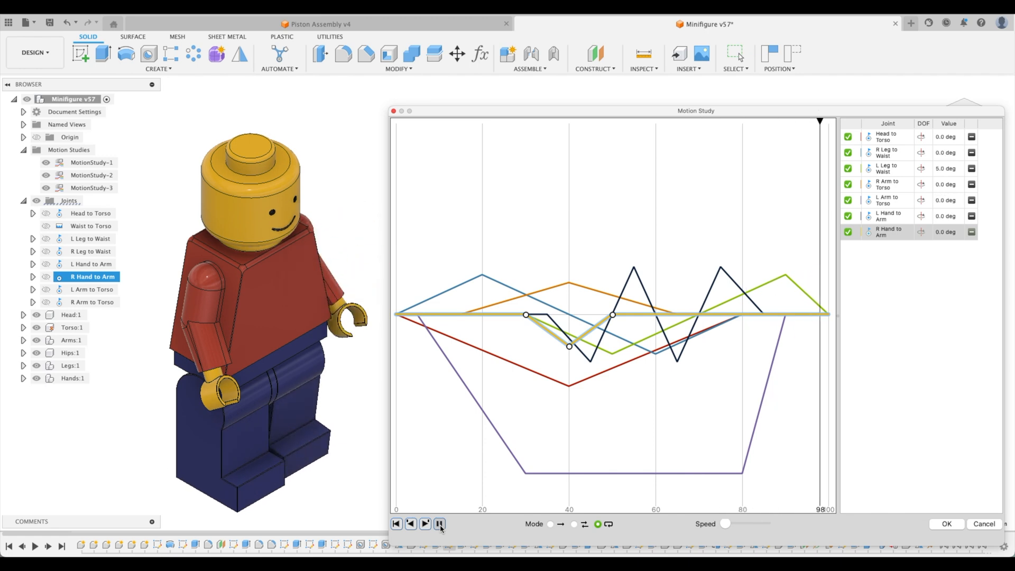
left_click(440, 523)
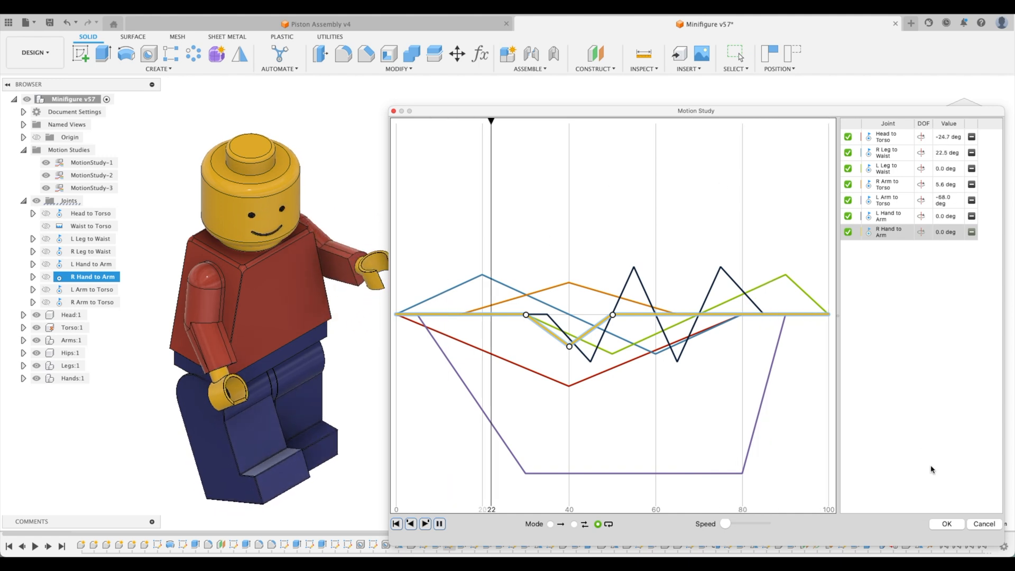
left_click(945, 524)
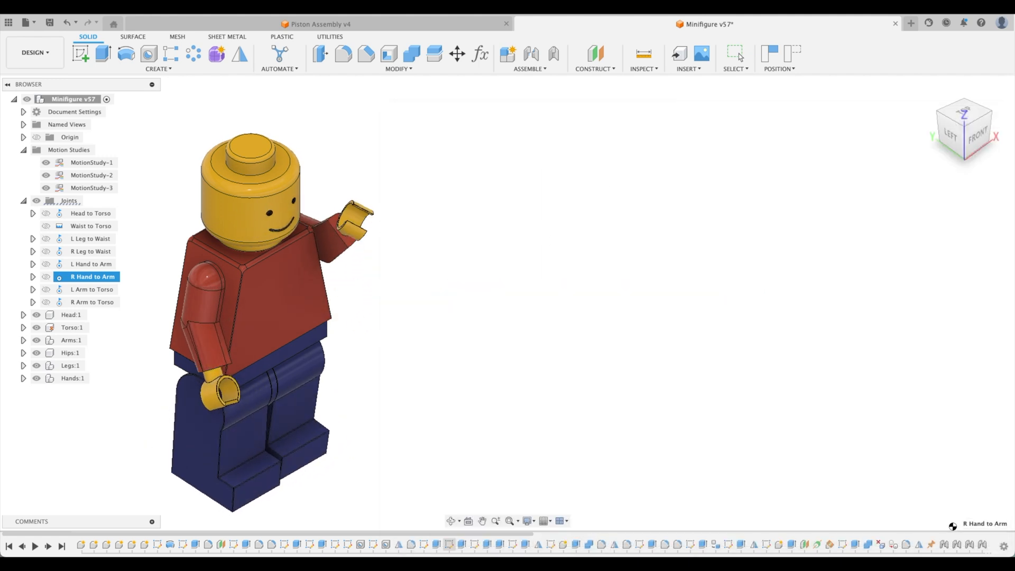
Step: Clear the joint selection and Revert Position to restore the neutral standing pose
left_click(265, 175)
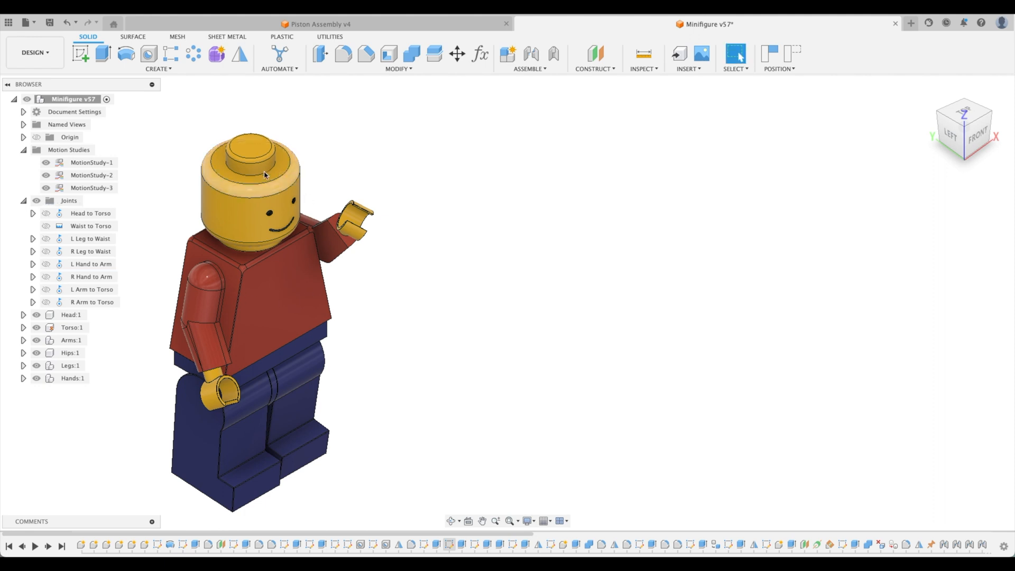
mouse_move(792, 53)
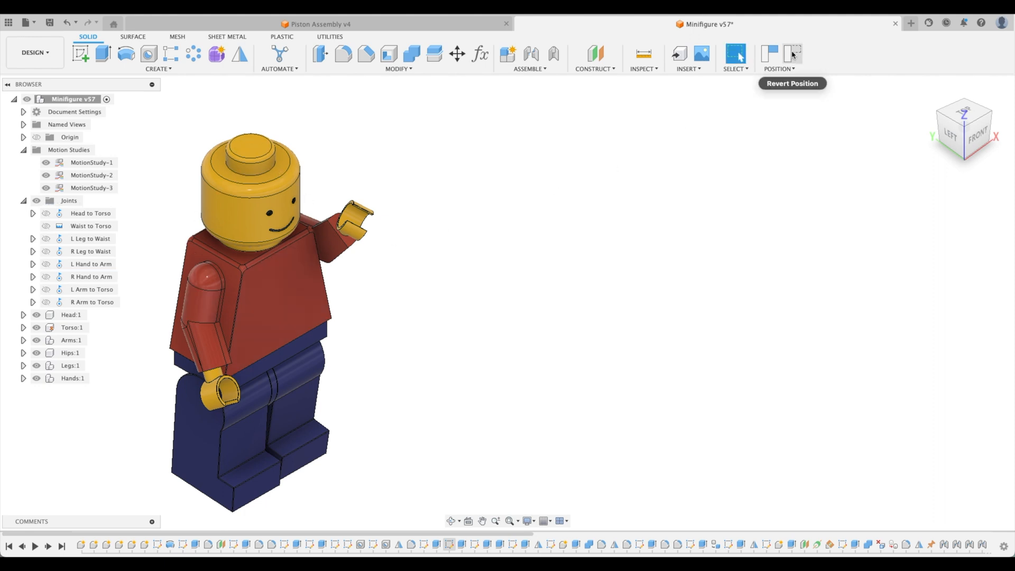
left_click(793, 54)
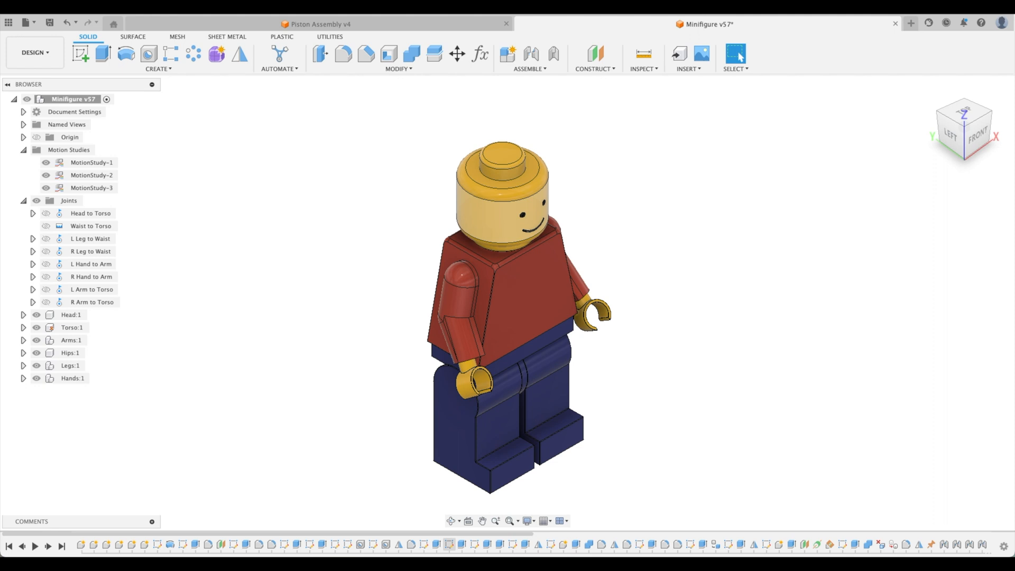
mouse_move(389, 521)
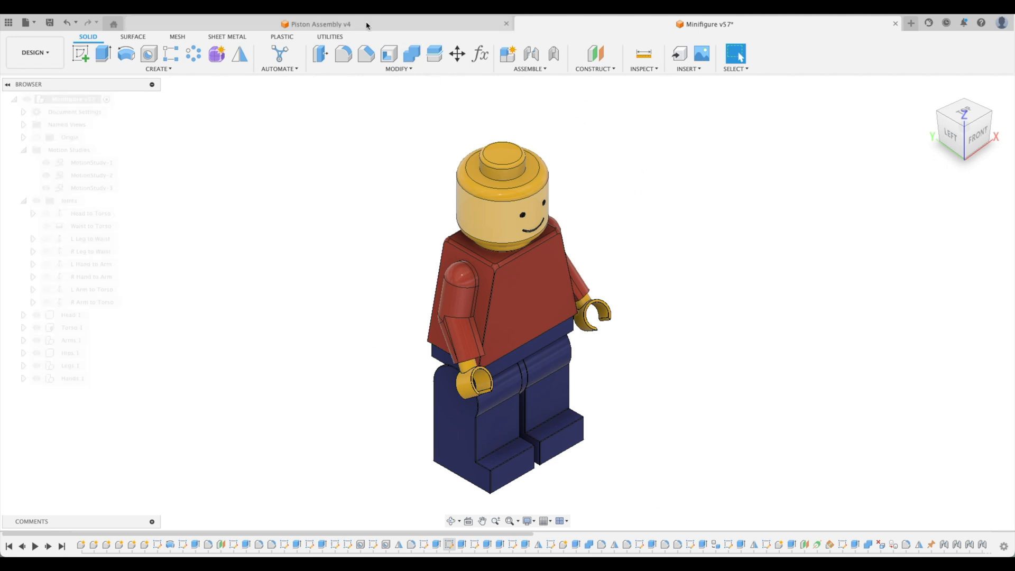
Step: Switch to the Piston Assembly design and edit its MotionStudy-1
left_click(317, 24)
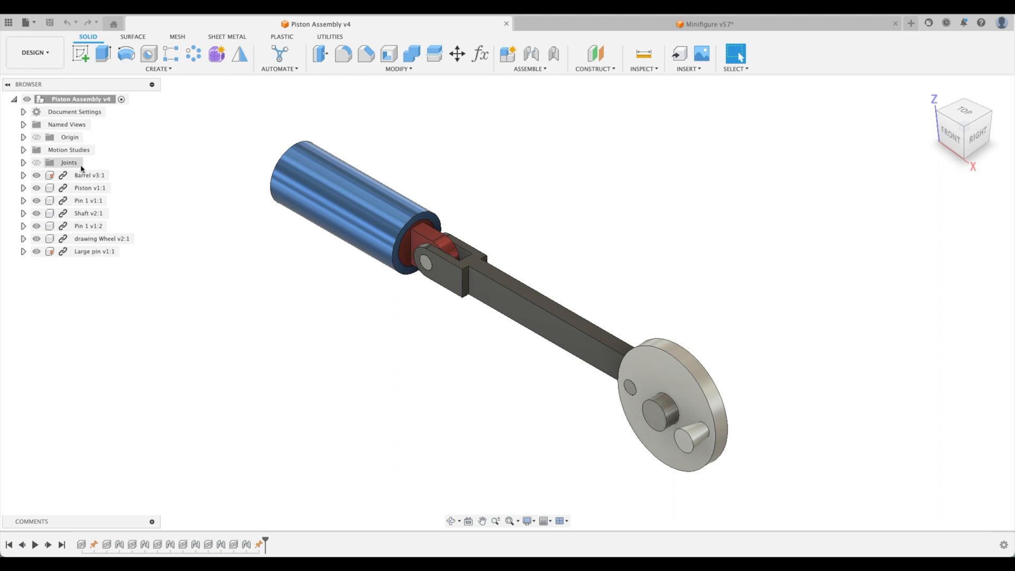
right_click(84, 162)
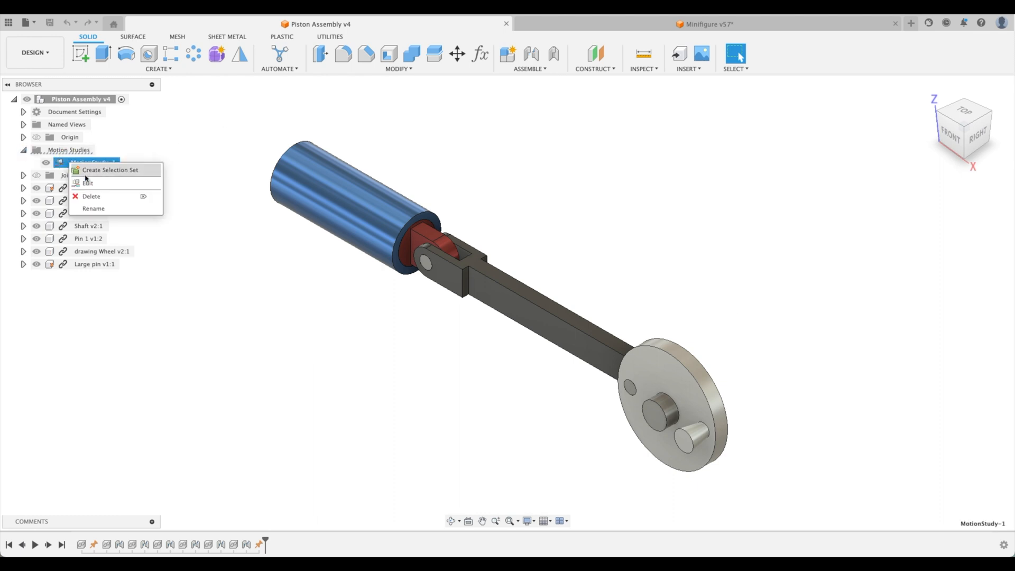
left_click(87, 183)
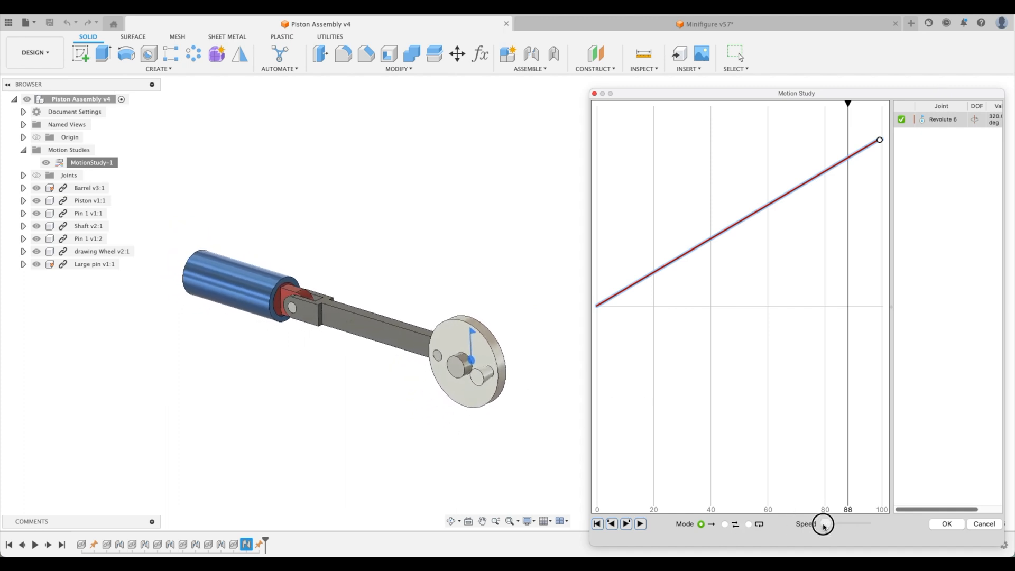
Step: Adjust playback speed and loop the wheel-driven piston animation
left_click(640, 523)
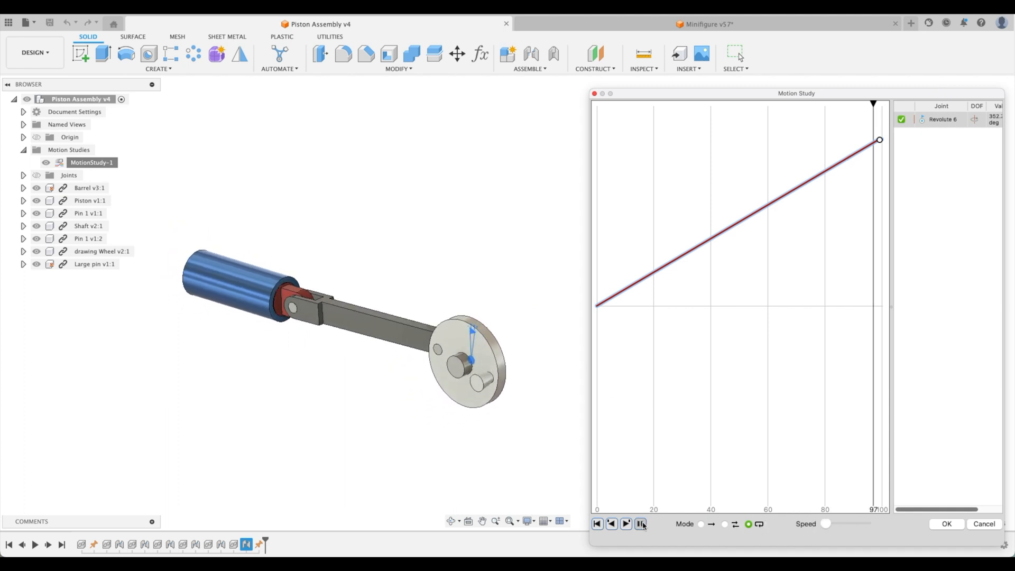
left_click(611, 524)
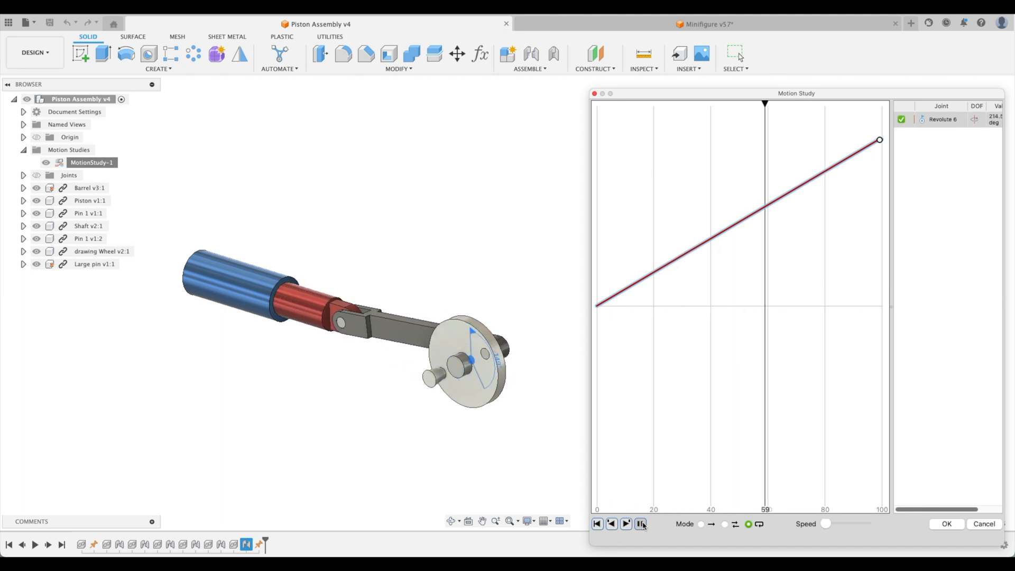
left_click(625, 524)
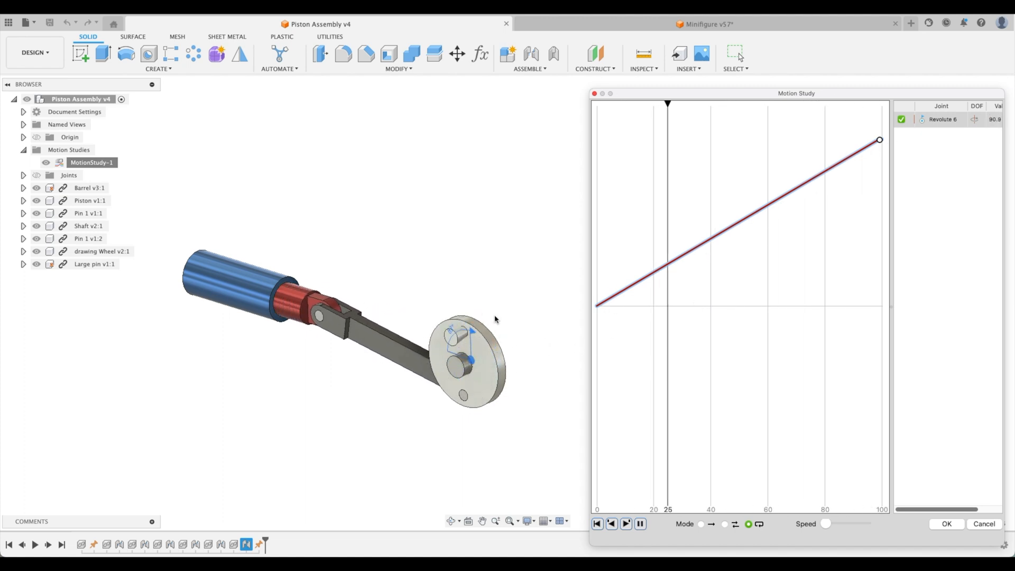
left_click(596, 523)
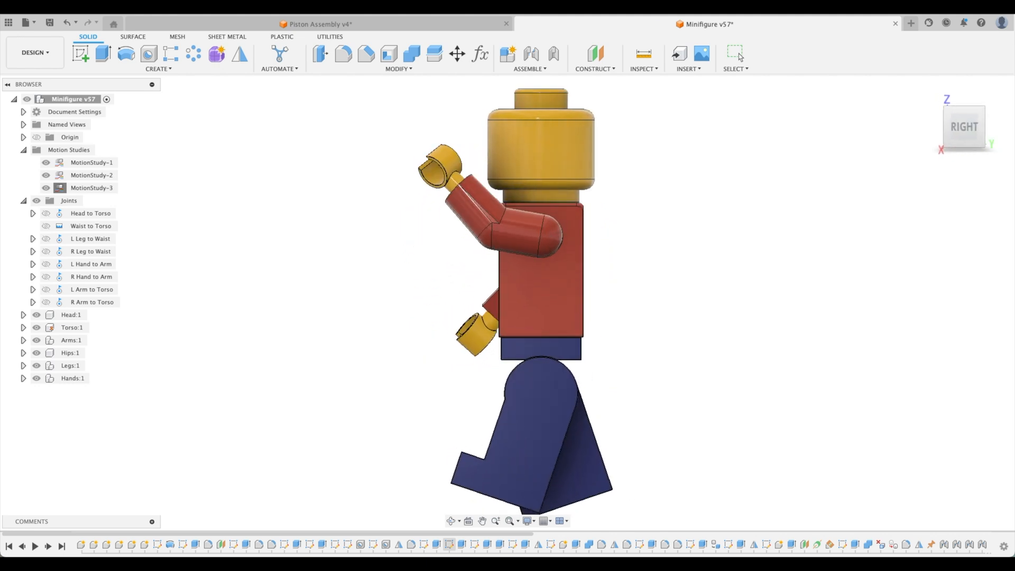
Step: Close the piston study and return to the Minifigure v57 design tab
left_click(964, 126)
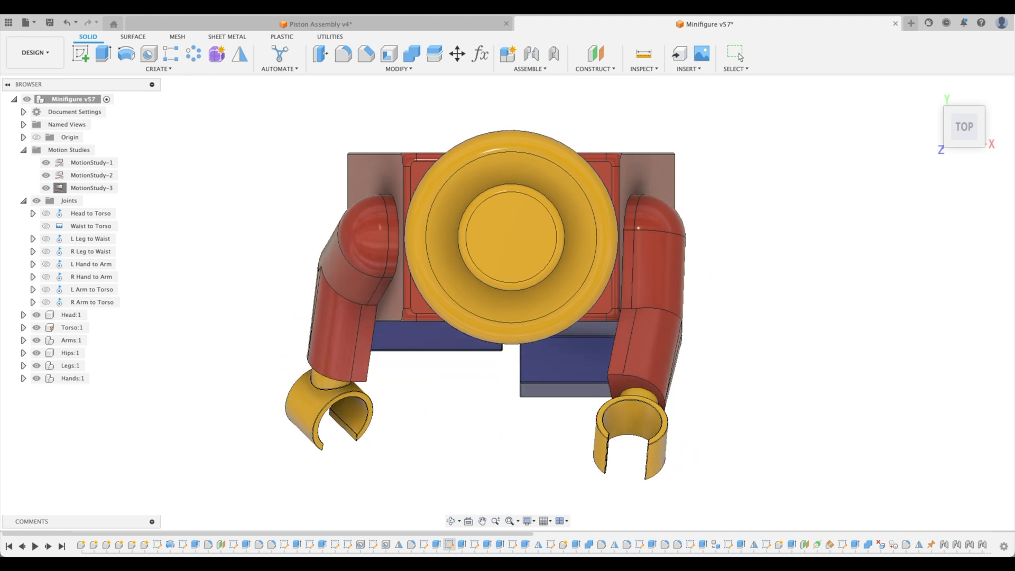
left_click(316, 25)
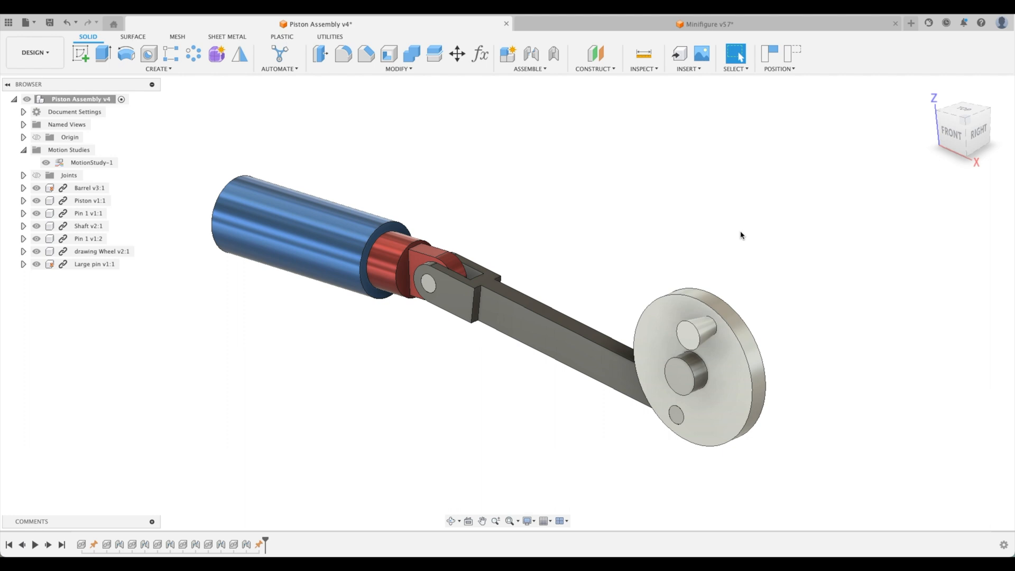
left_click(705, 25)
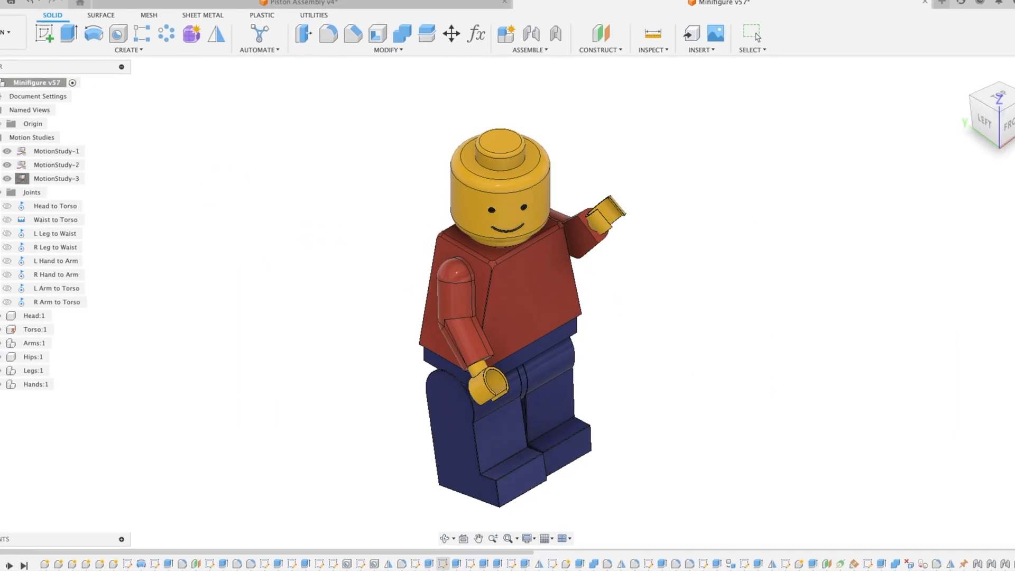